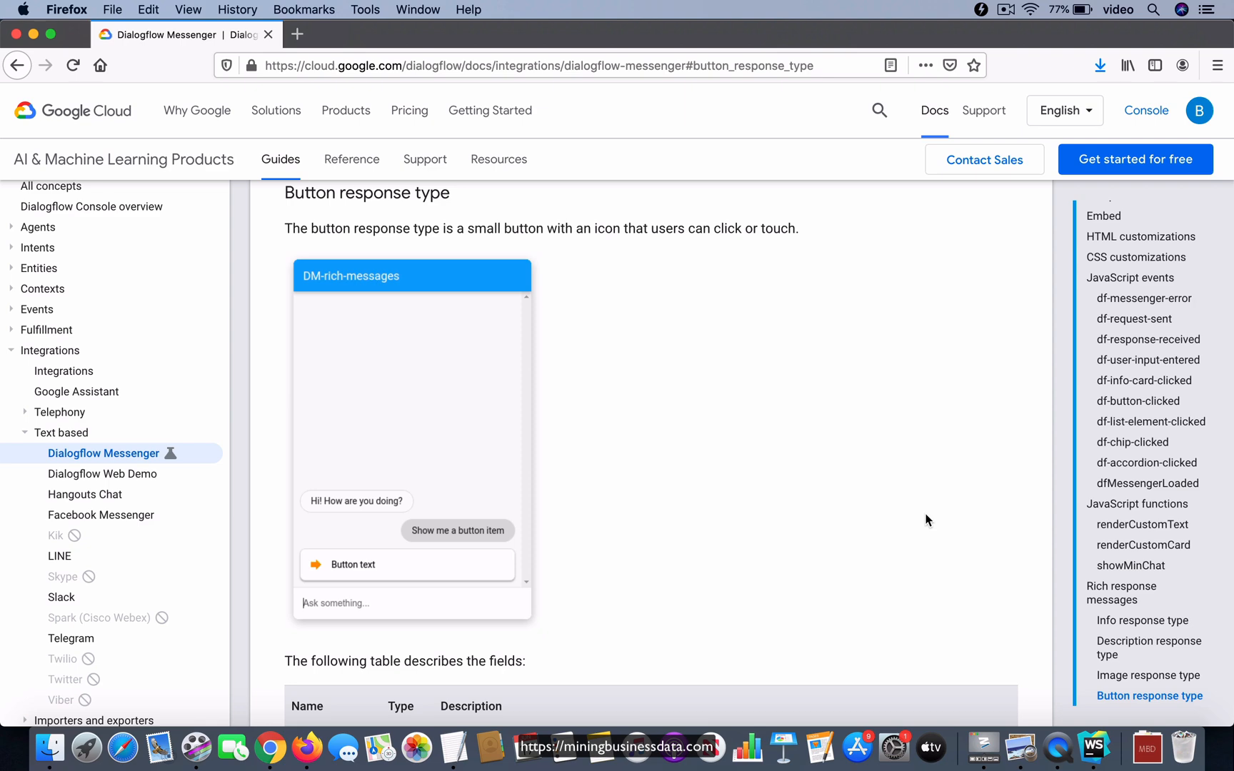
mouse_move(270, 746)
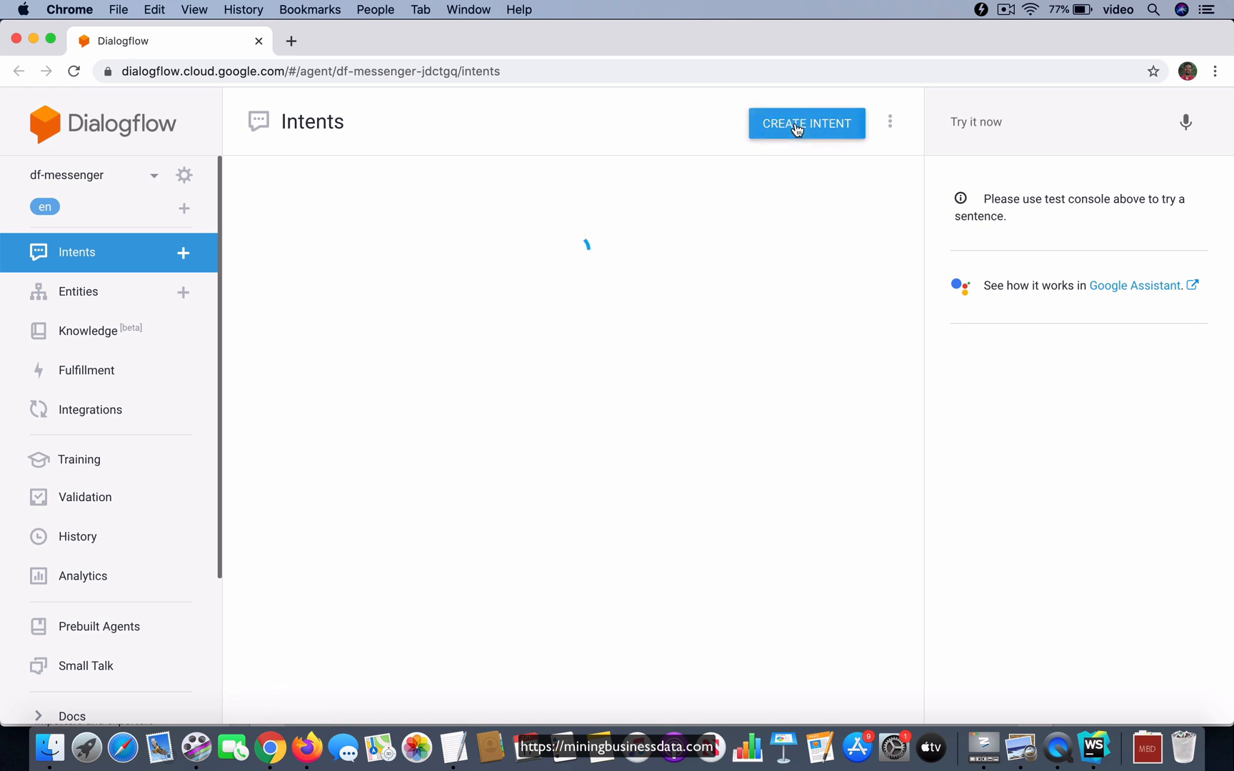
Step: Create a new intent named show.button.type with the training phrase 'show me'
left_click(805, 124)
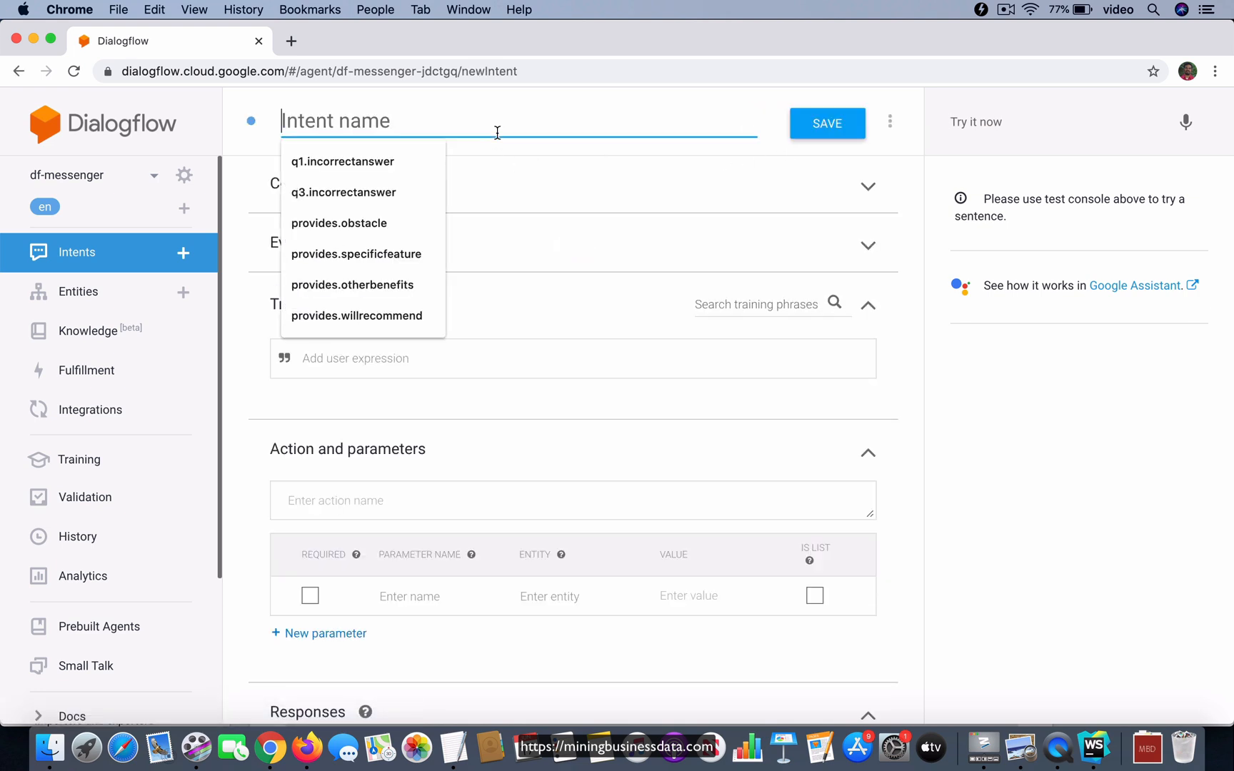
type("show.butto")
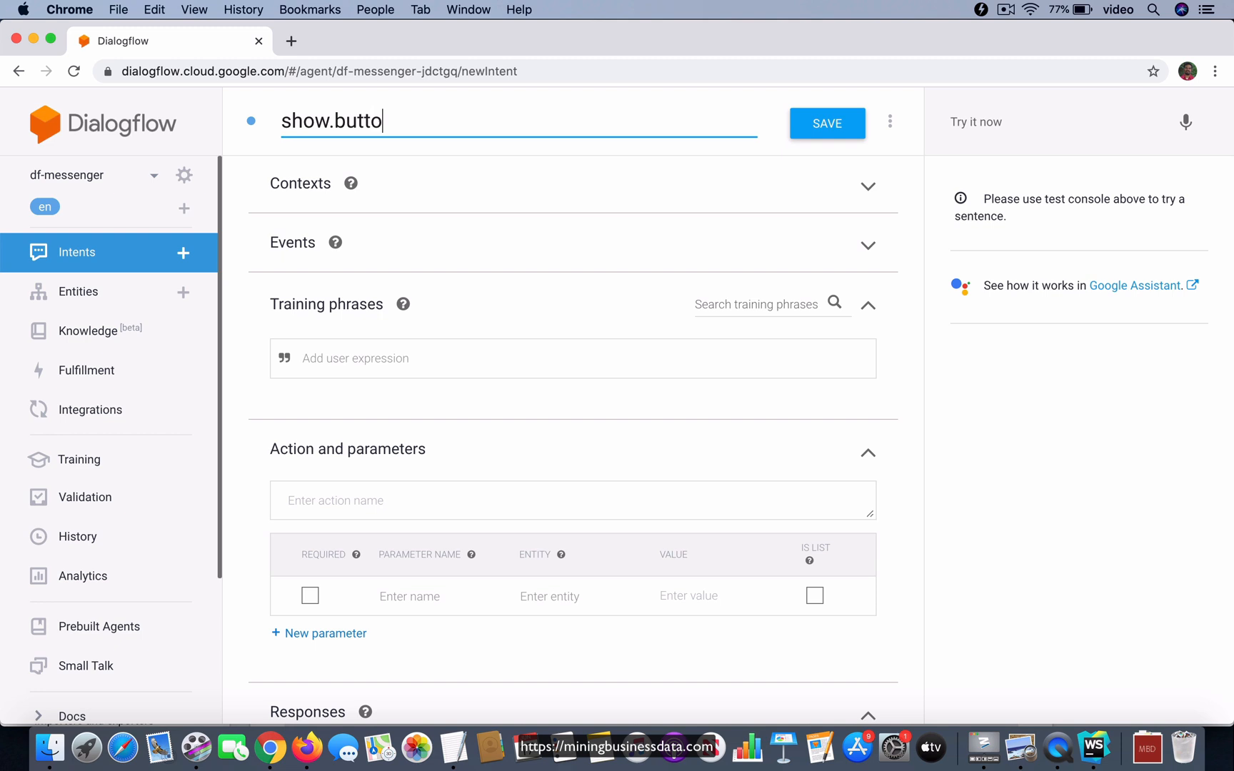
type("n.type")
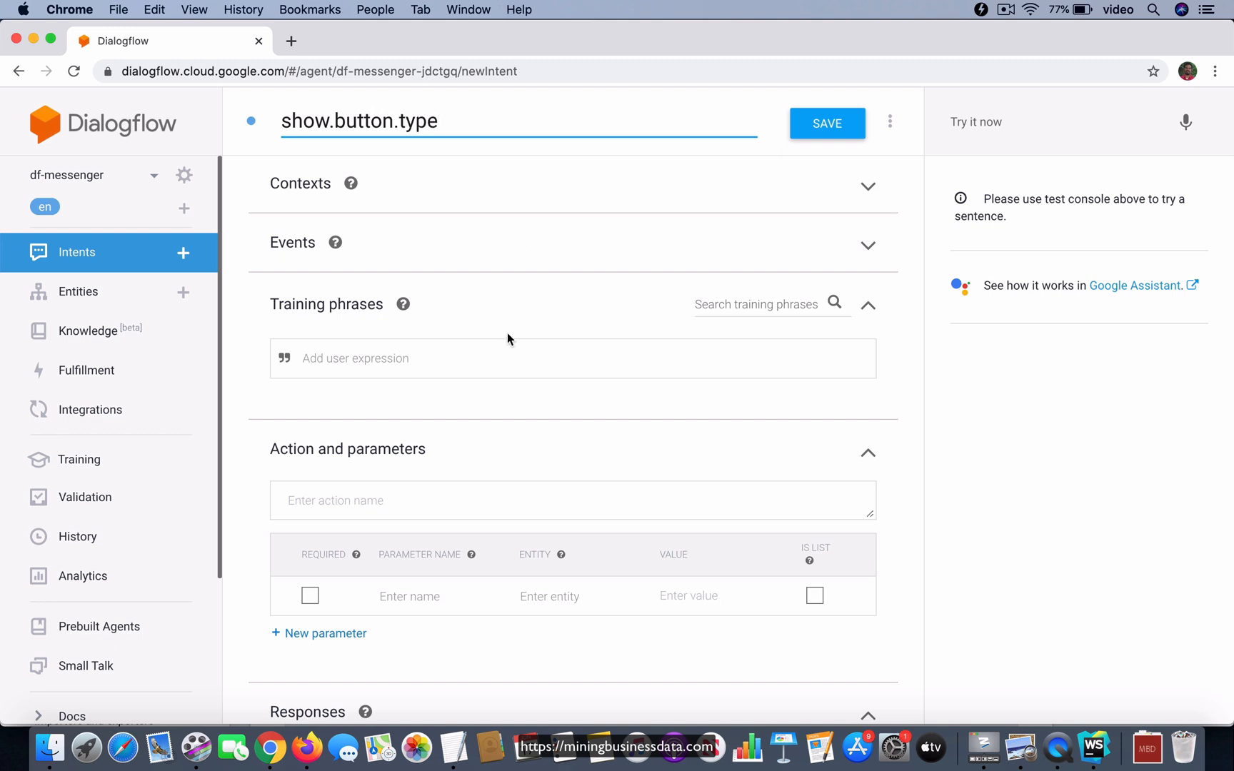
type("show me")
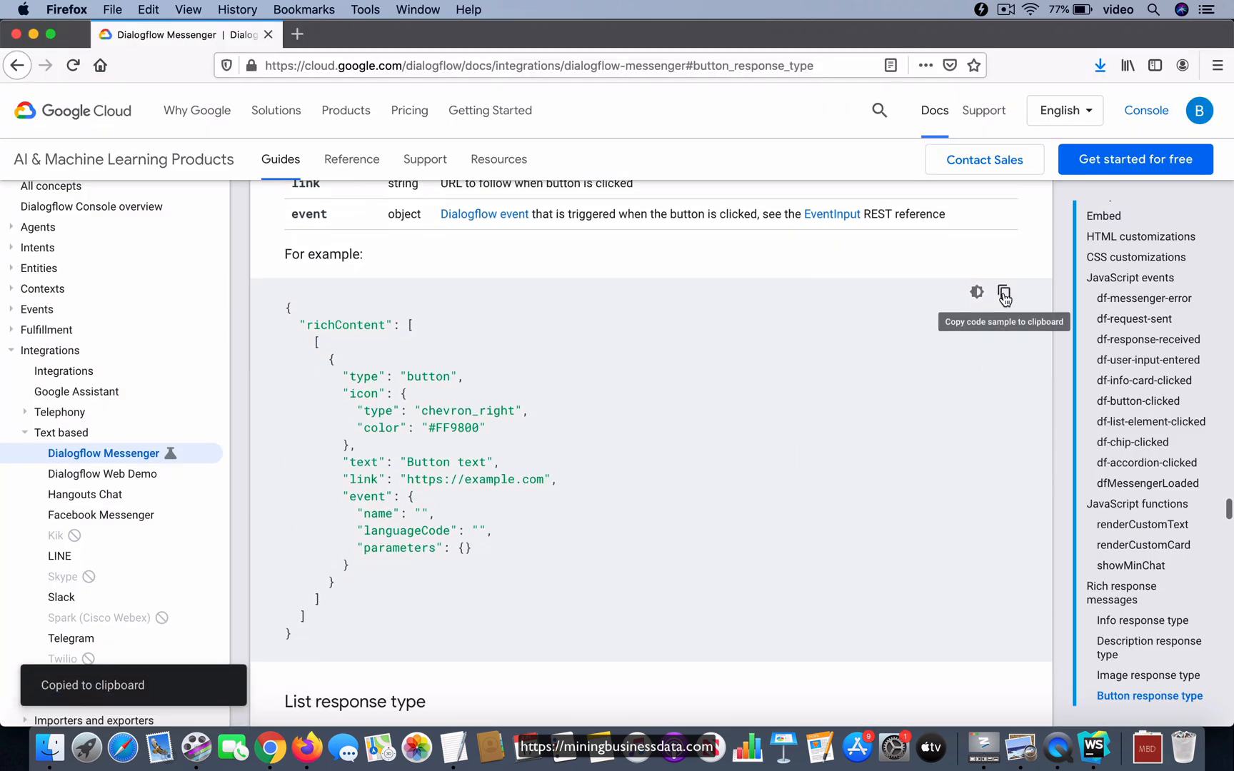
left_click(270, 748)
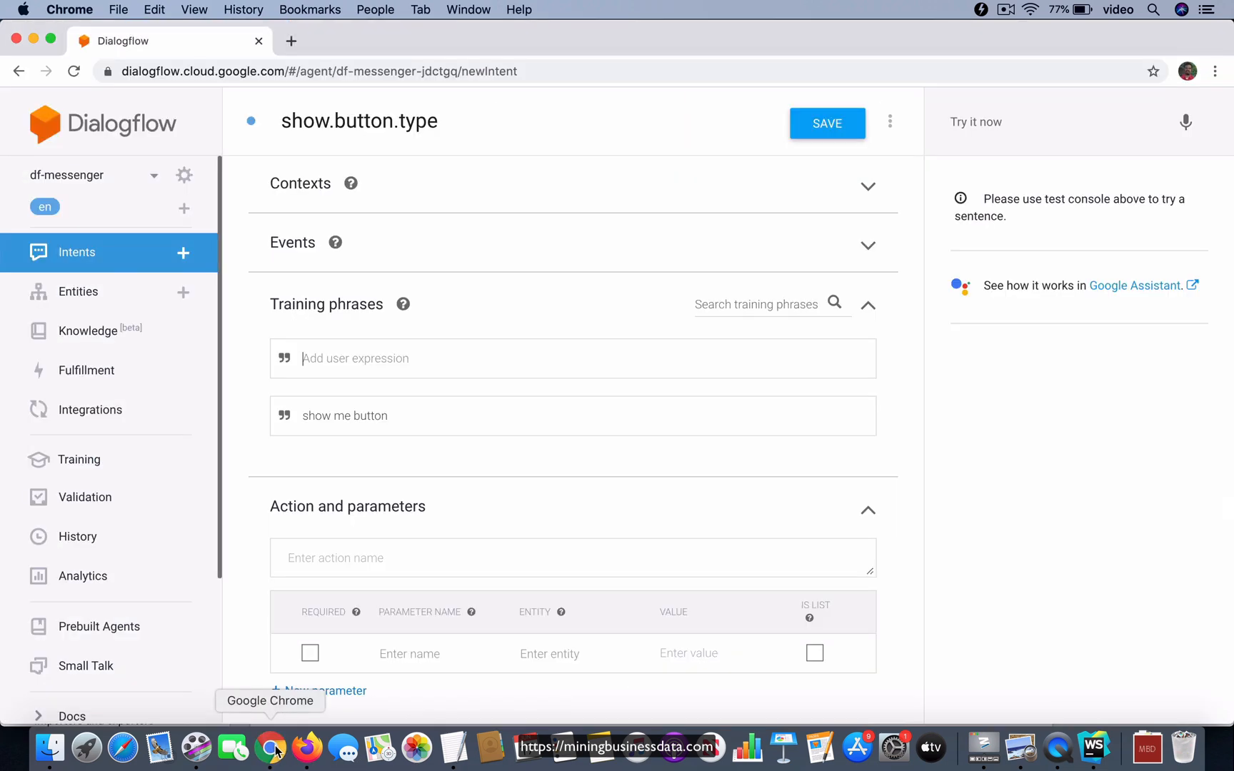
scroll("down", 3)
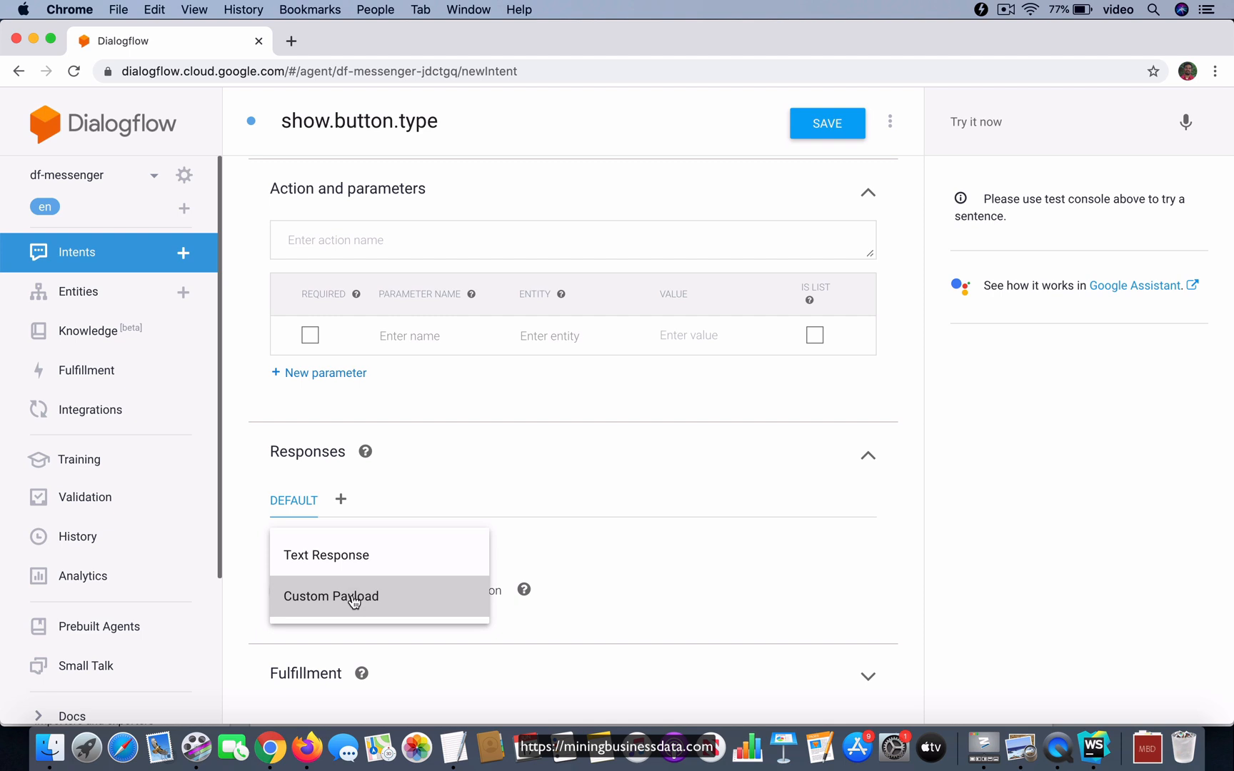
left_click(330, 595)
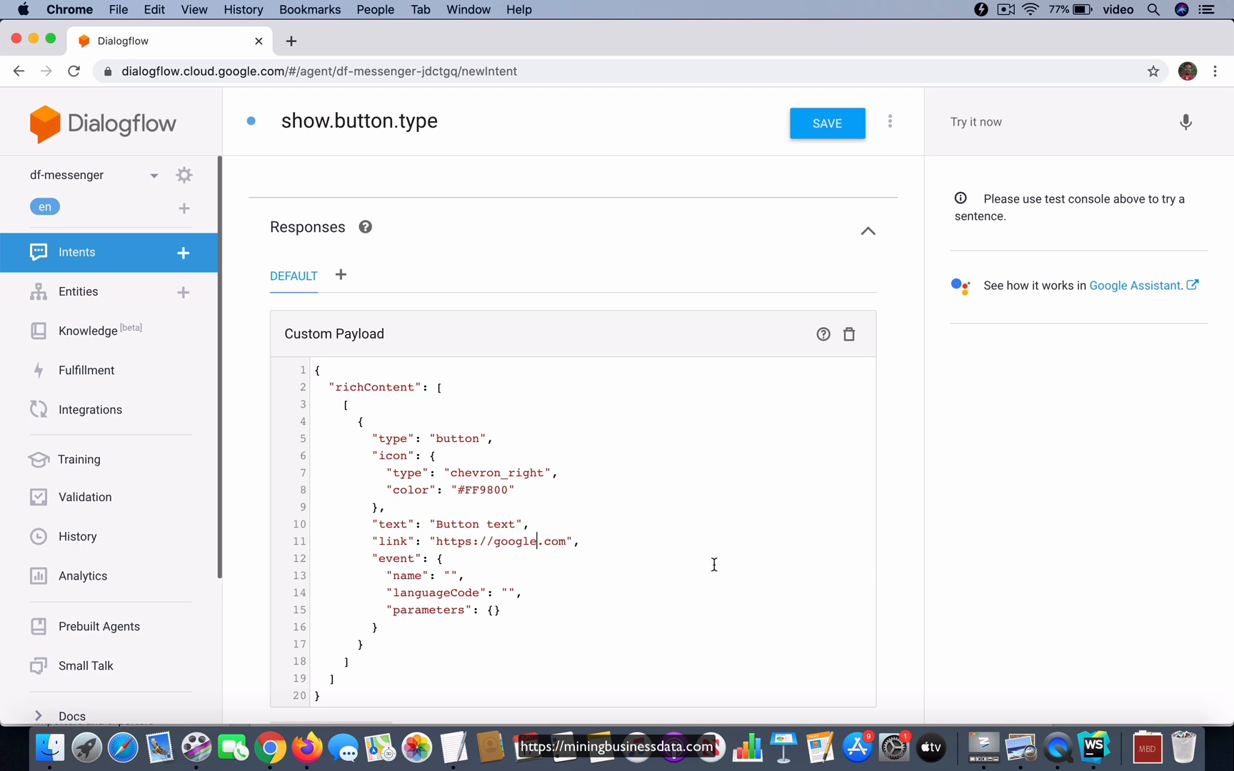
left_click(826, 124)
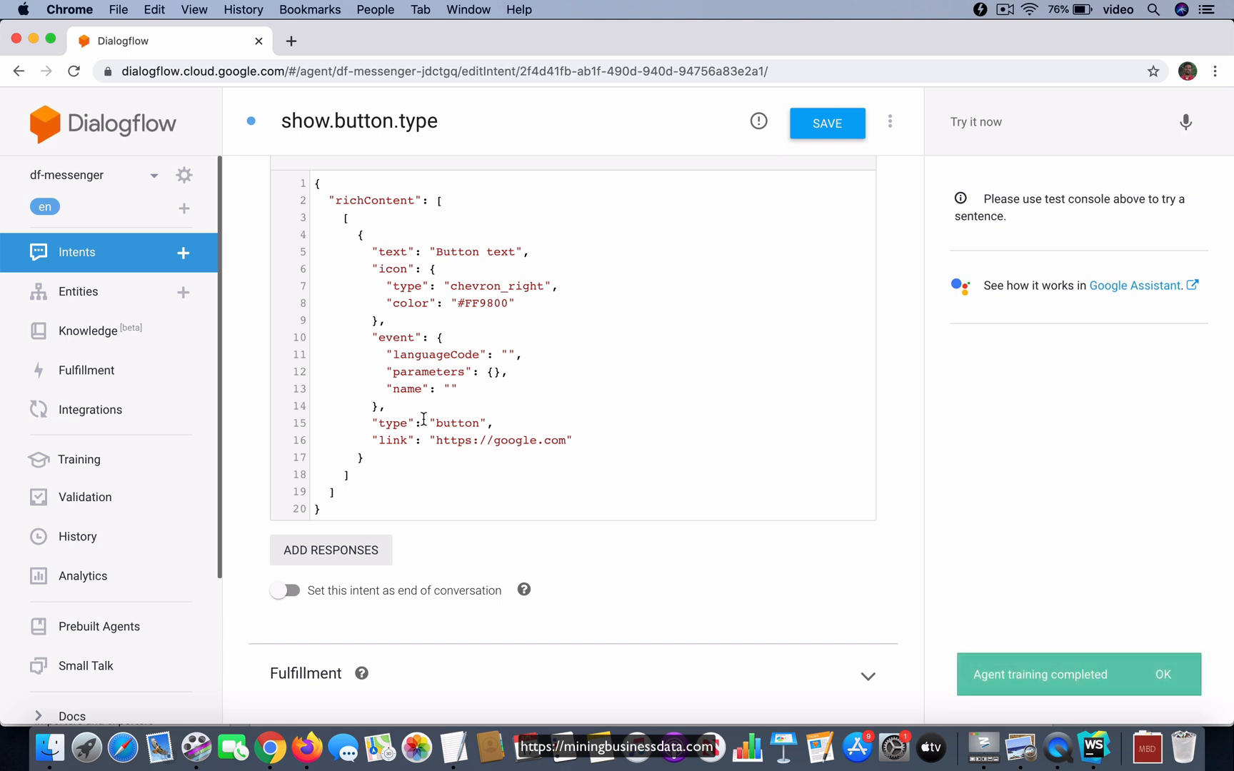
mouse_move(441, 371)
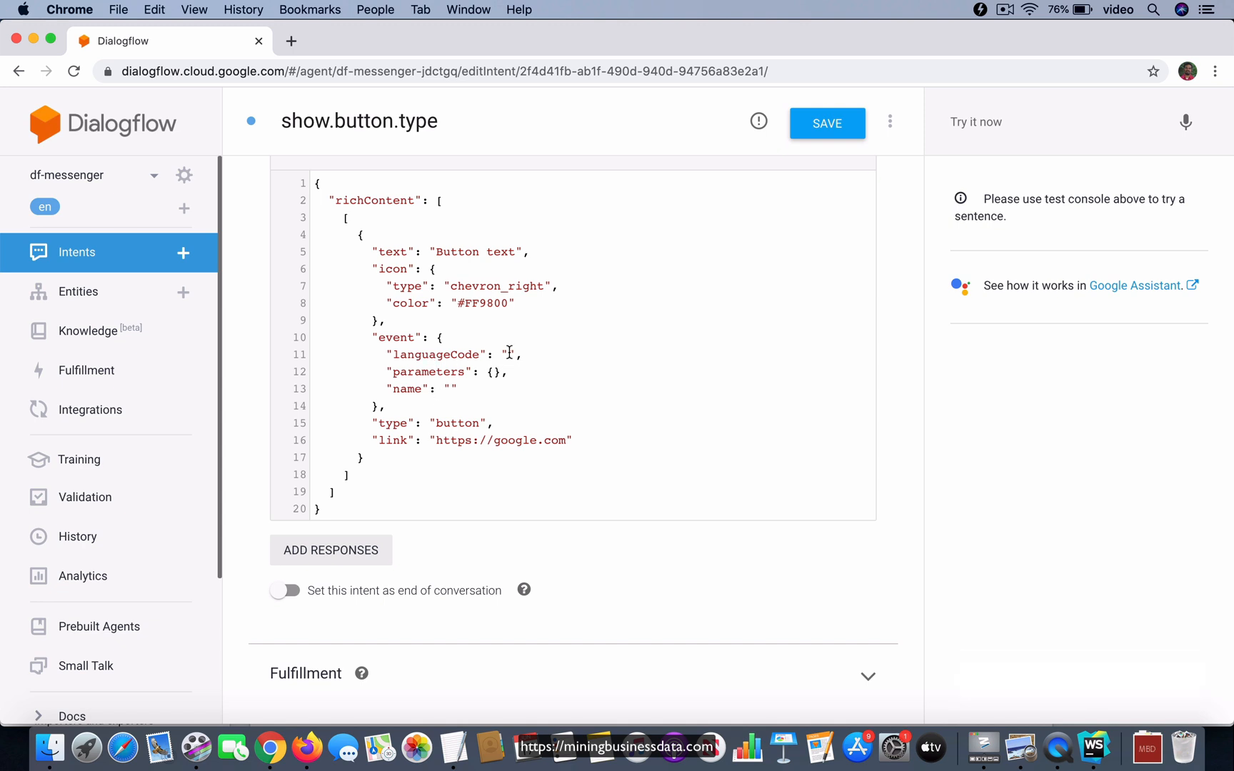
Step: Give the button payload's event languageCode 'en' and name 'PARALLEL', then save
type("en")
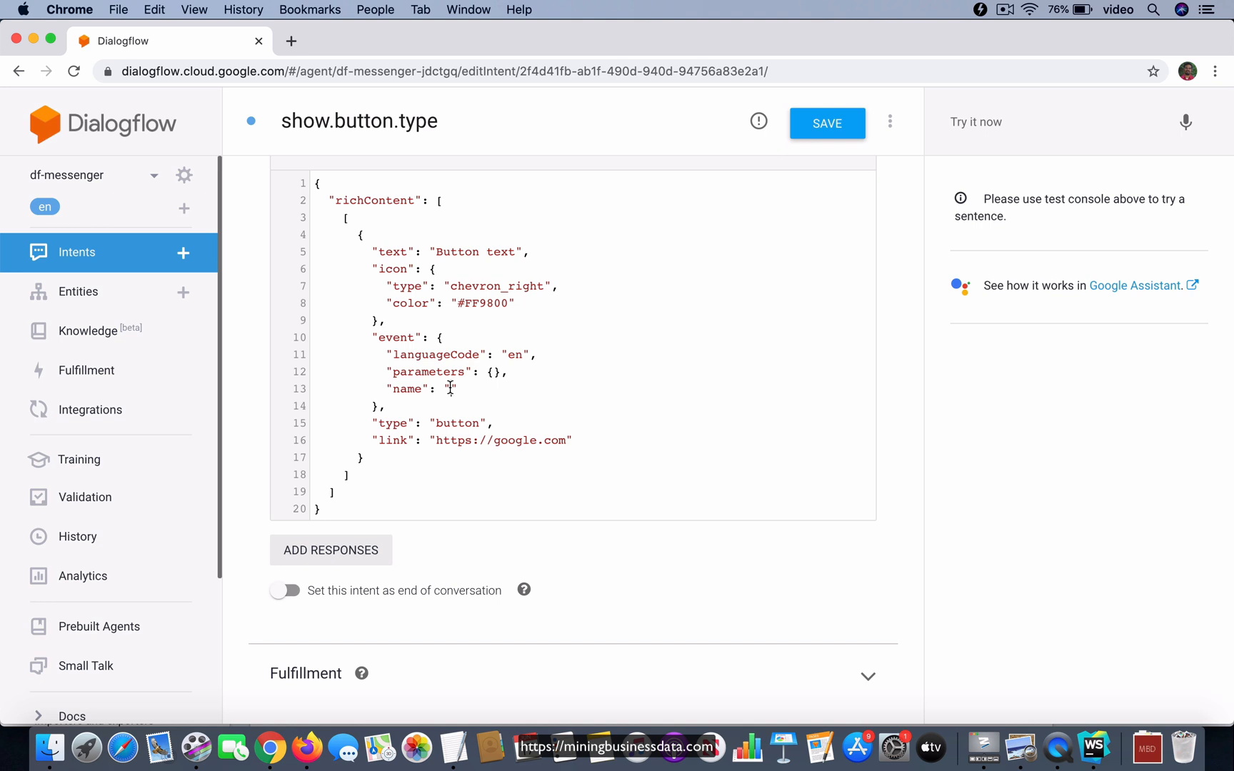
type("PARA")
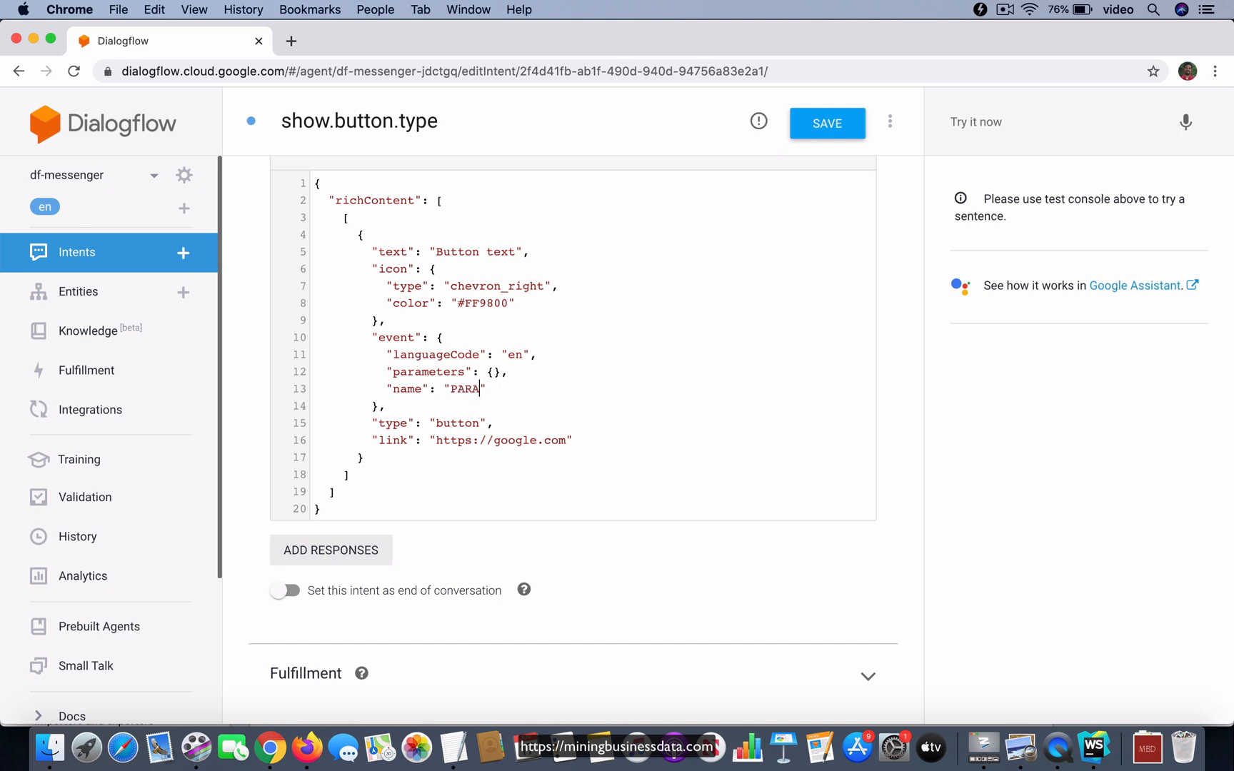
type("LLEL")
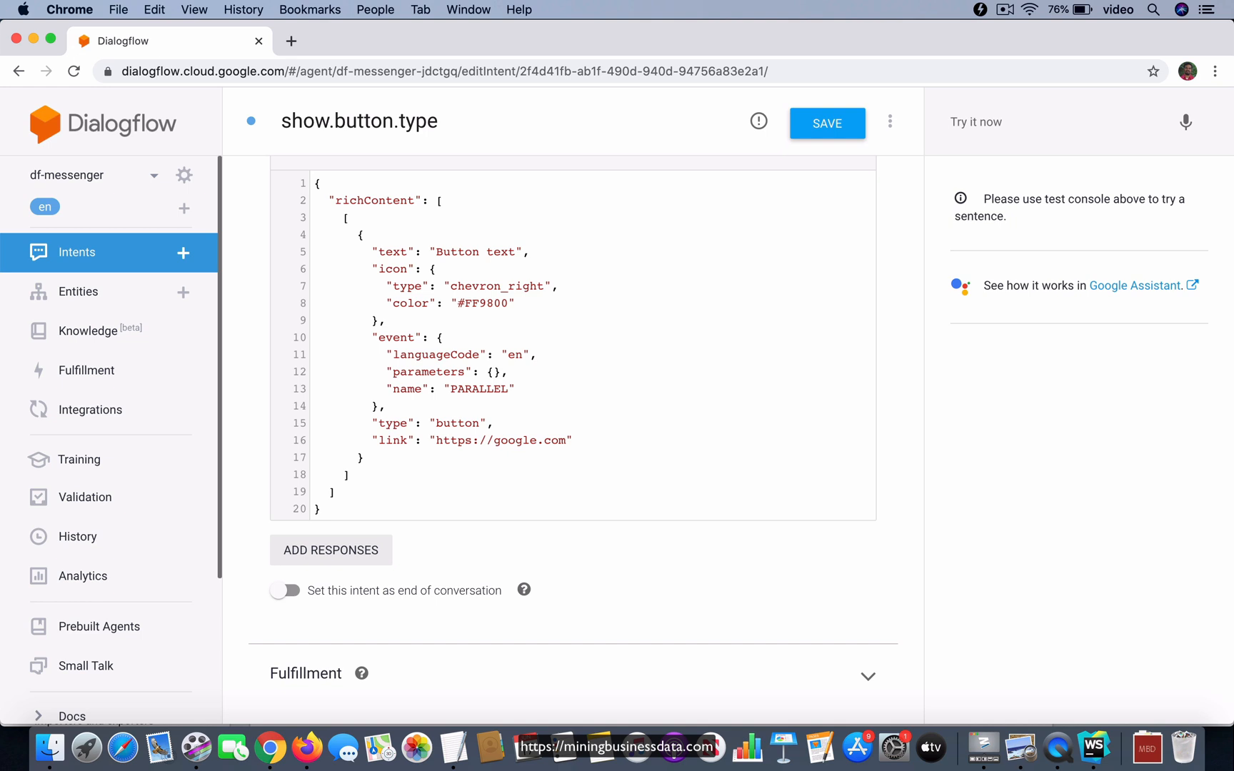
mouse_move(460, 395)
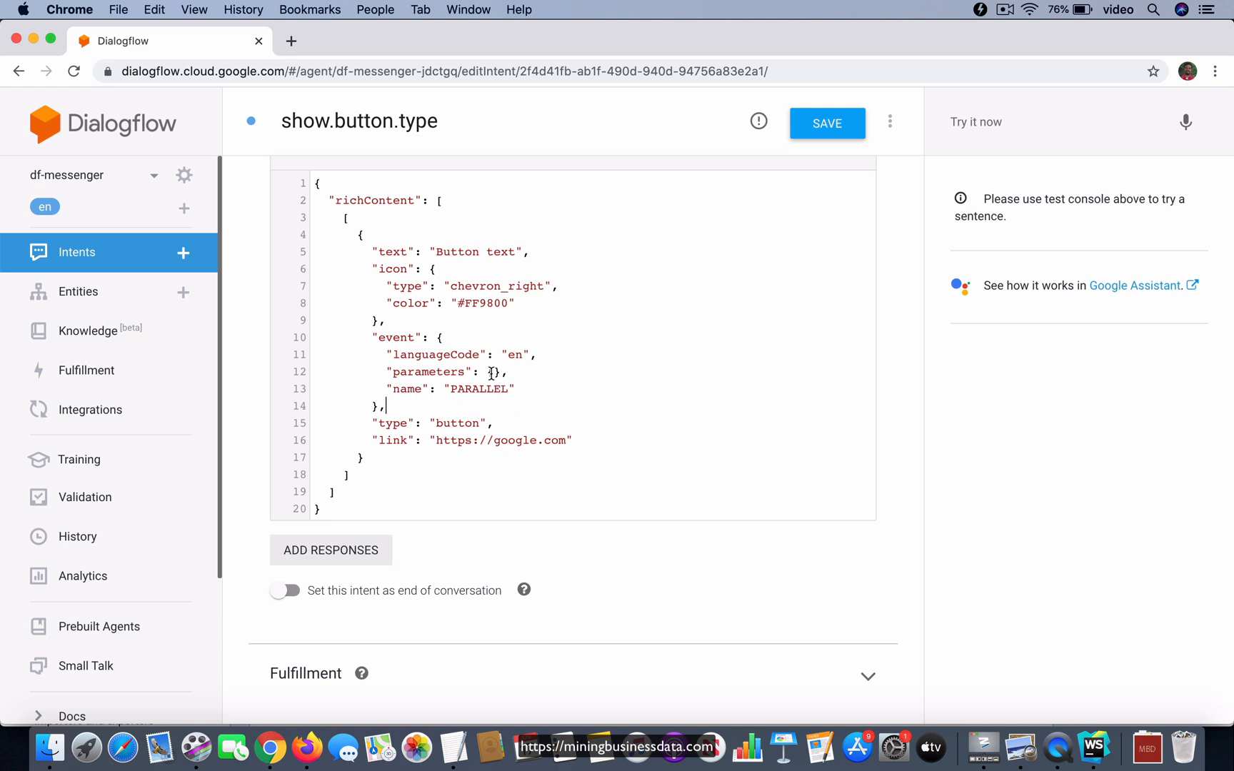
mouse_move(624, 418)
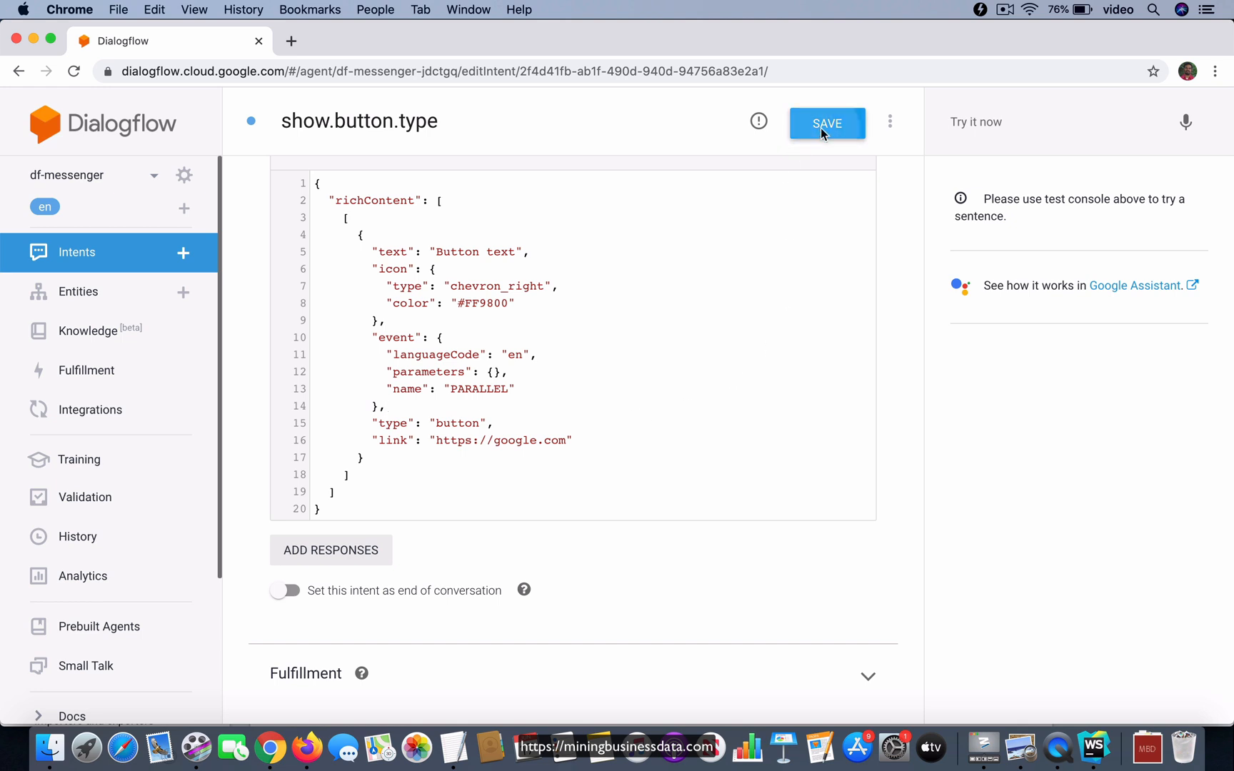
left_click(826, 123)
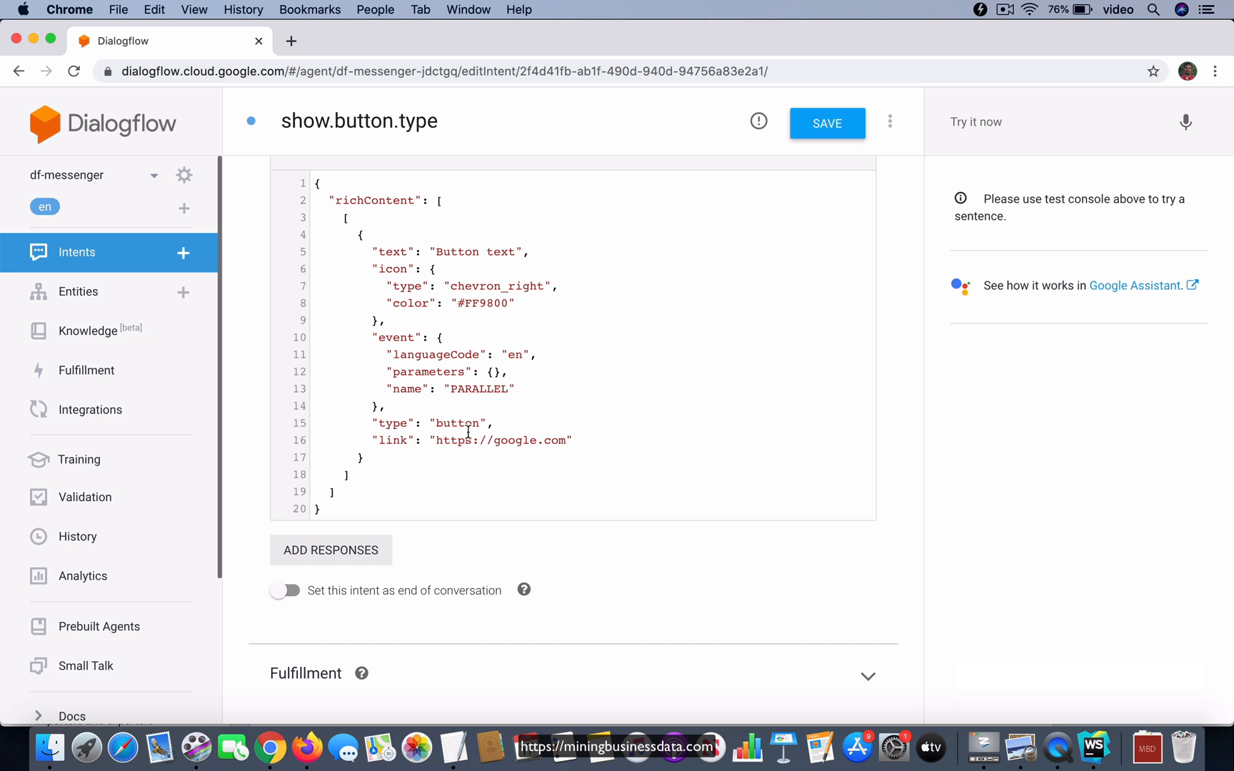
mouse_move(583, 448)
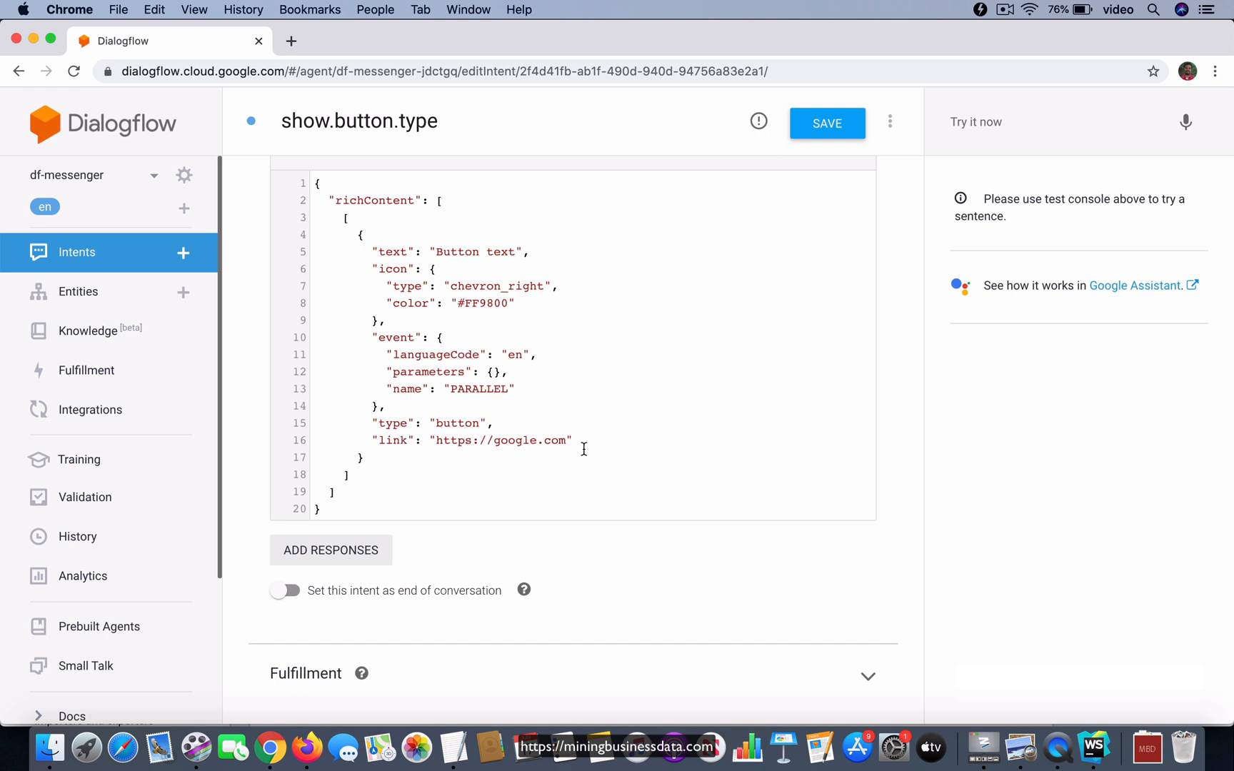
mouse_move(726, 501)
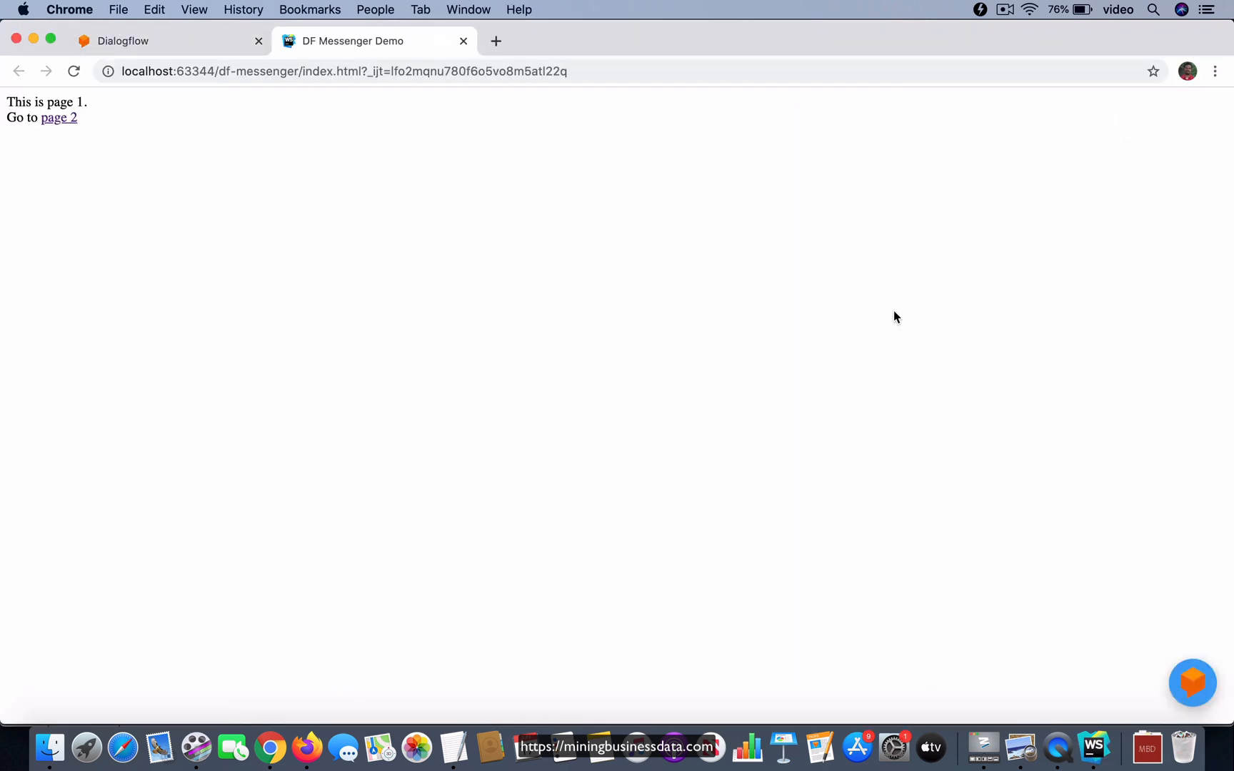
Step: In the demo chat, ask 'show me button' and follow the Button text link
left_click(1191, 681)
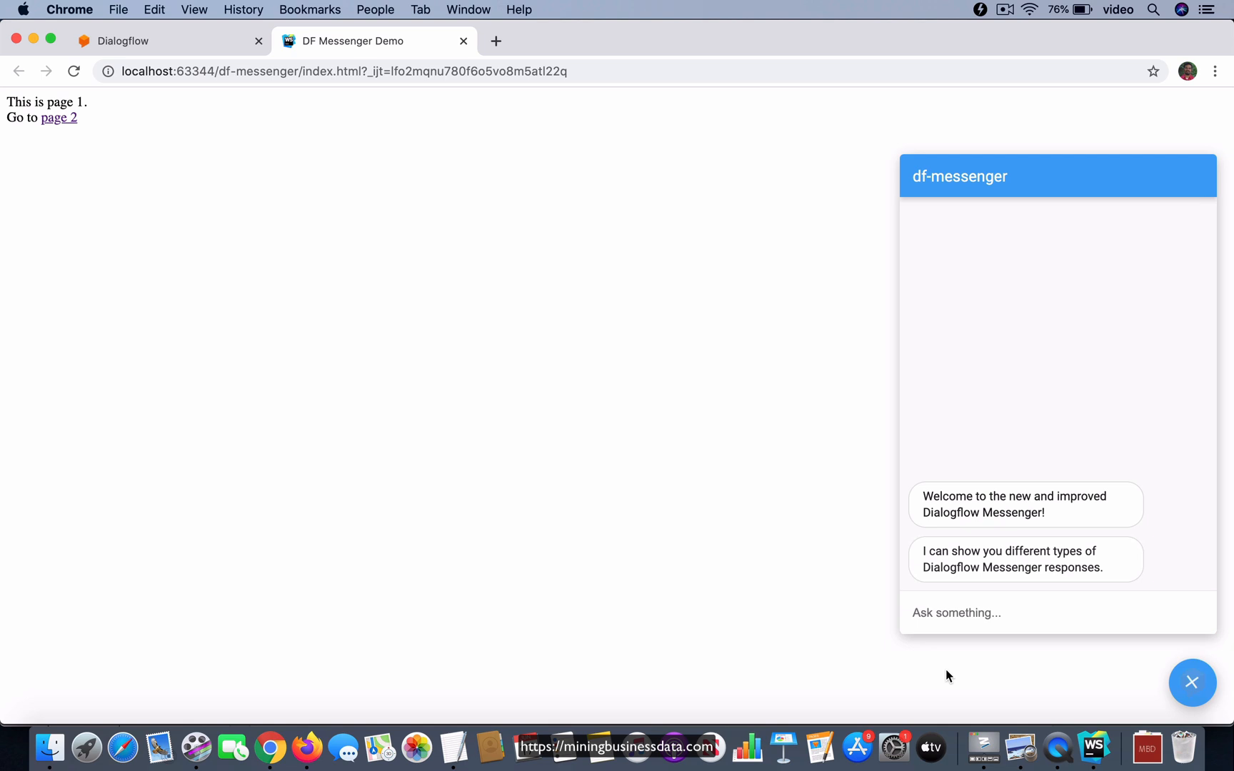
type("show me")
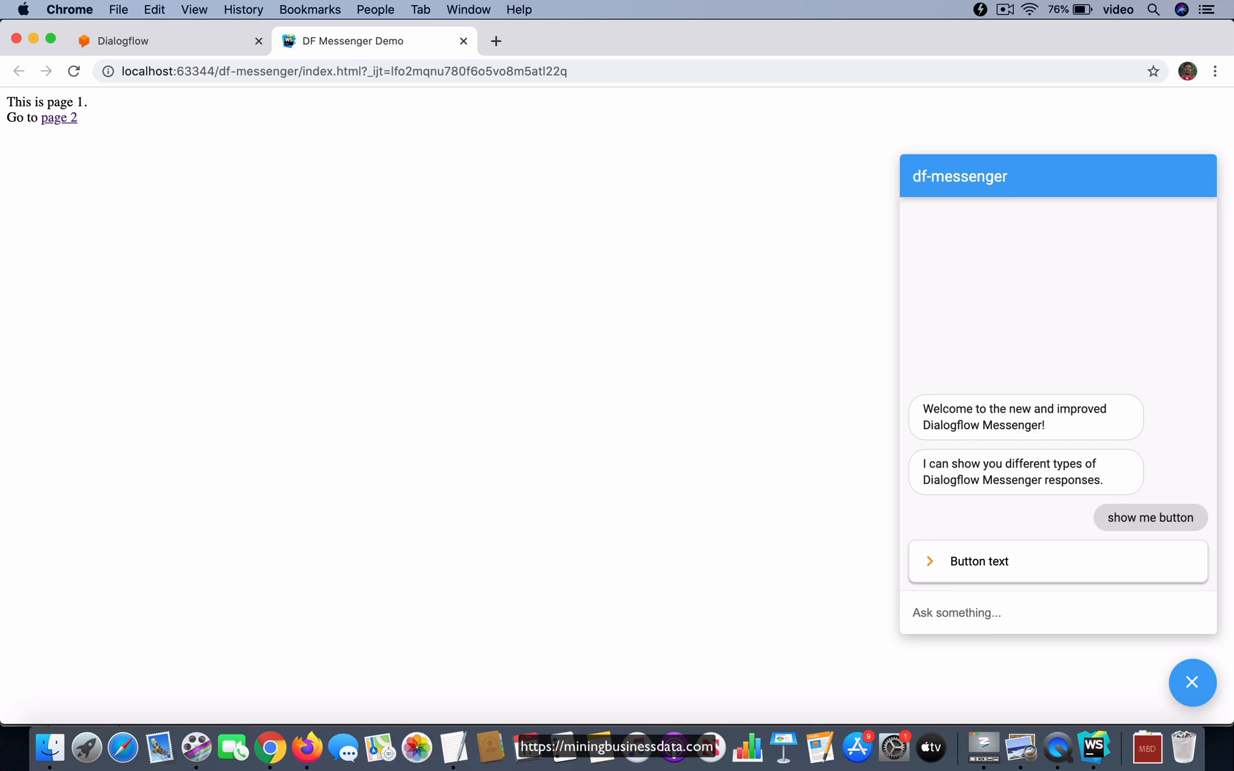
mouse_move(1001, 570)
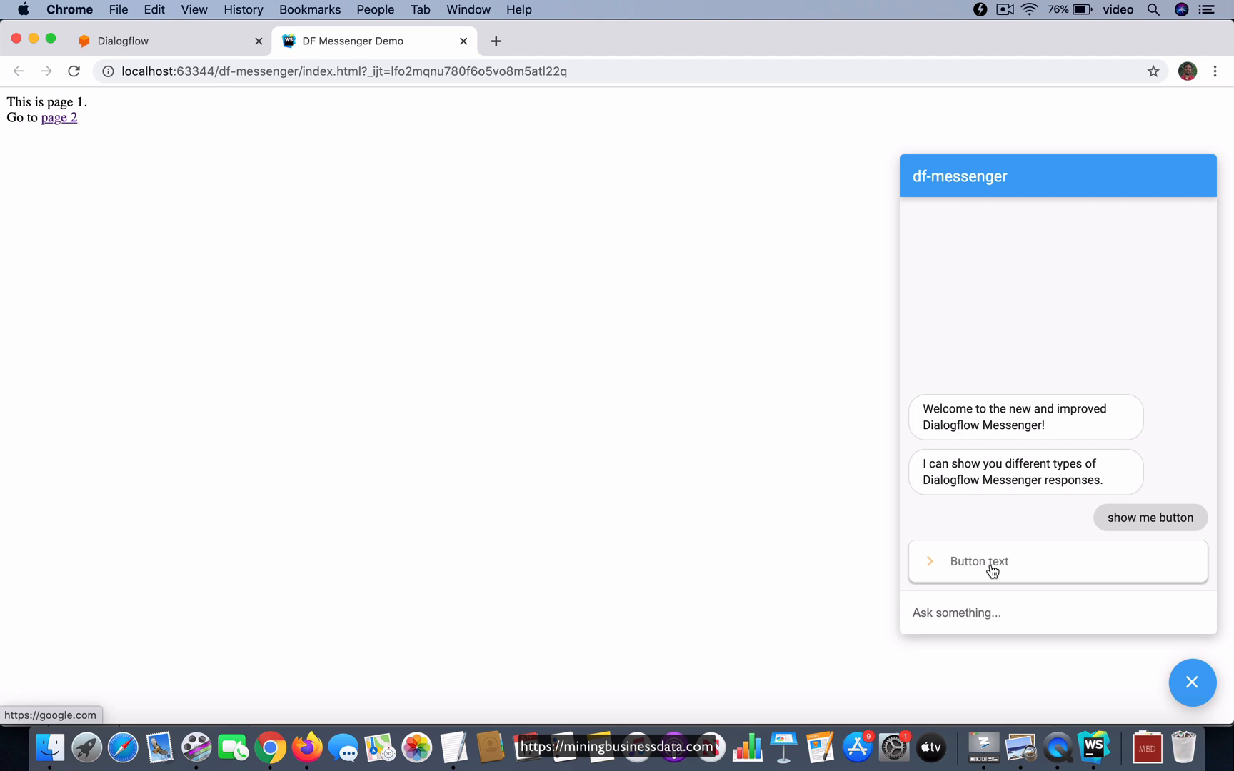
left_click(978, 561)
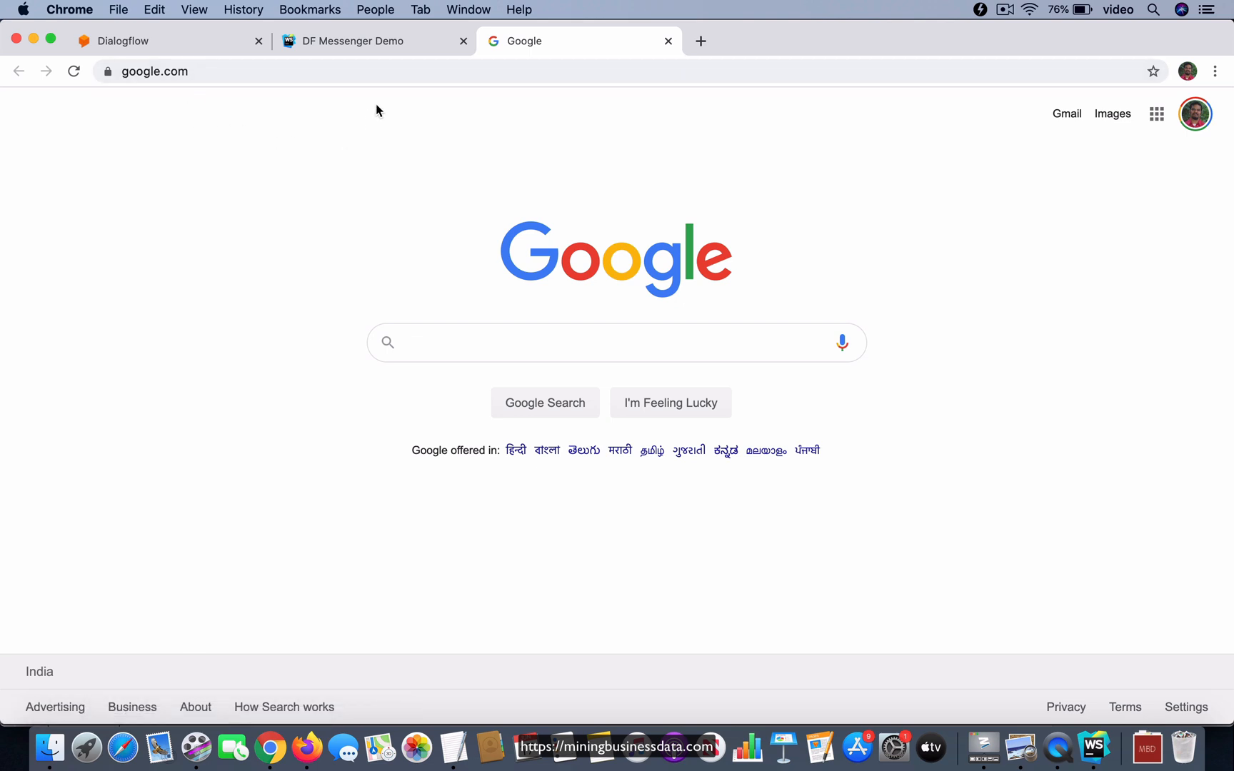
Step: Return to the messenger demo page to see the parallel universe reply
left_click(366, 40)
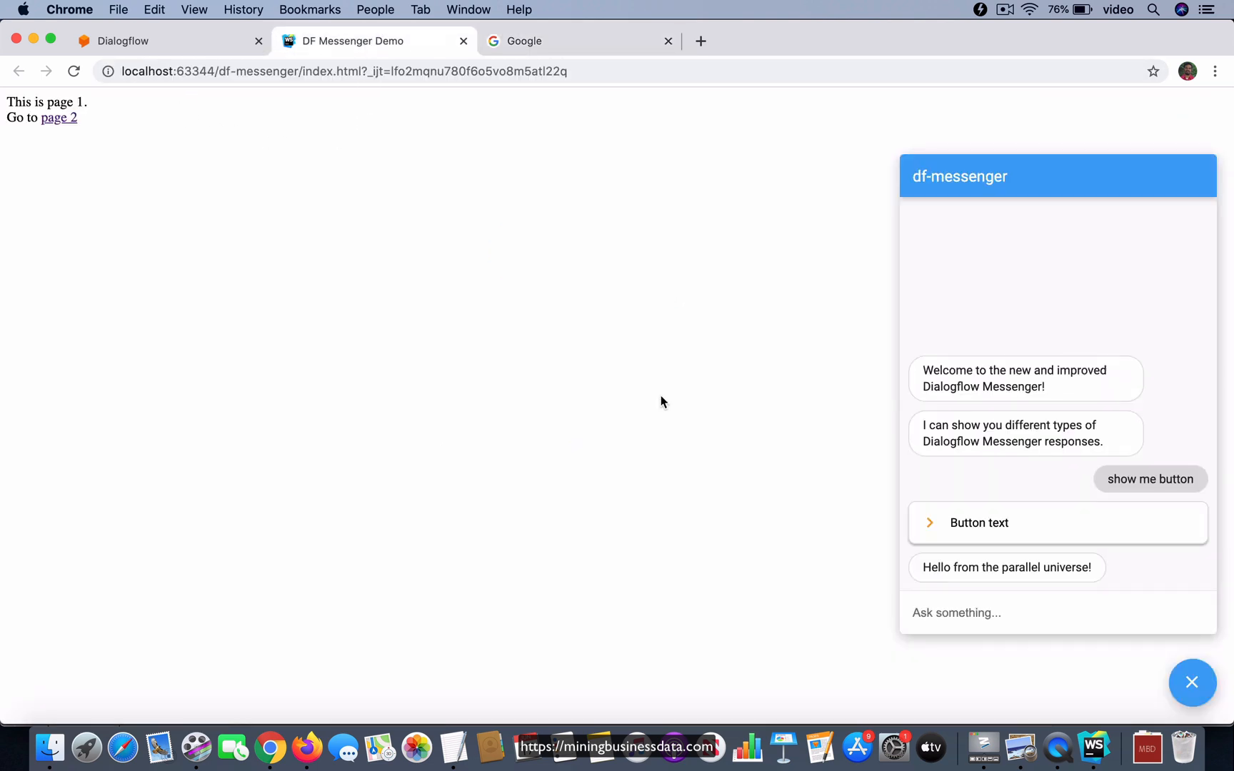
mouse_move(864, 541)
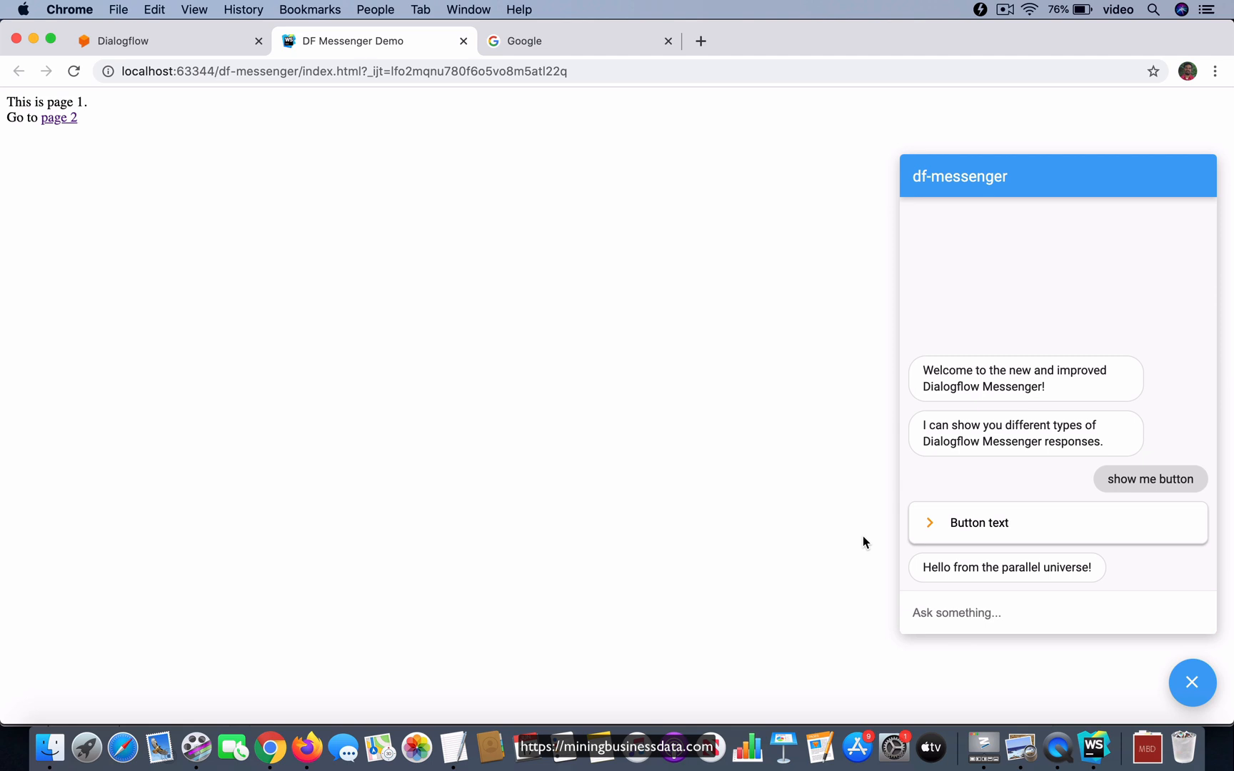
mouse_move(928, 567)
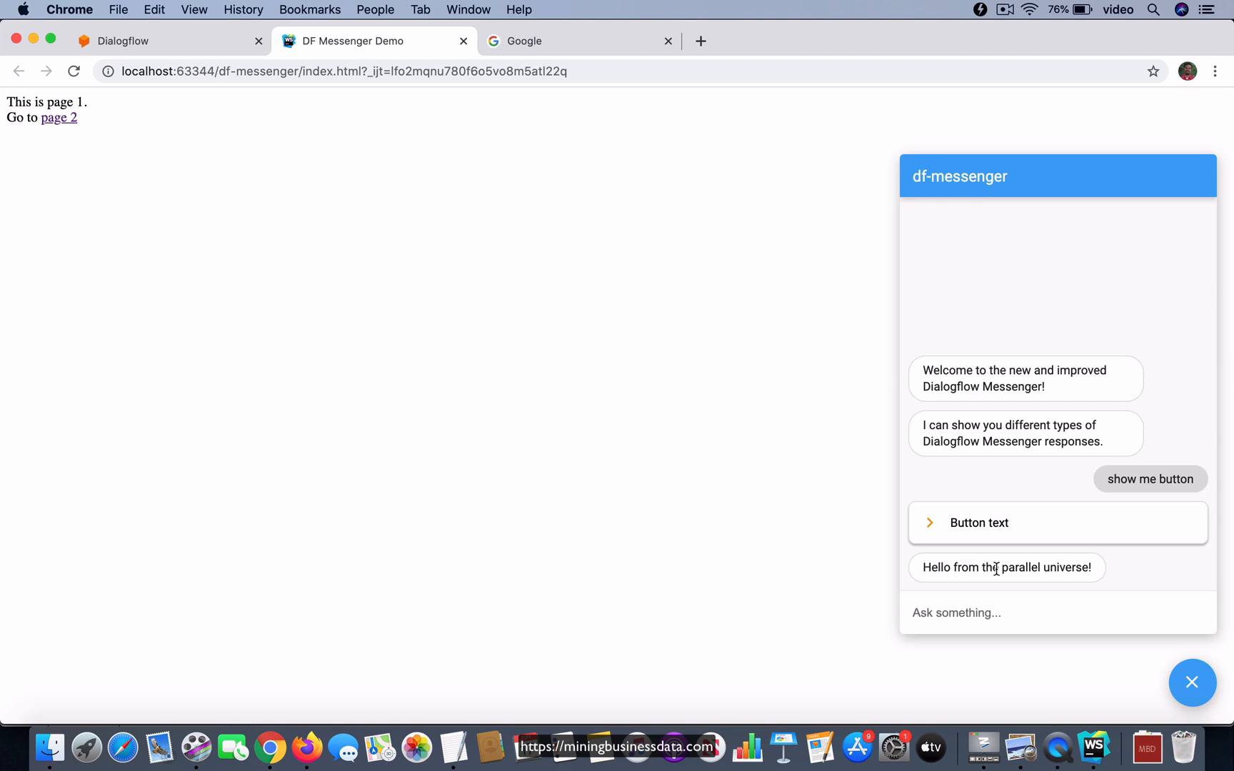
mouse_move(1096, 576)
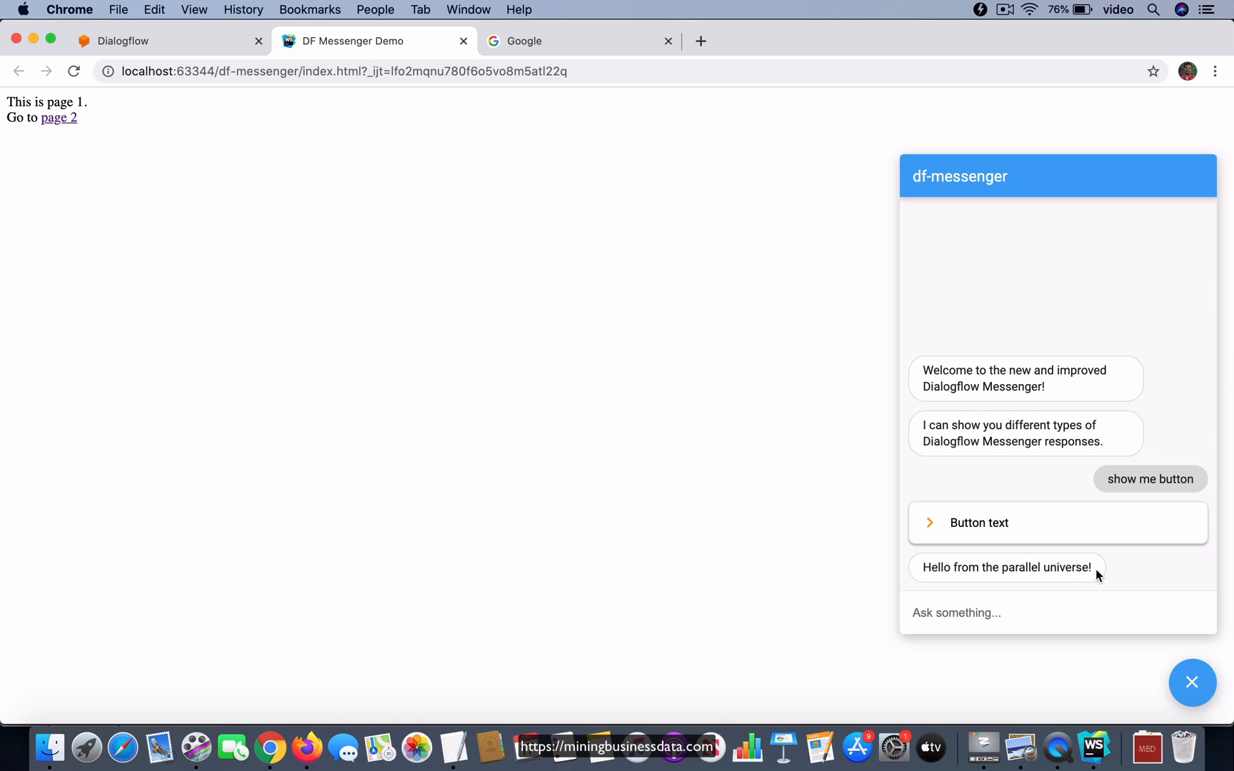
mouse_move(1113, 581)
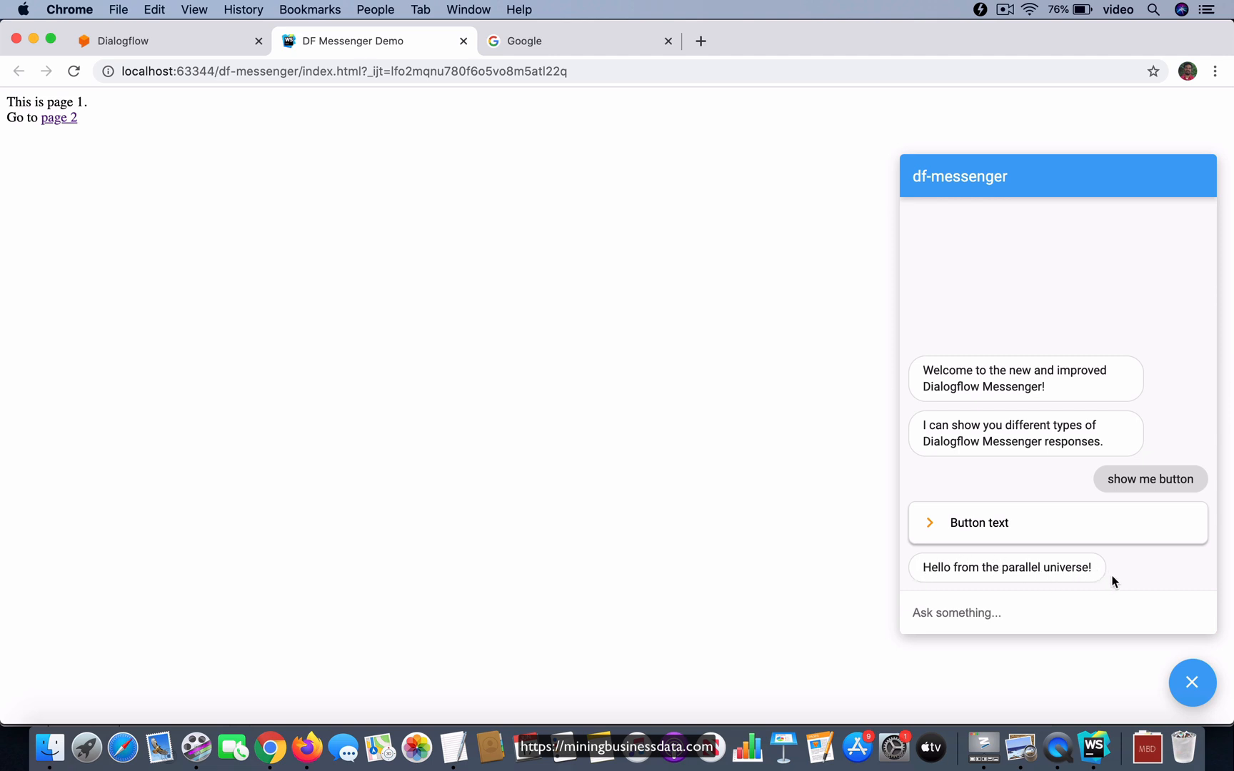
mouse_move(1007, 539)
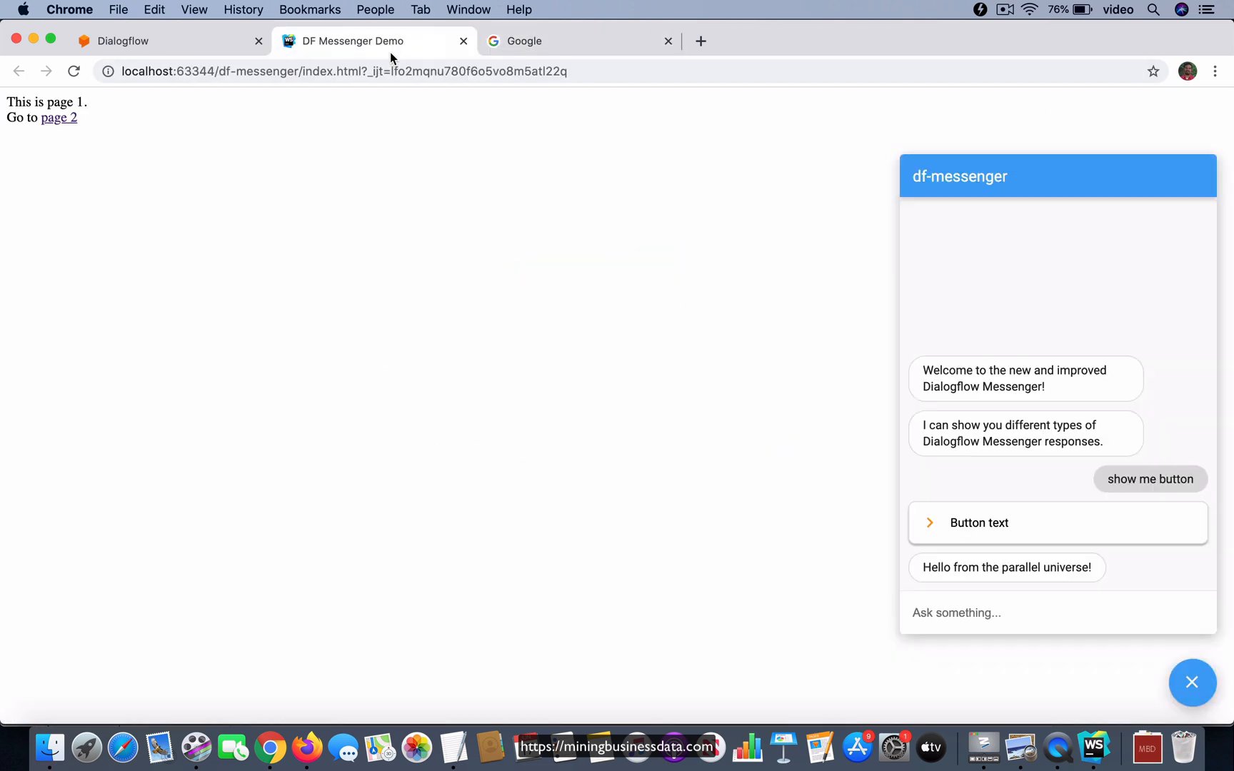
mouse_move(1133, 572)
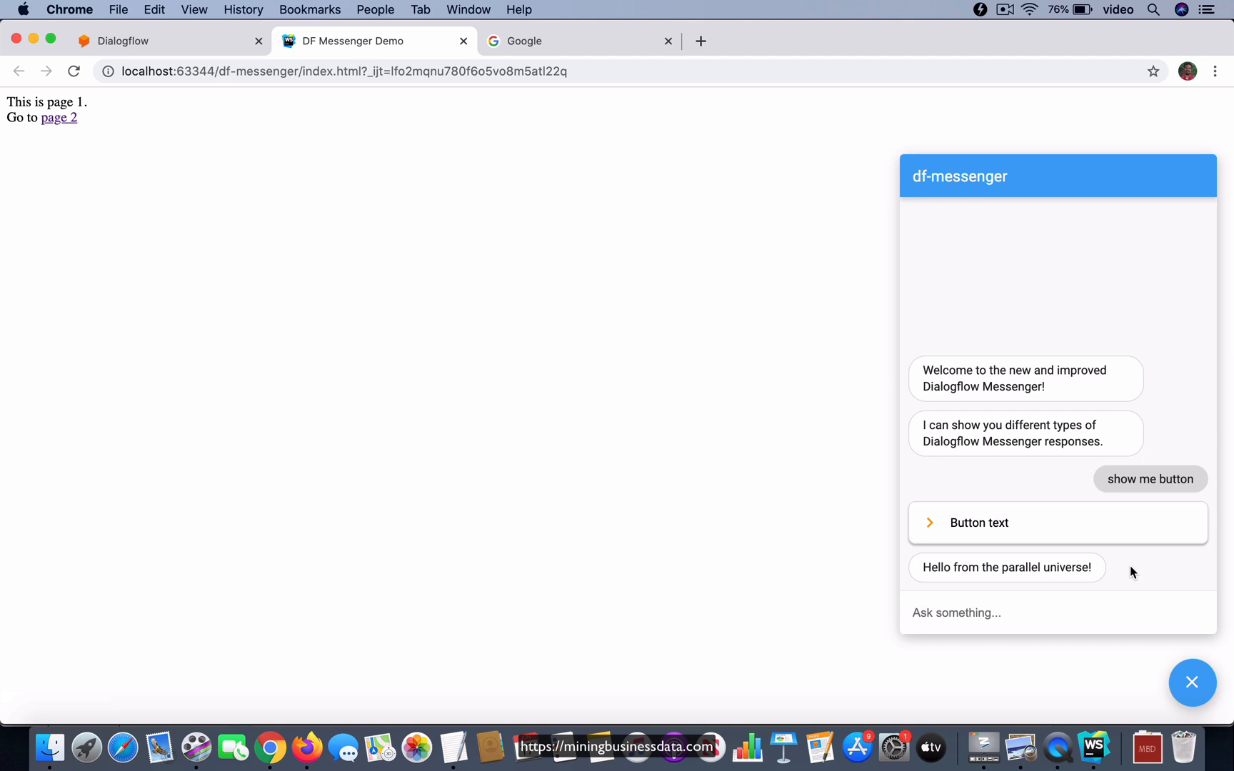
mouse_move(1031, 588)
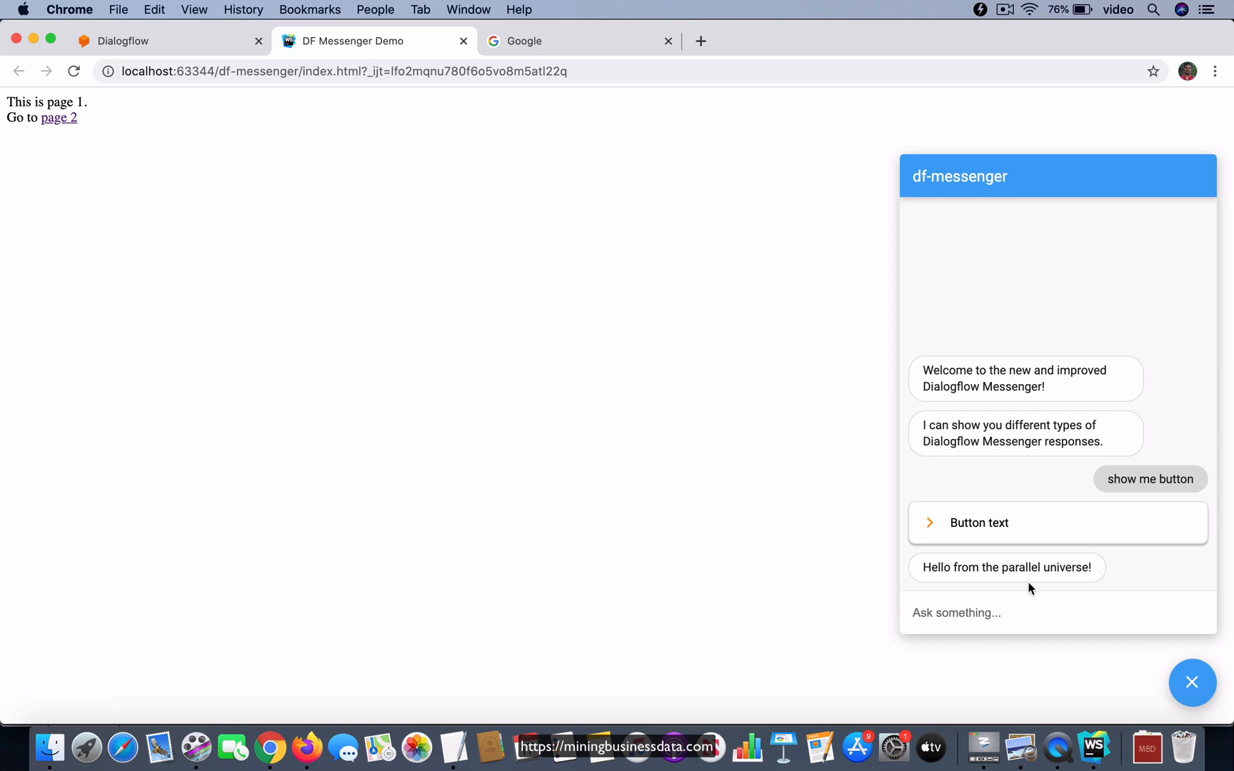
mouse_move(1096, 578)
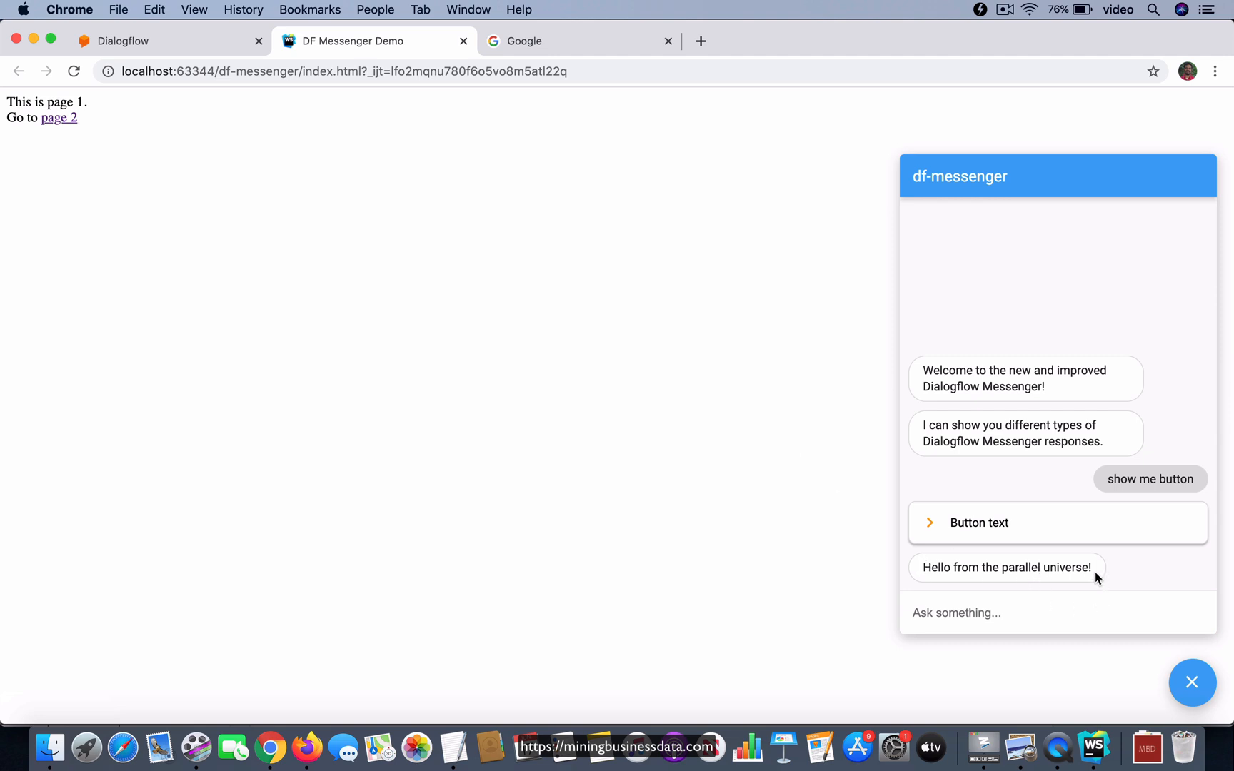
mouse_move(709, 430)
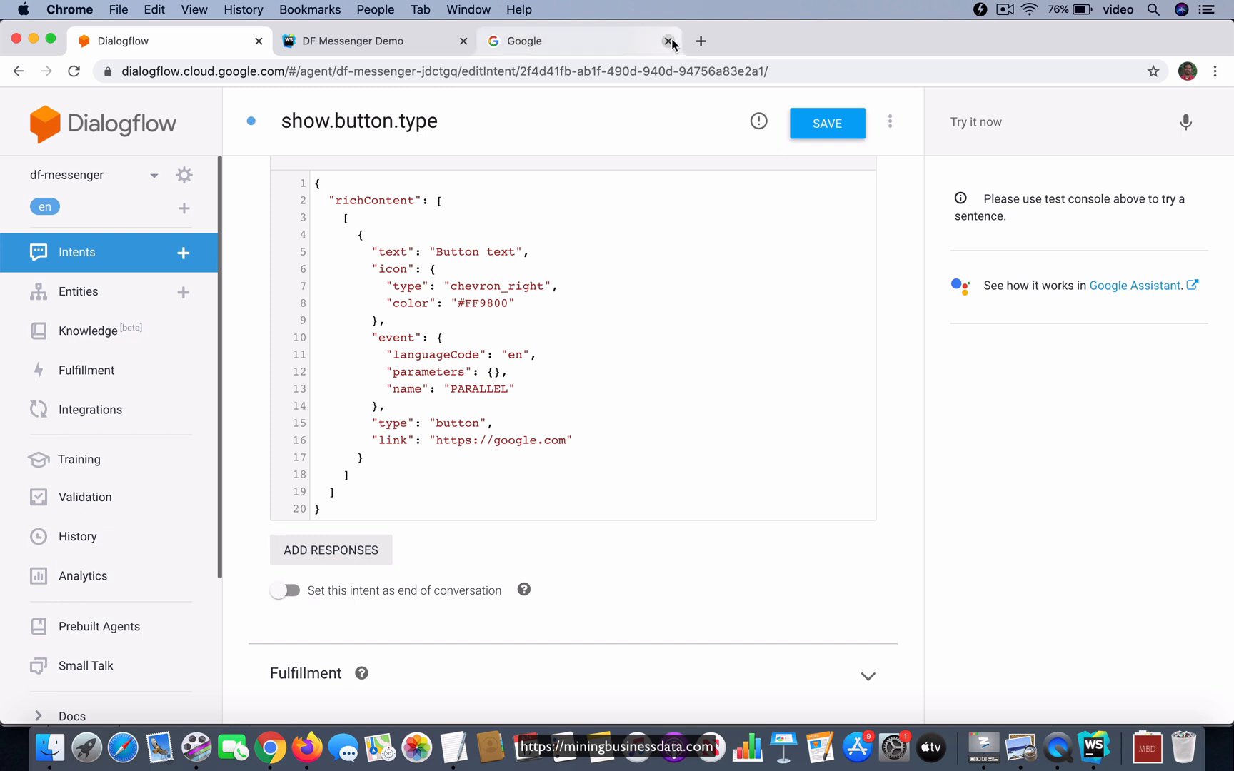
Step: Close the Google tab, remove the link line from the payload, and save
left_click(668, 41)
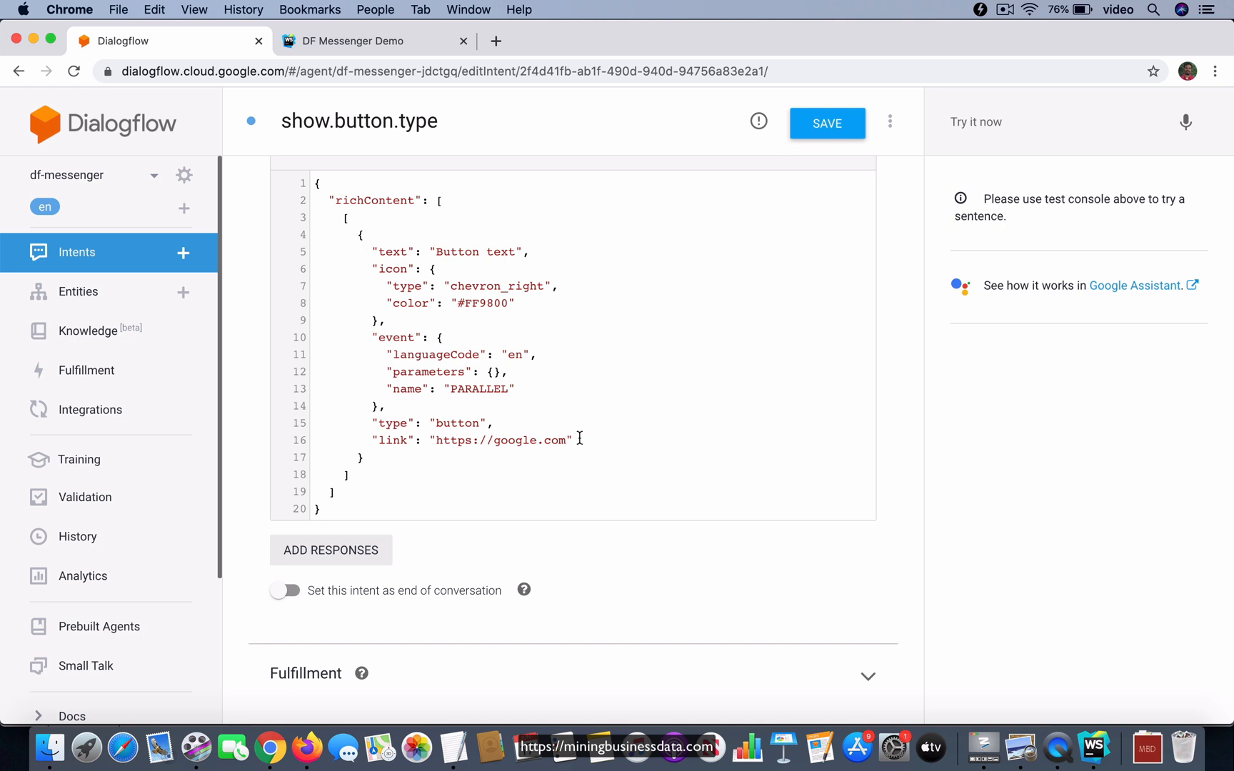
triple_click(456, 440)
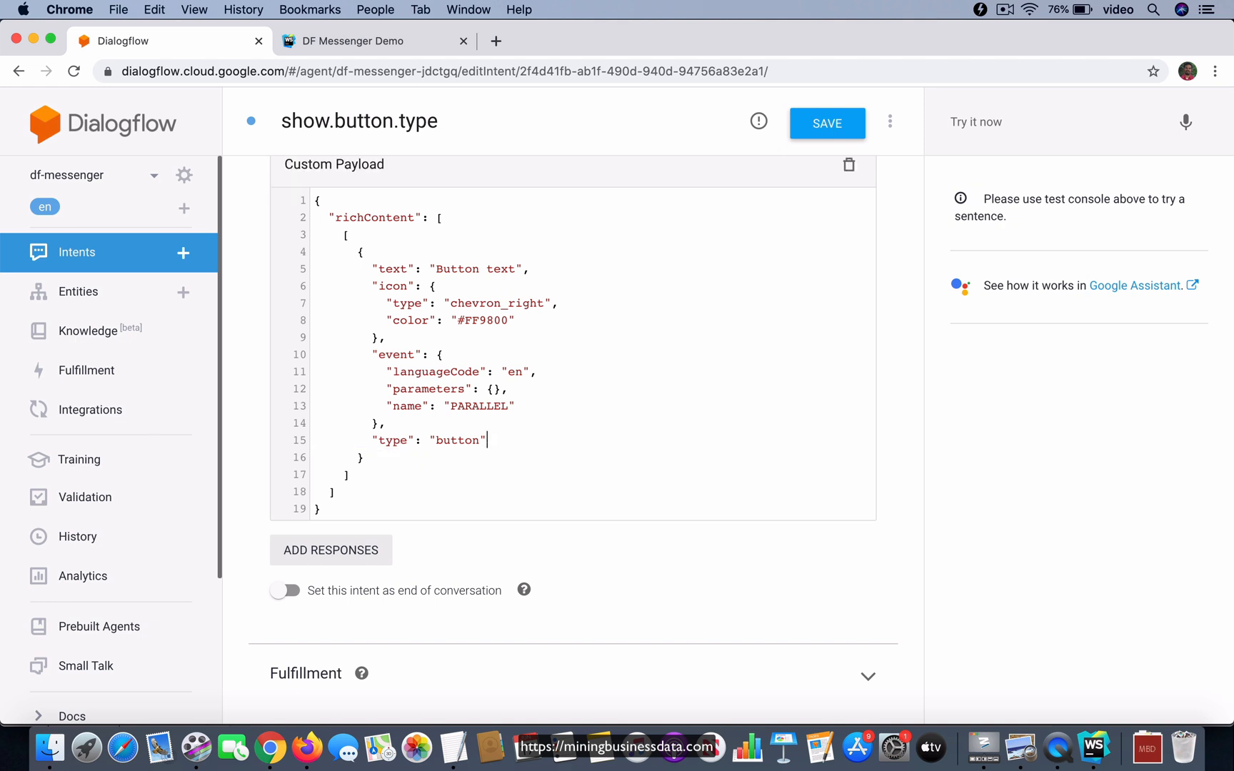
left_click(826, 123)
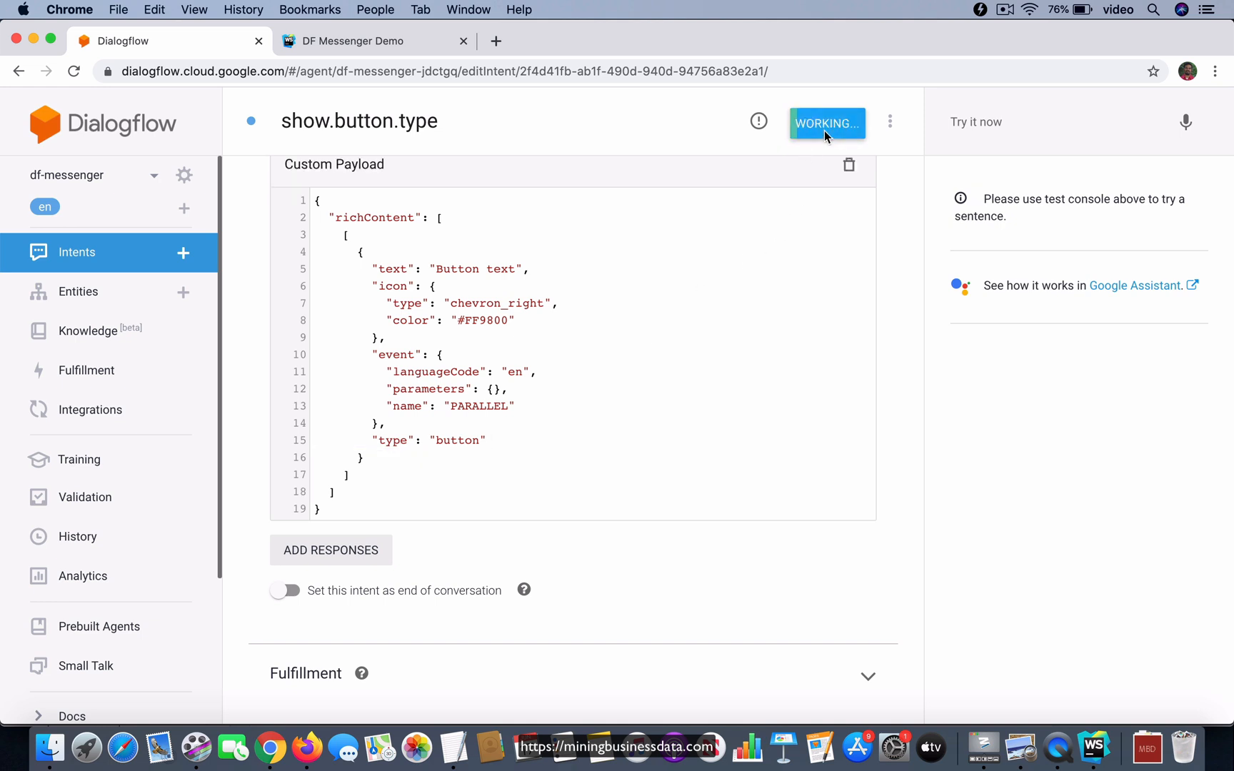
left_click(825, 124)
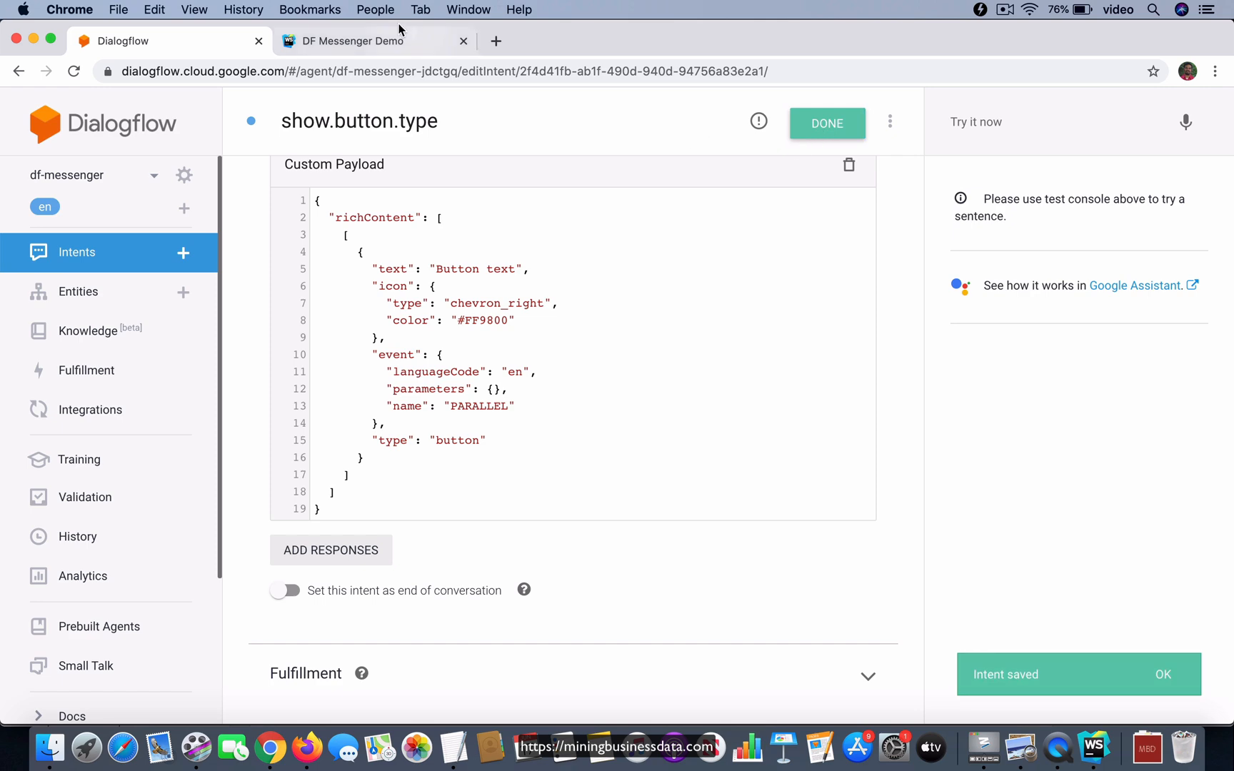
left_click(464, 40)
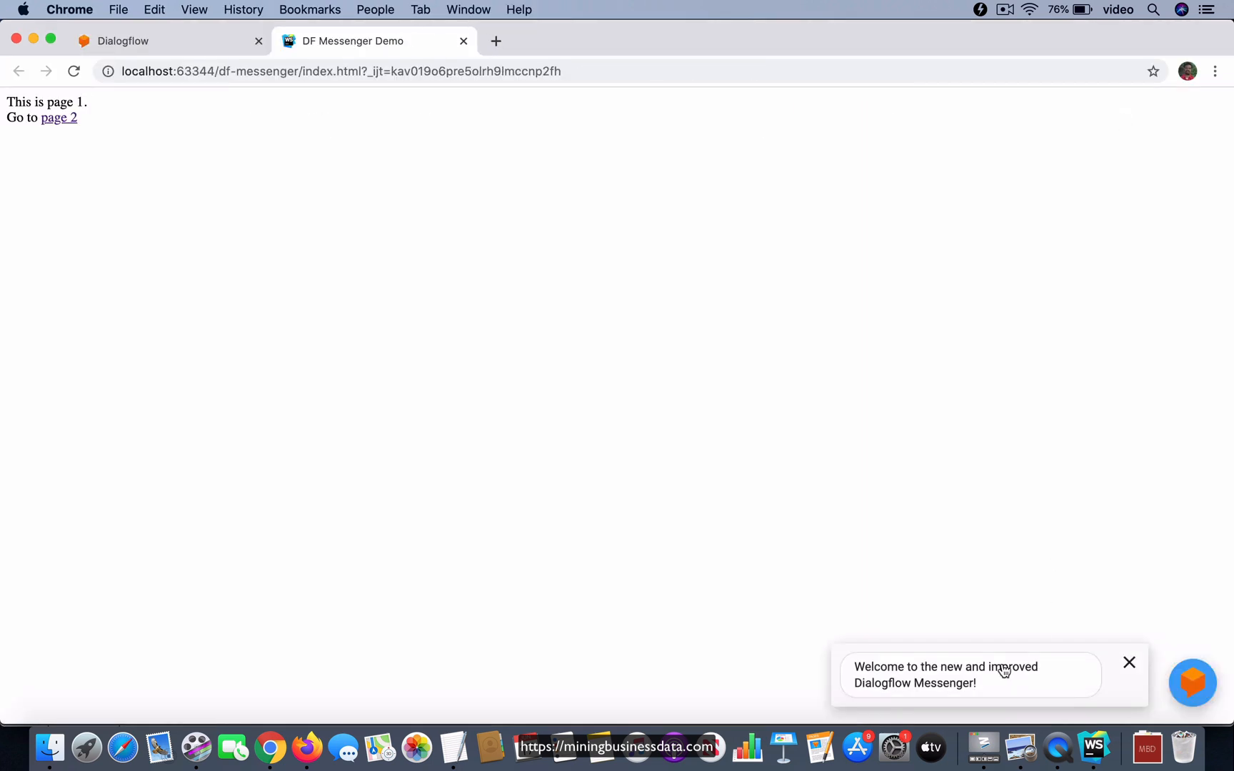
Step: Open the demo chat and press the linkless Button text card
left_click(1190, 682)
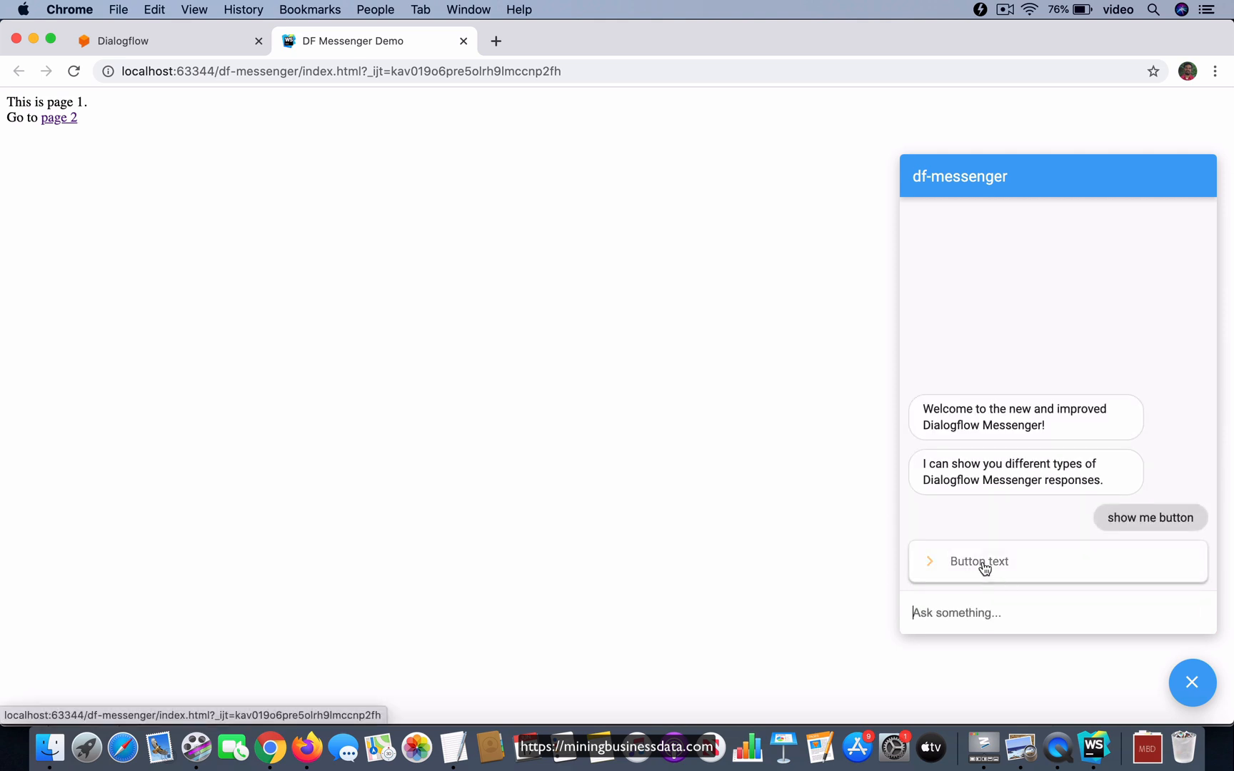
left_click(979, 561)
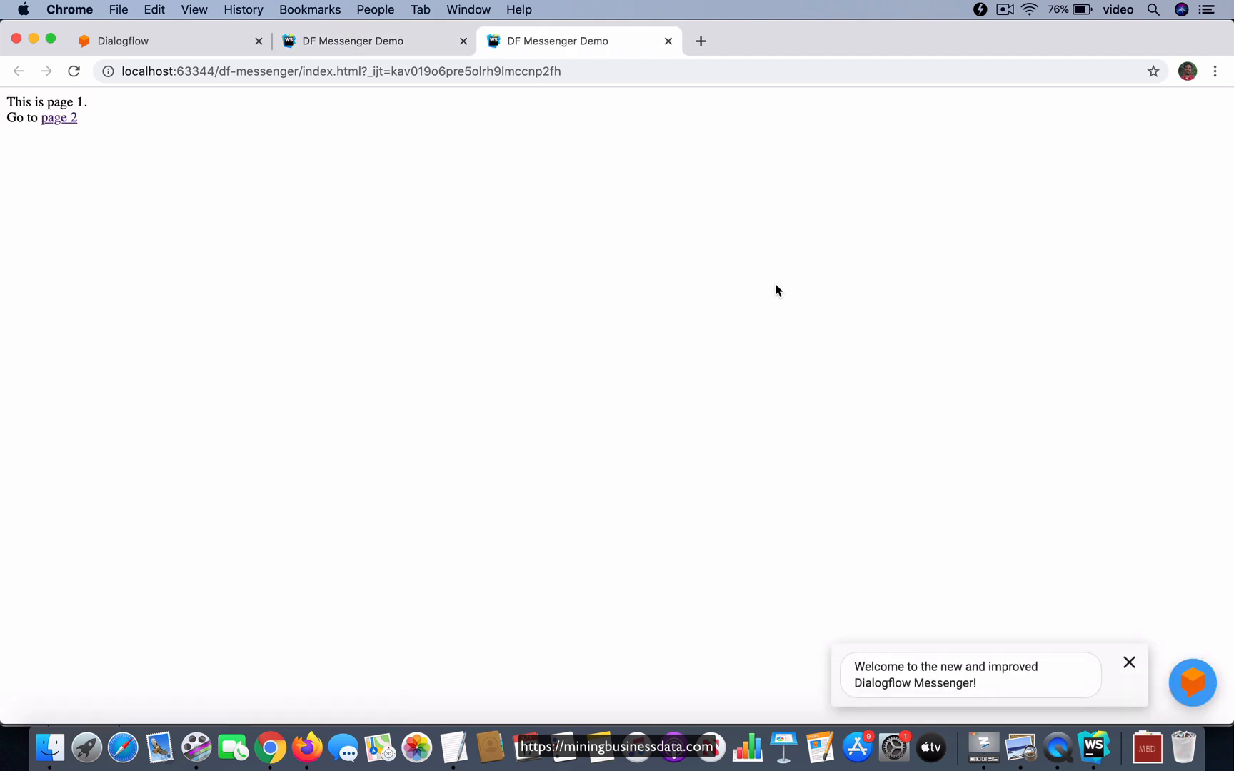
mouse_move(591, 107)
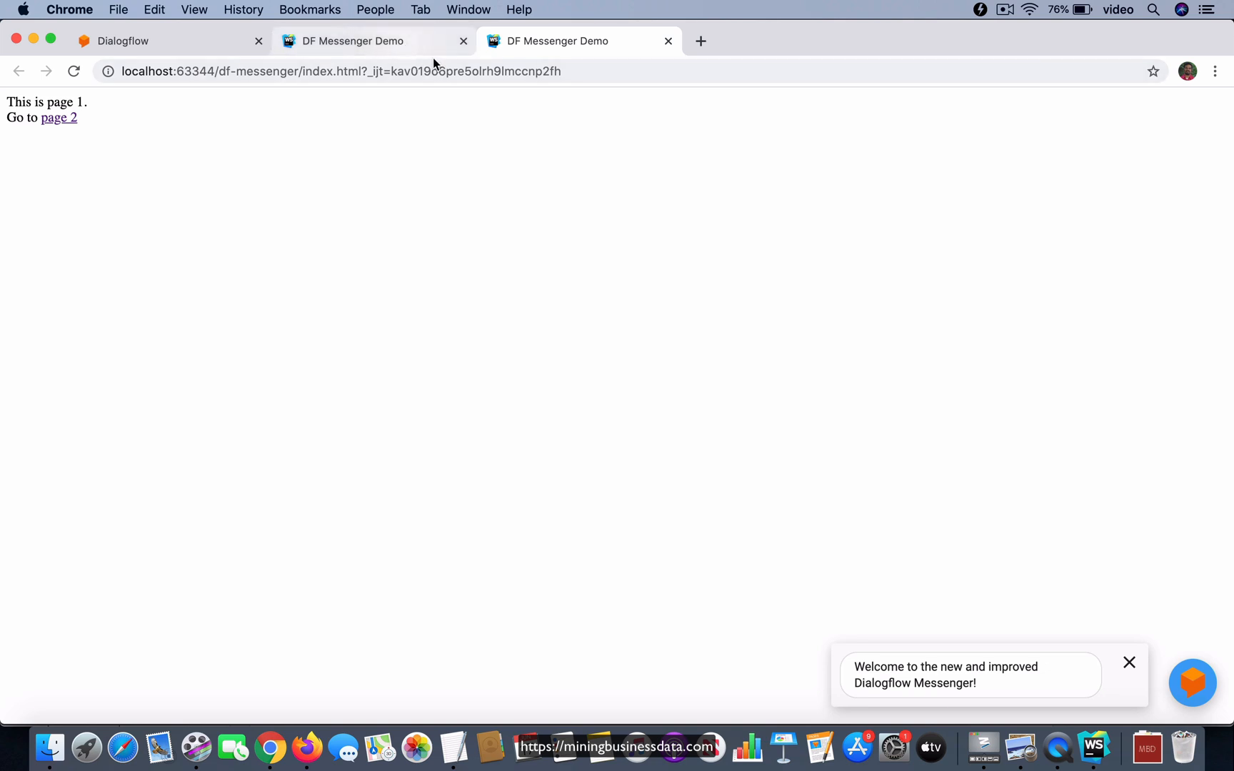
mouse_move(417, 56)
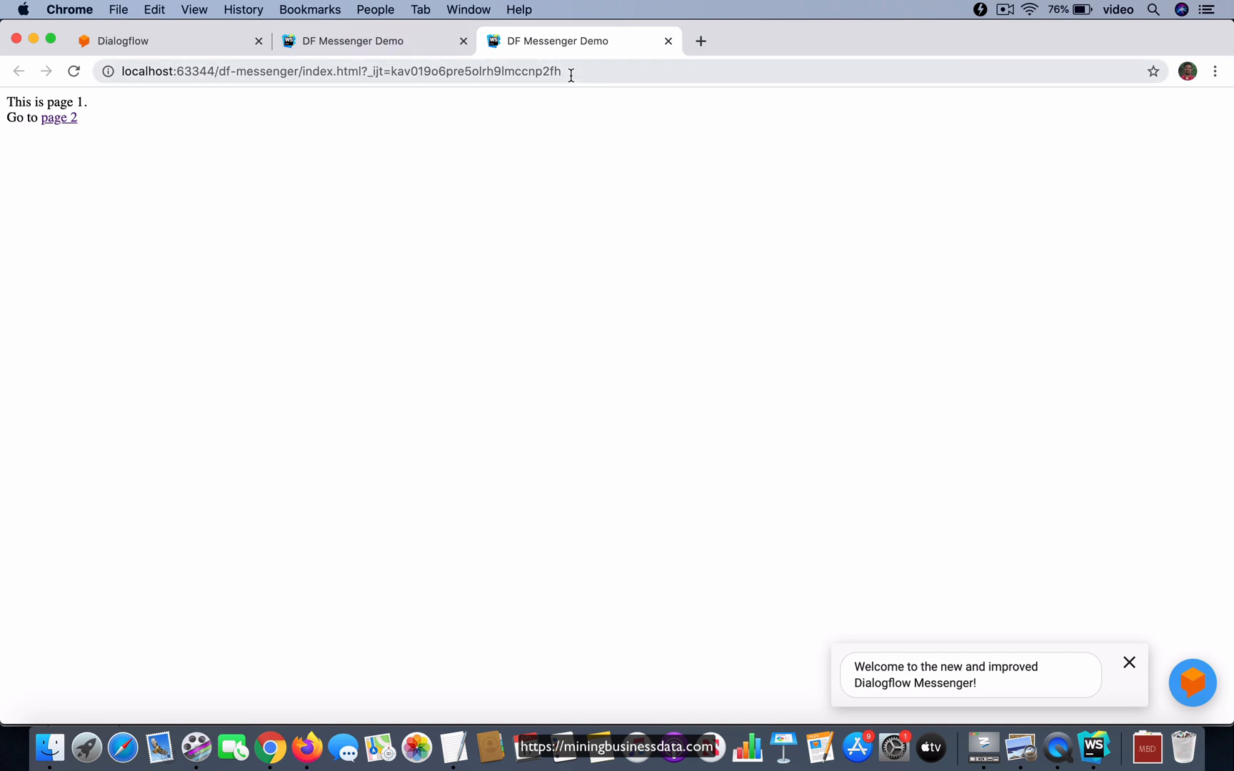
mouse_move(625, 148)
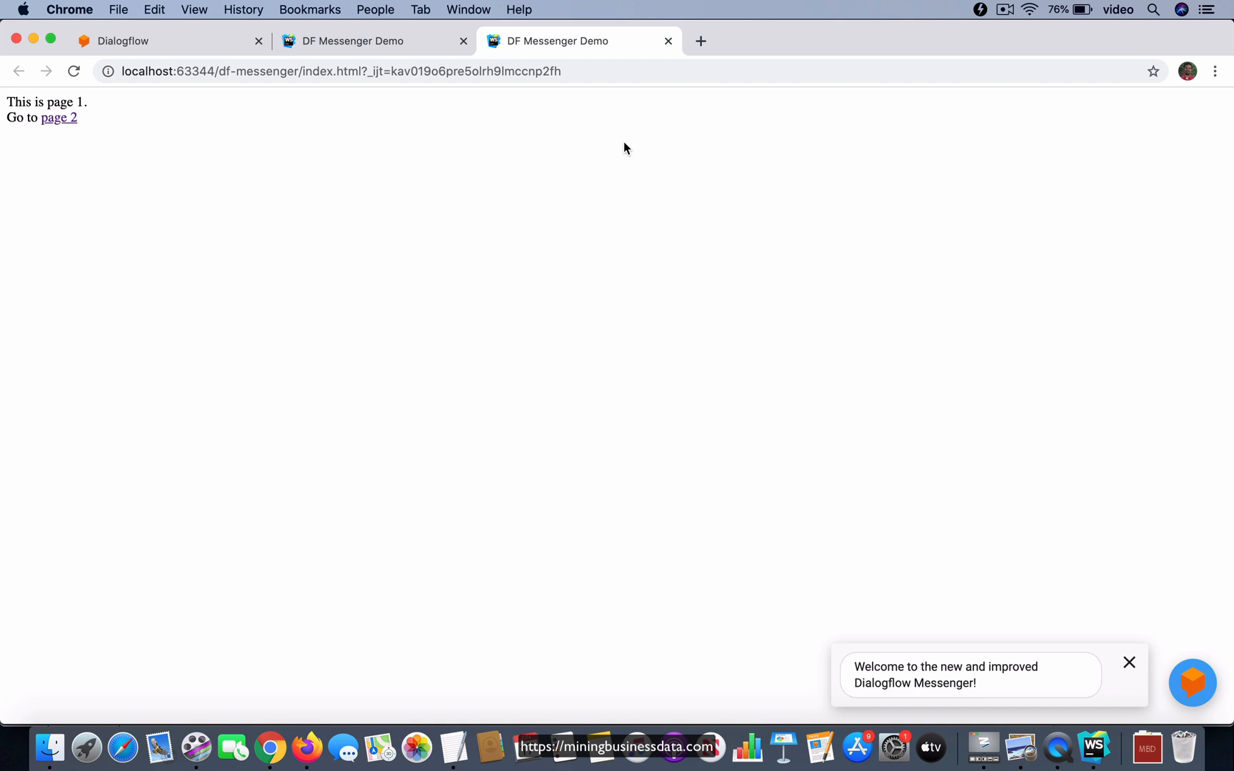
mouse_move(533, 199)
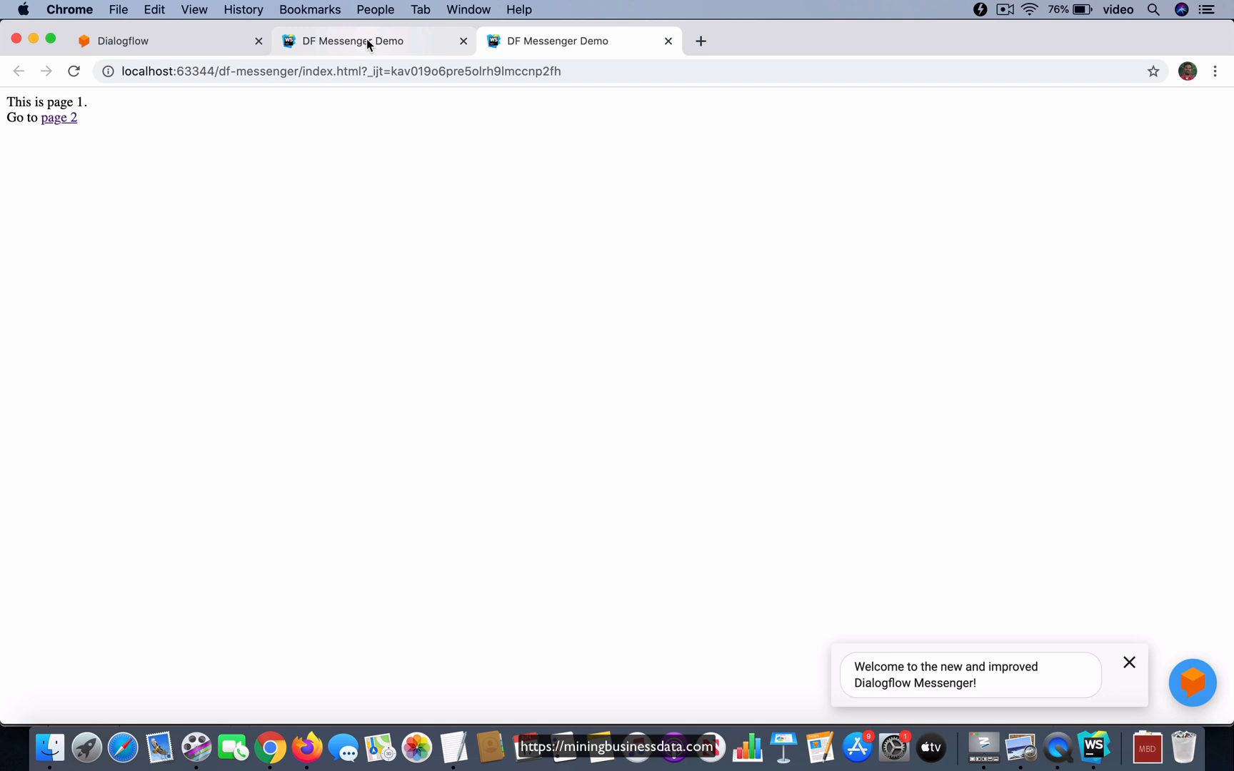
Step: Press Button text again for a second parallel universe reply, closing the extra tab
left_click(1190, 681)
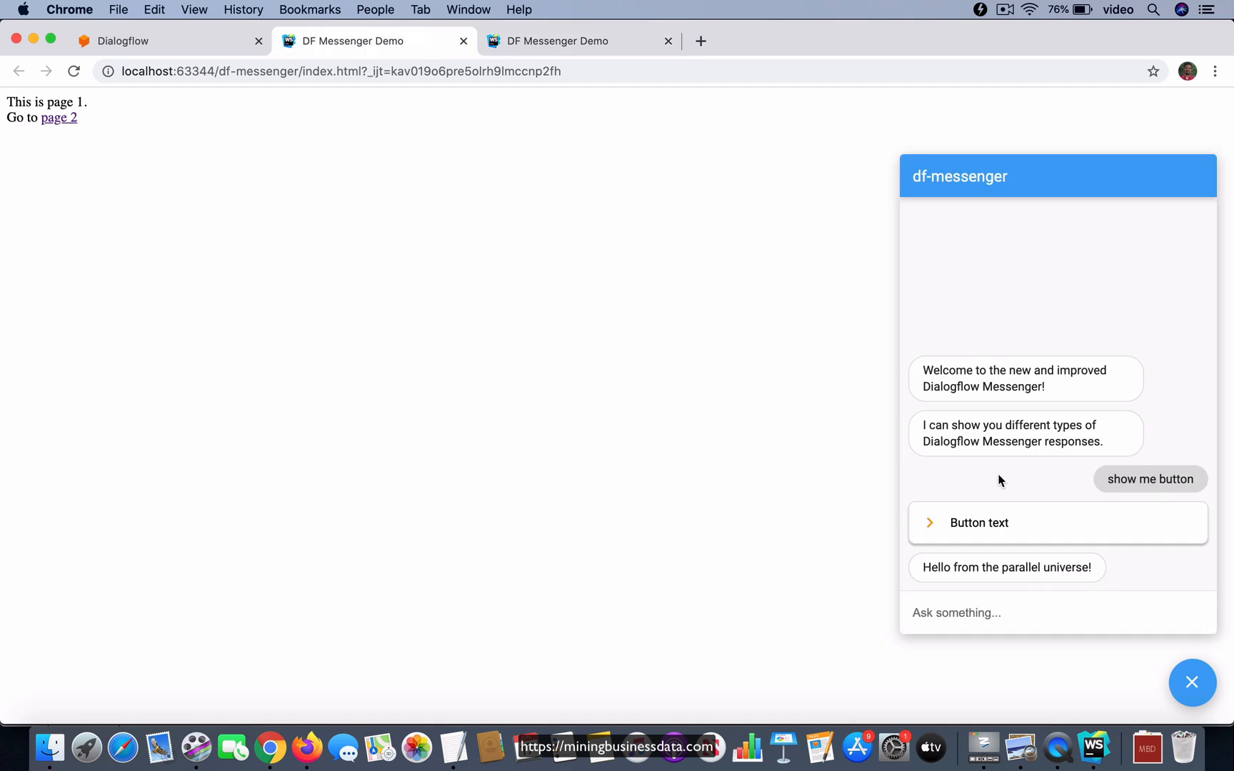
mouse_move(1035, 488)
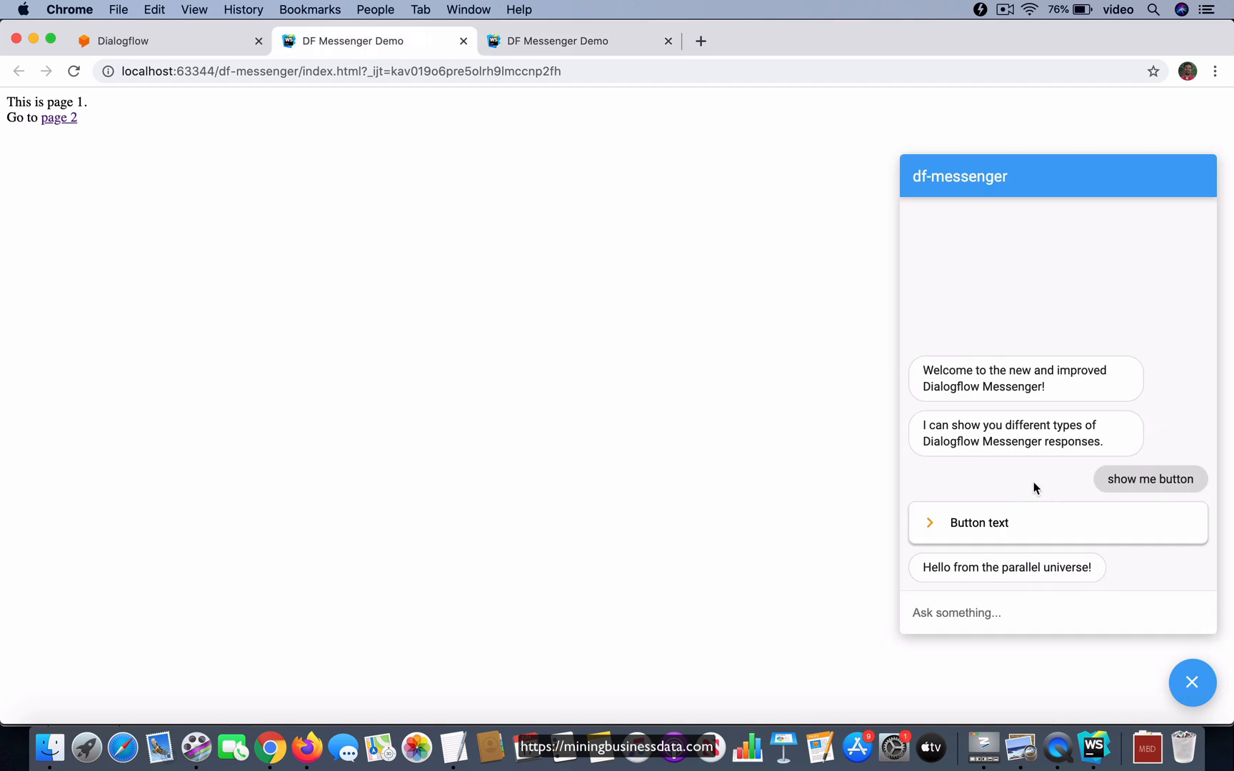
mouse_move(1050, 494)
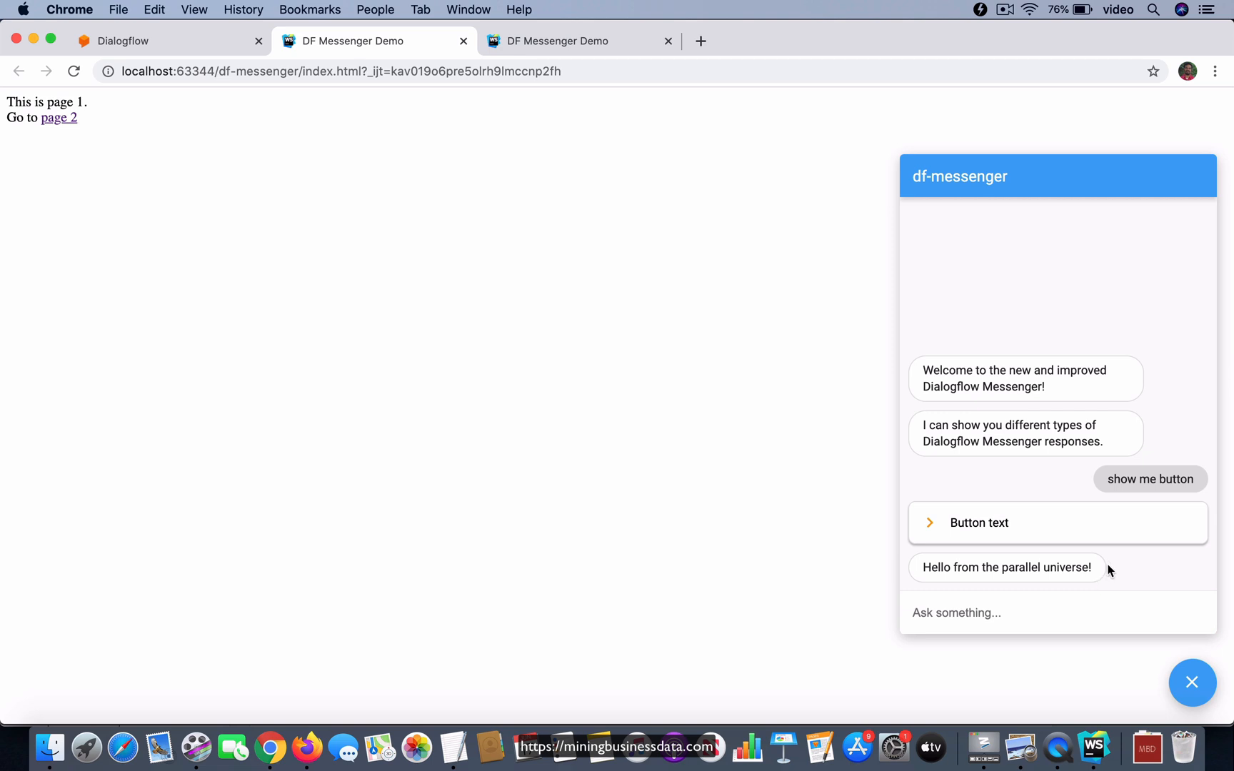
mouse_move(670, 58)
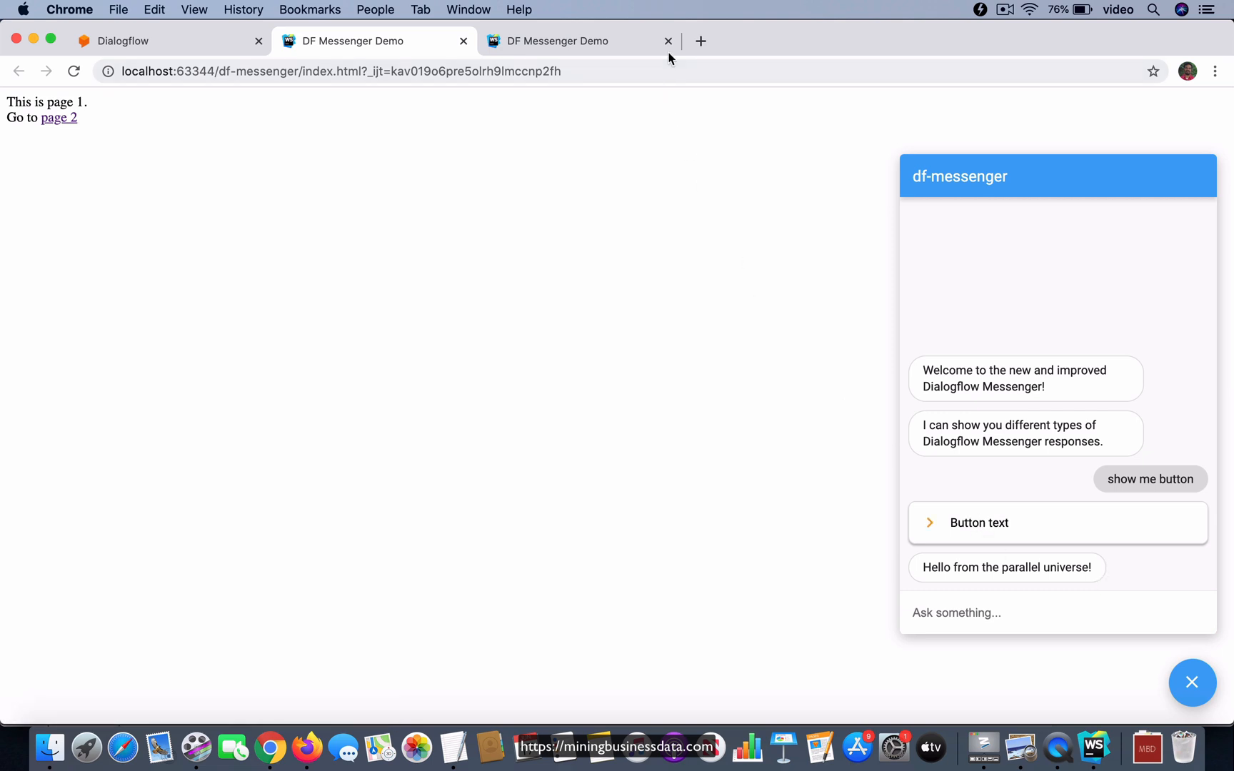
left_click(668, 40)
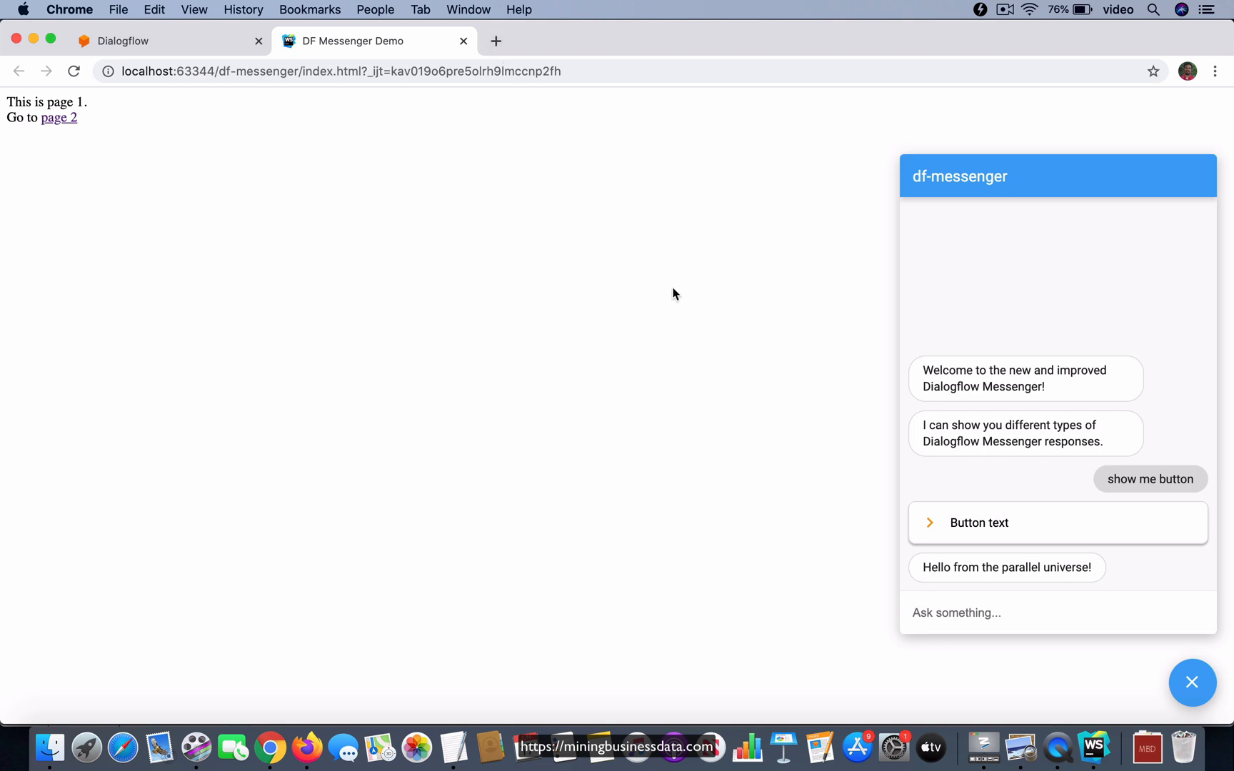
mouse_move(794, 469)
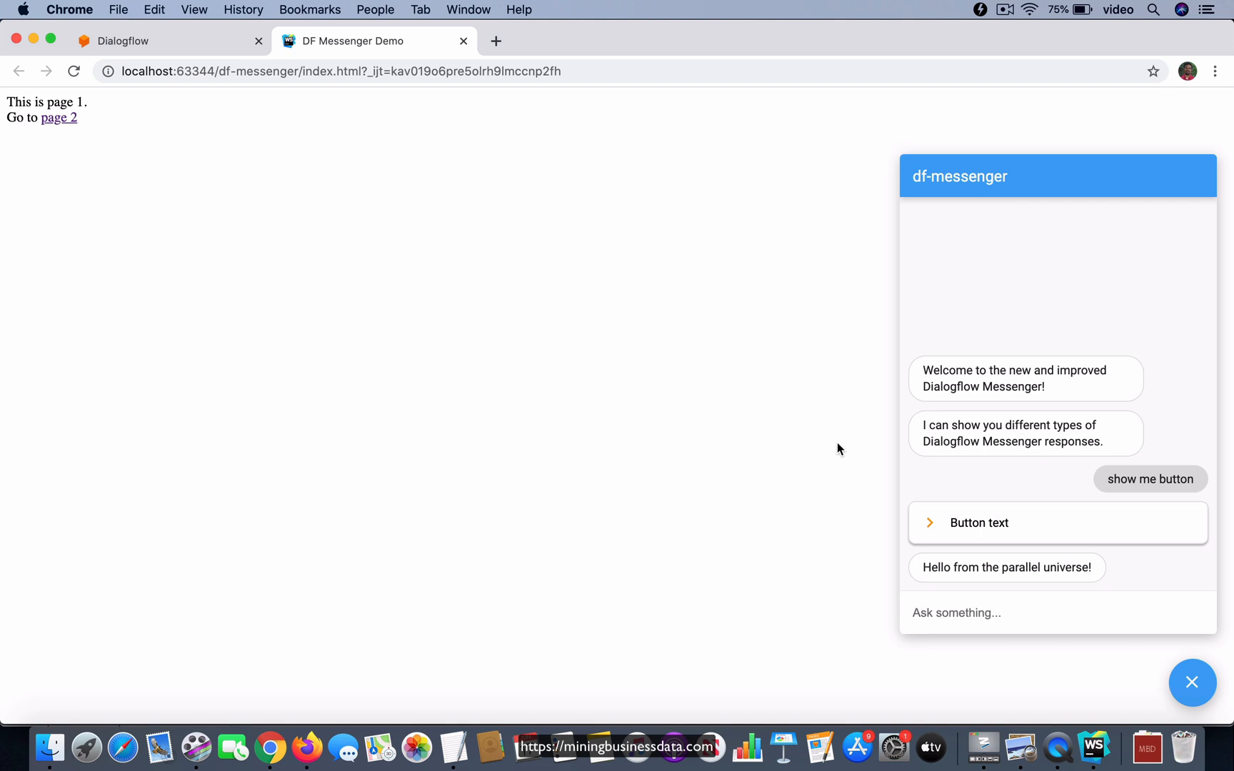
mouse_move(980, 580)
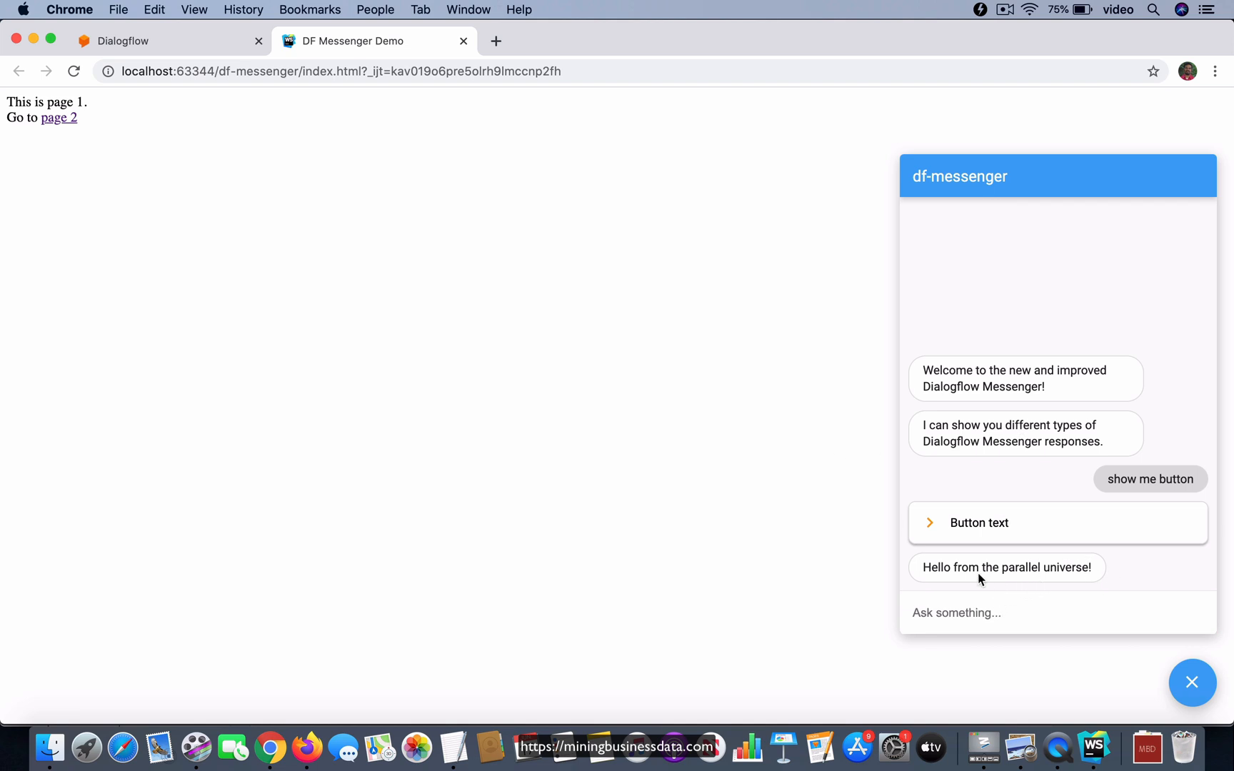
mouse_move(1126, 572)
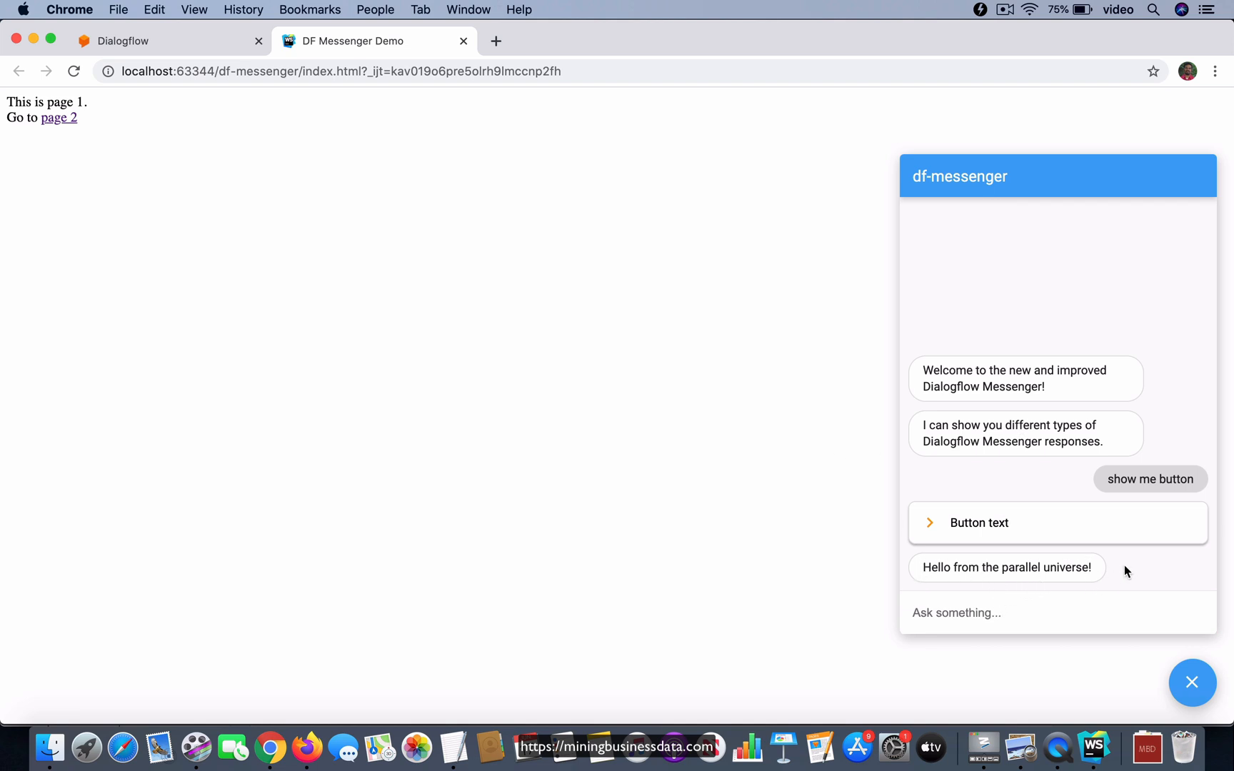
mouse_move(972, 560)
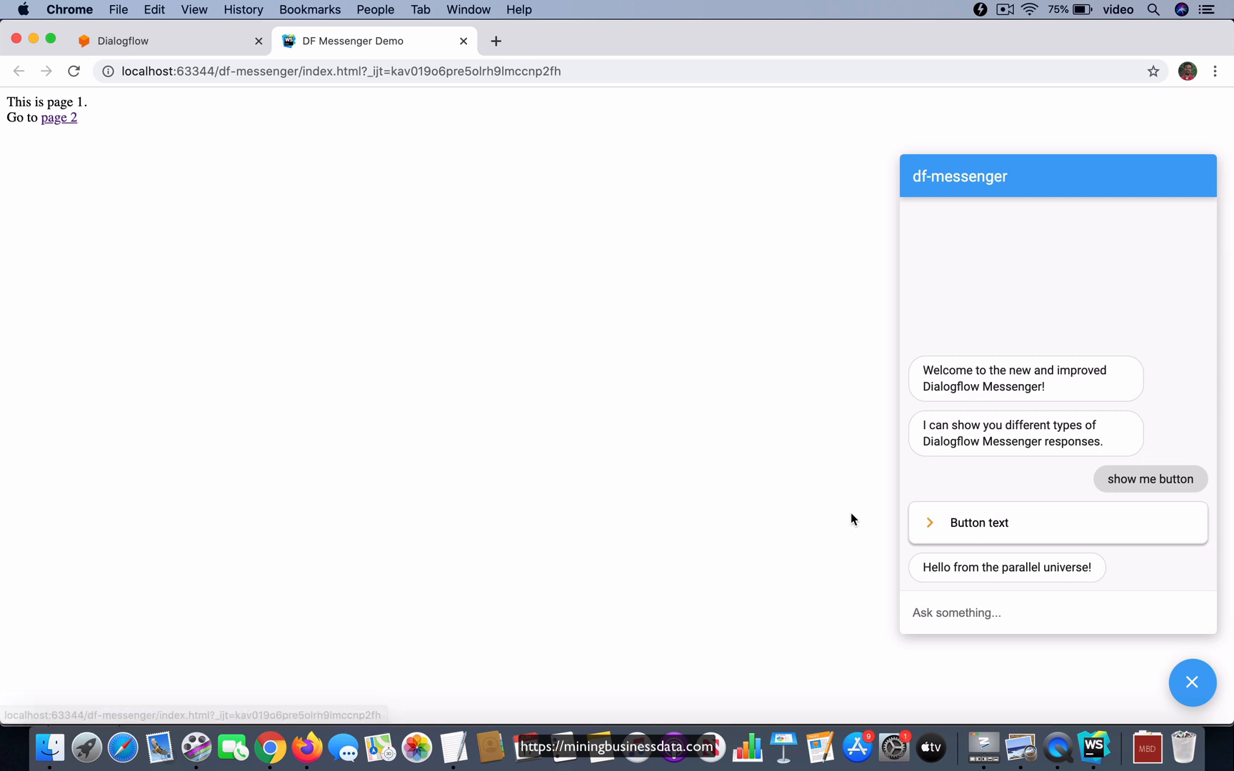
mouse_move(1131, 573)
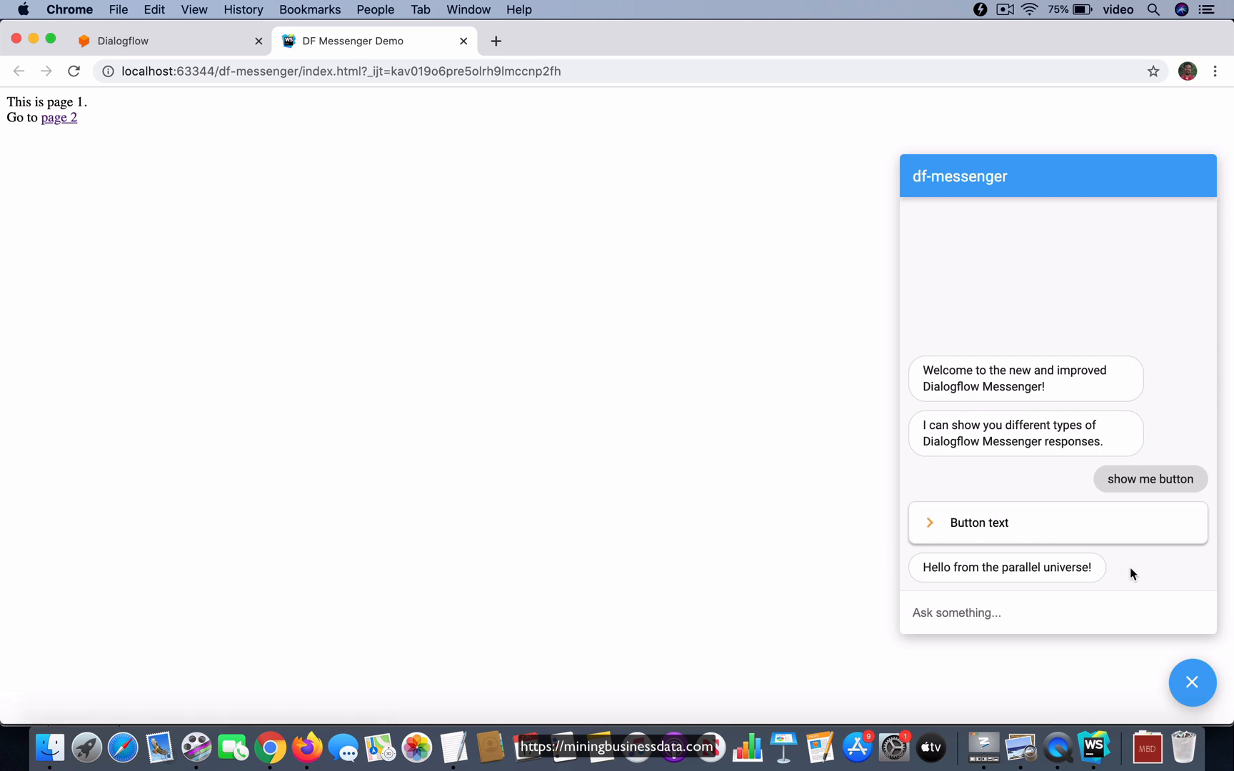
mouse_move(978, 523)
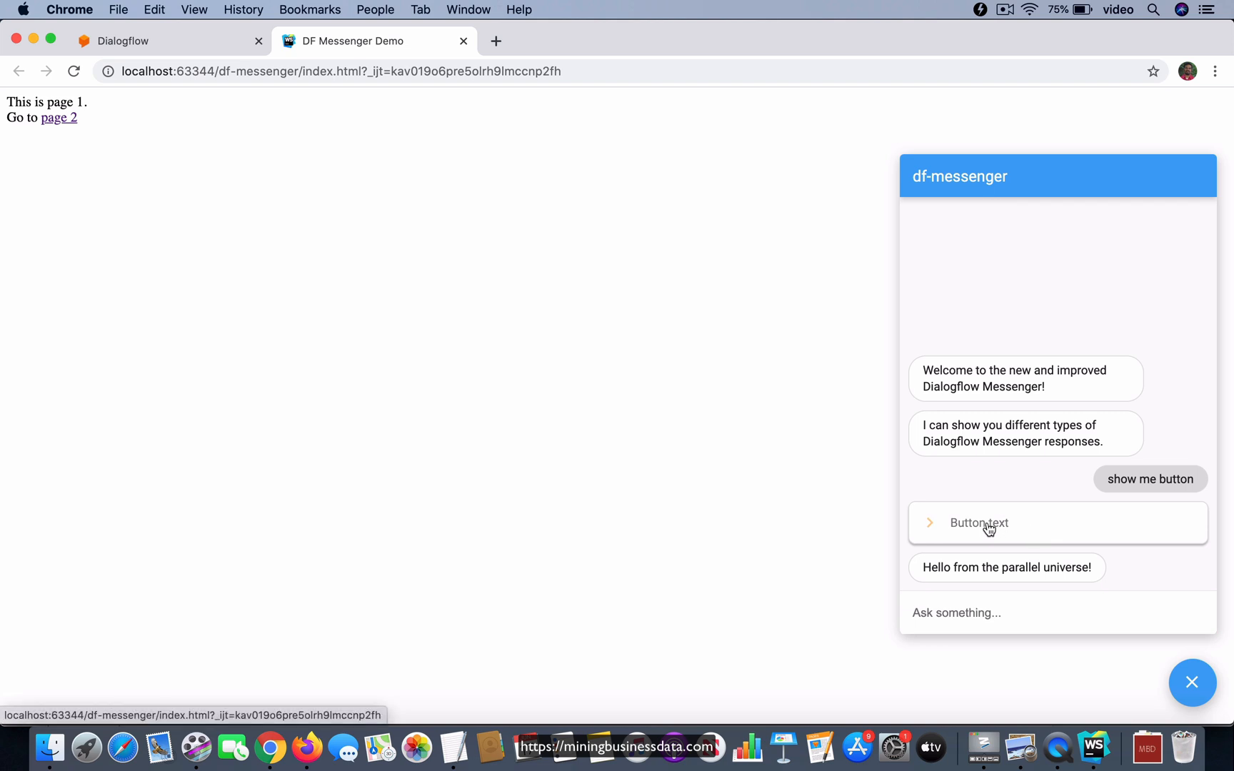
mouse_move(1003, 526)
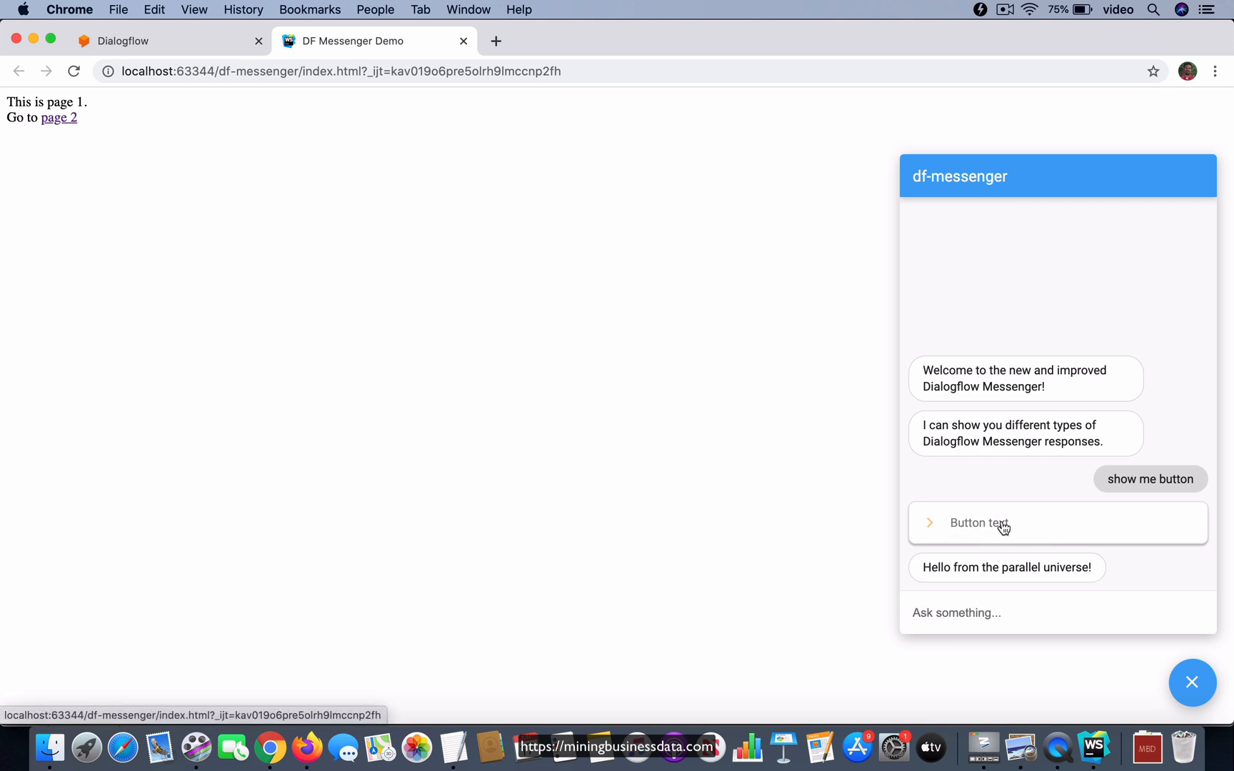
mouse_move(984, 541)
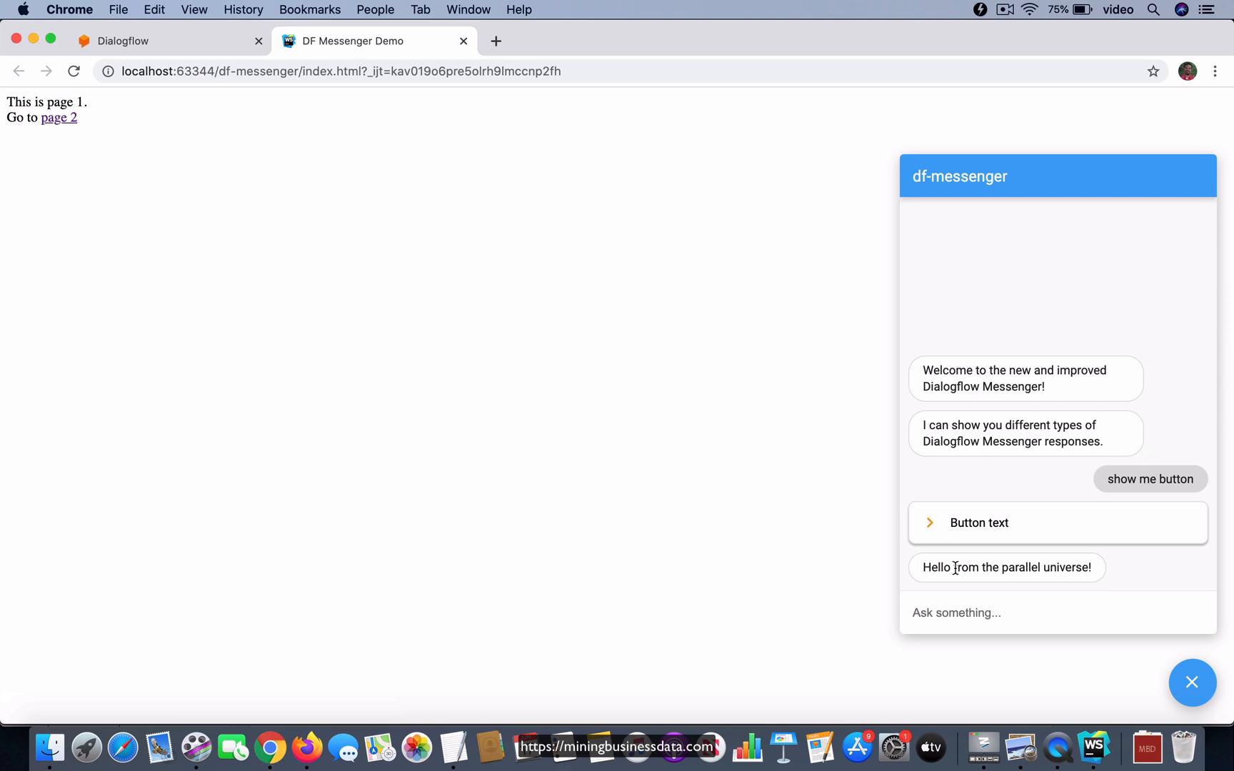
mouse_move(1116, 572)
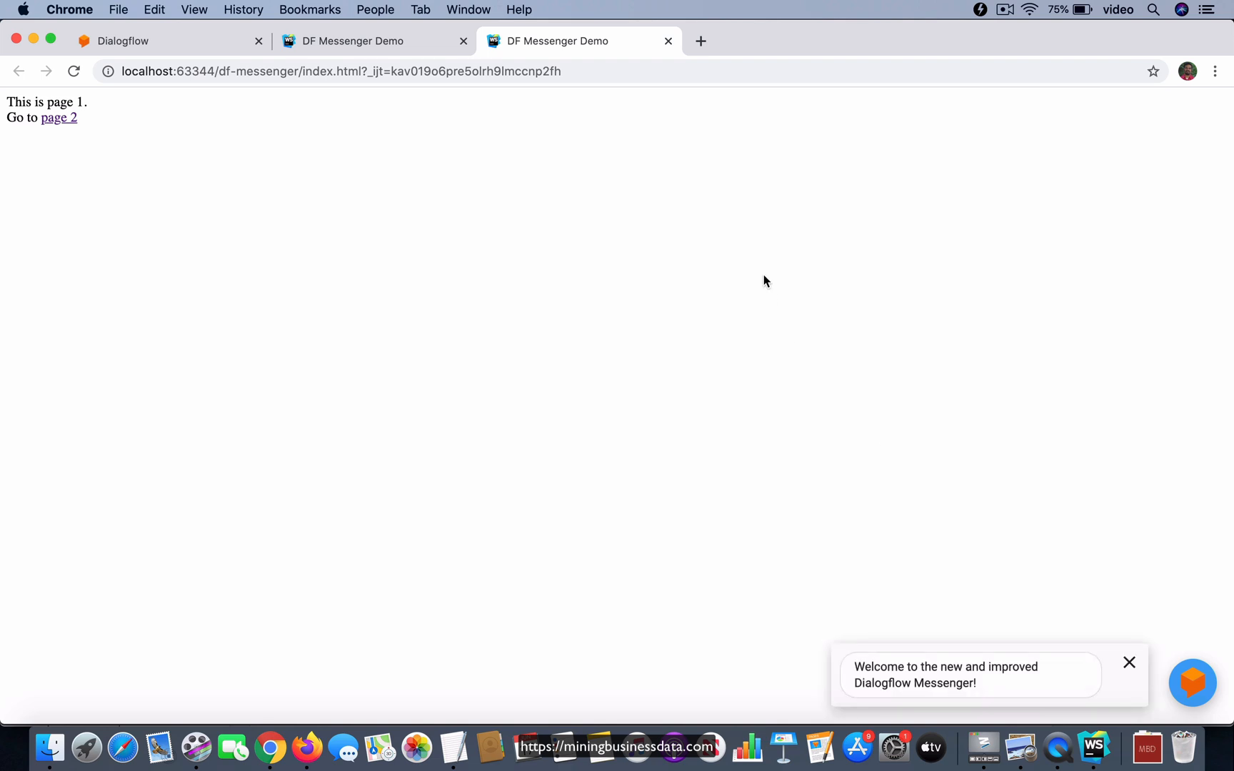
left_click(1190, 682)
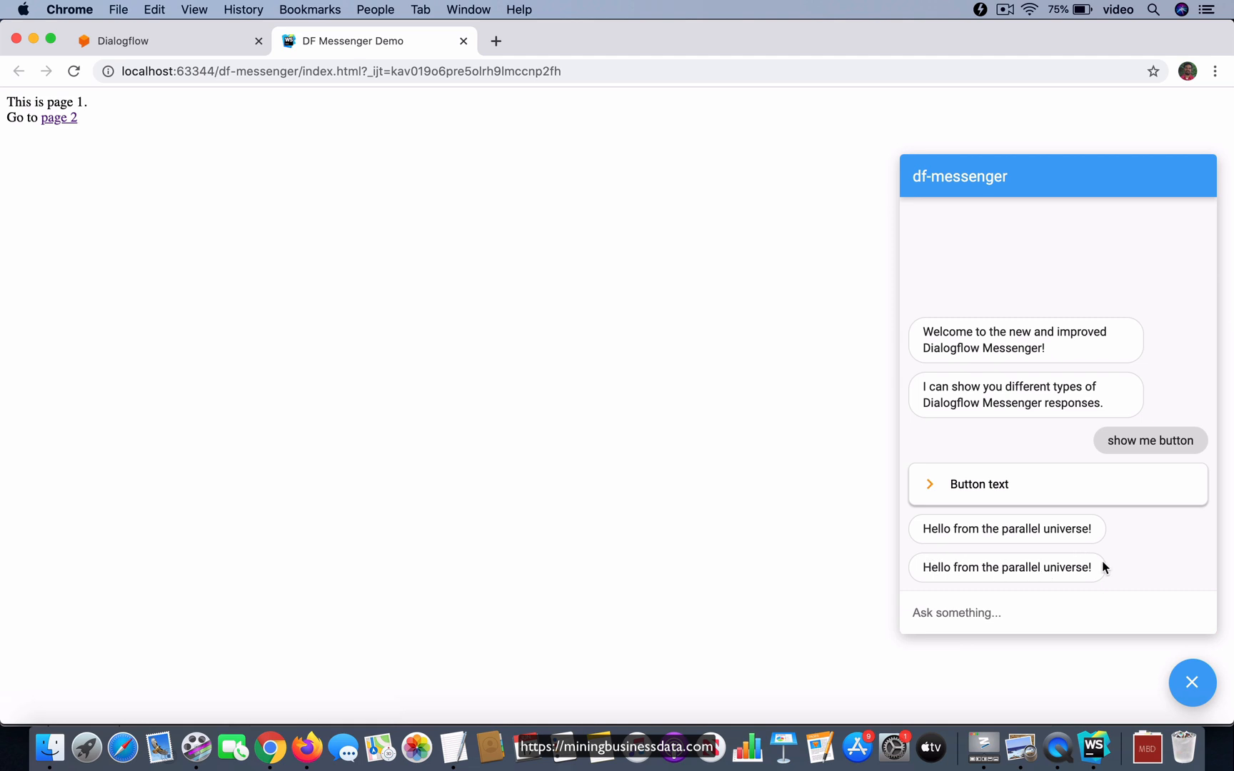
mouse_move(1107, 570)
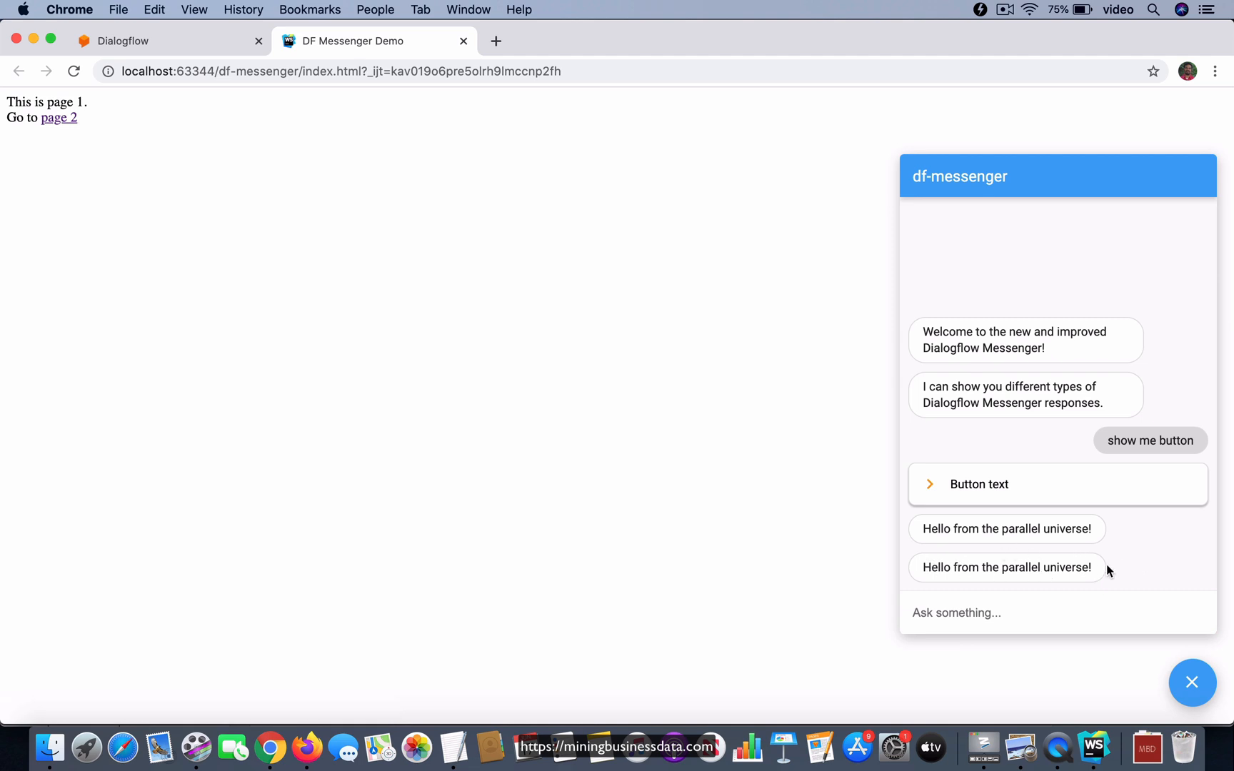
mouse_move(803, 458)
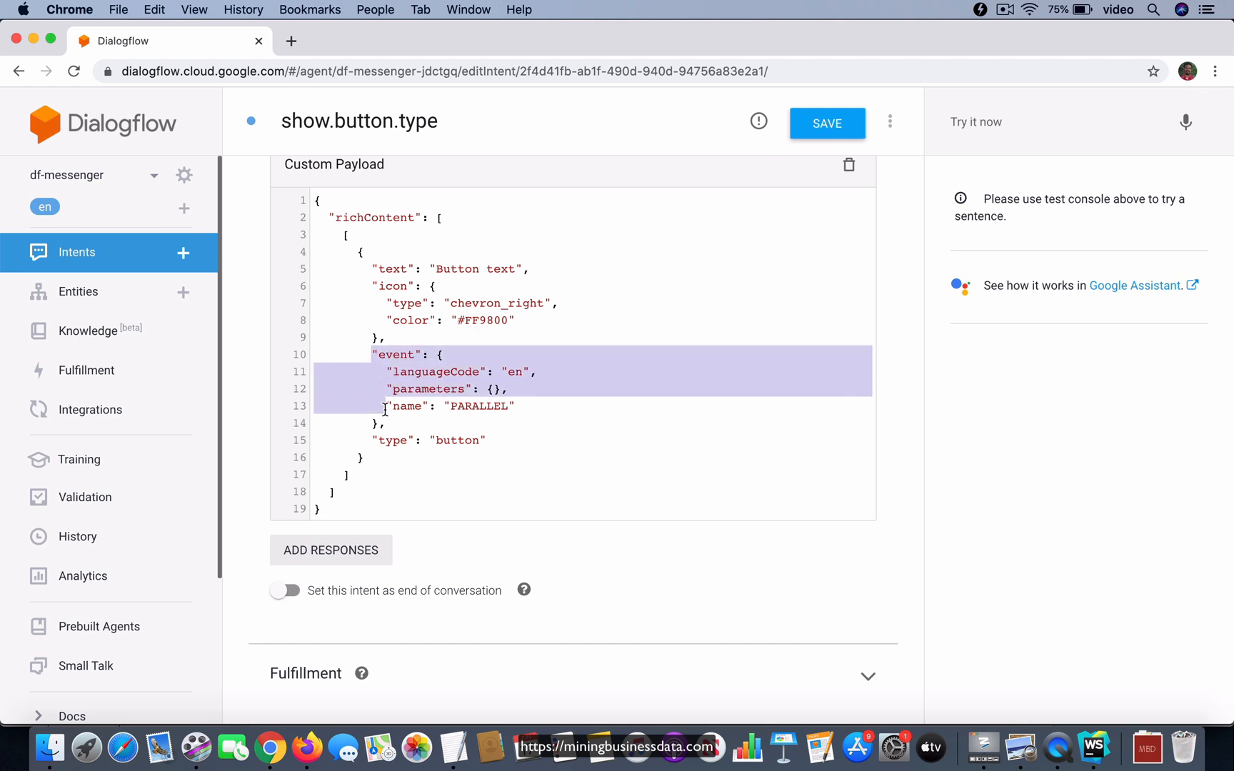
Step: Delete the PARALLEL event block from the button payload and save the intent
key("Delete")
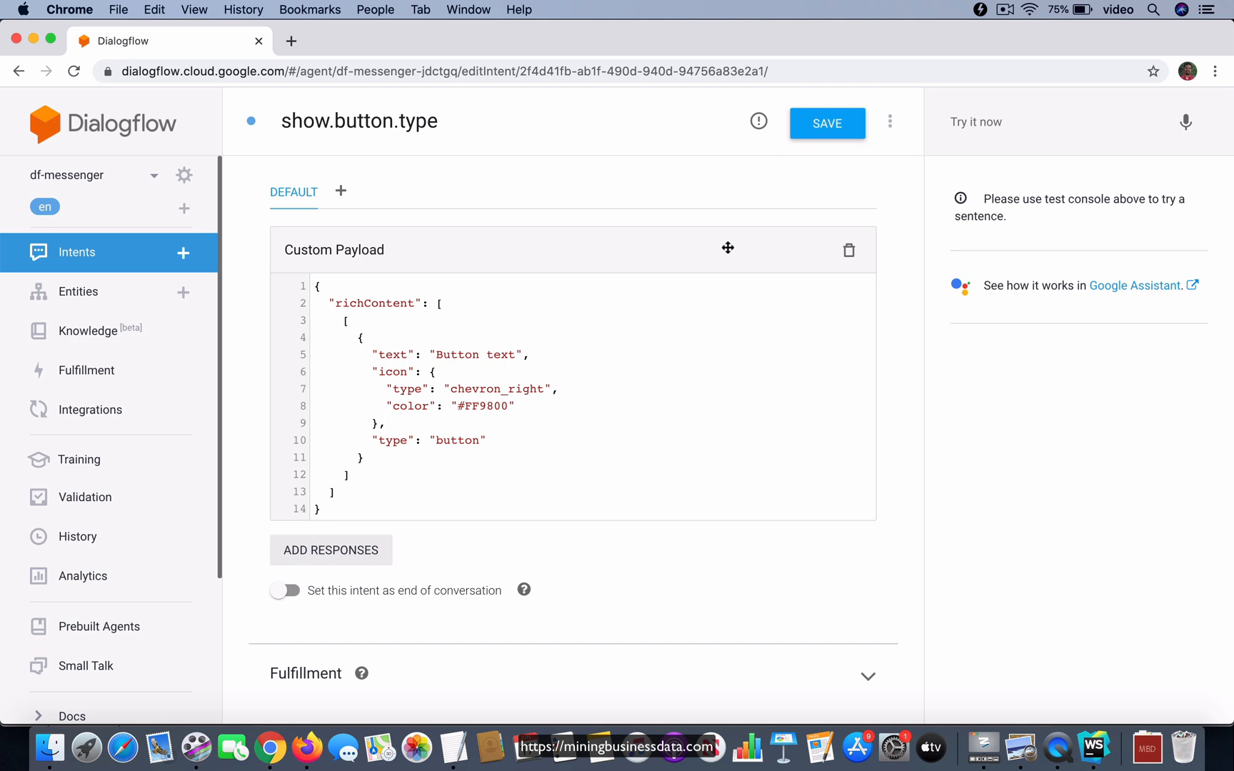
left_click(826, 123)
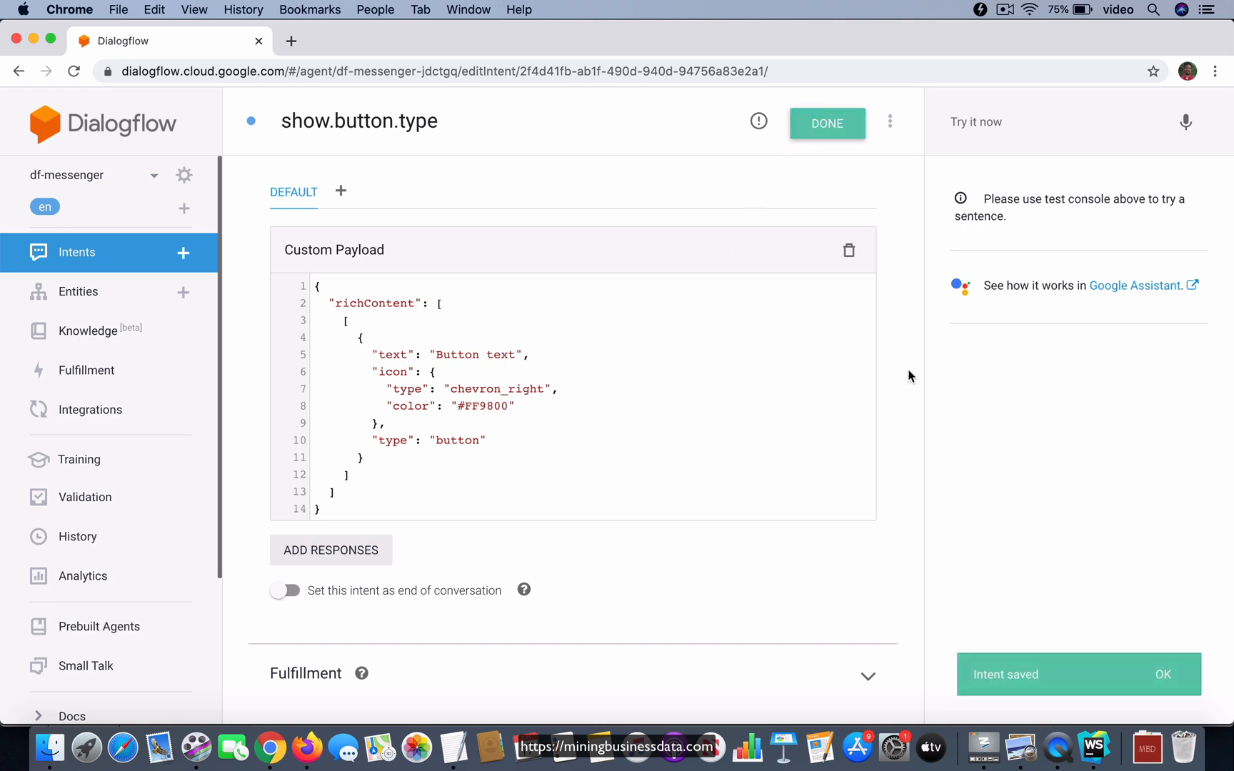
left_click(1092, 747)
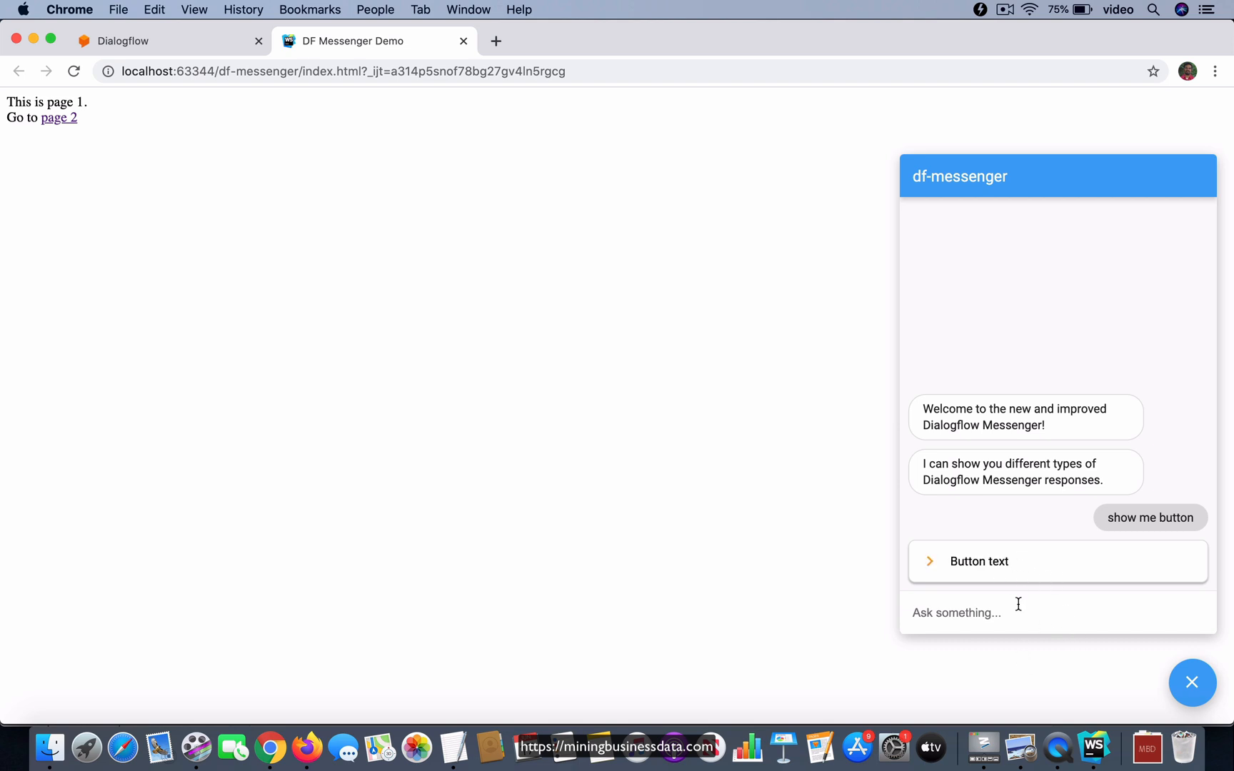
mouse_move(1017, 531)
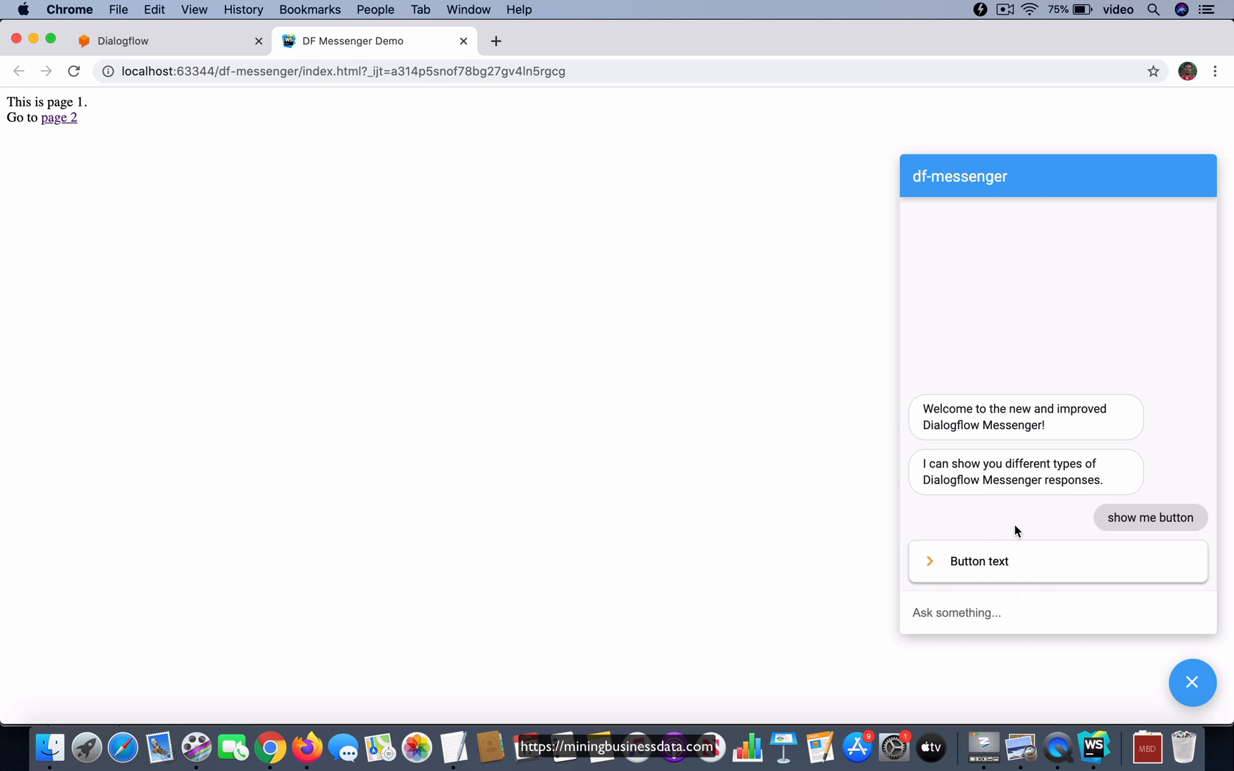
mouse_move(1013, 524)
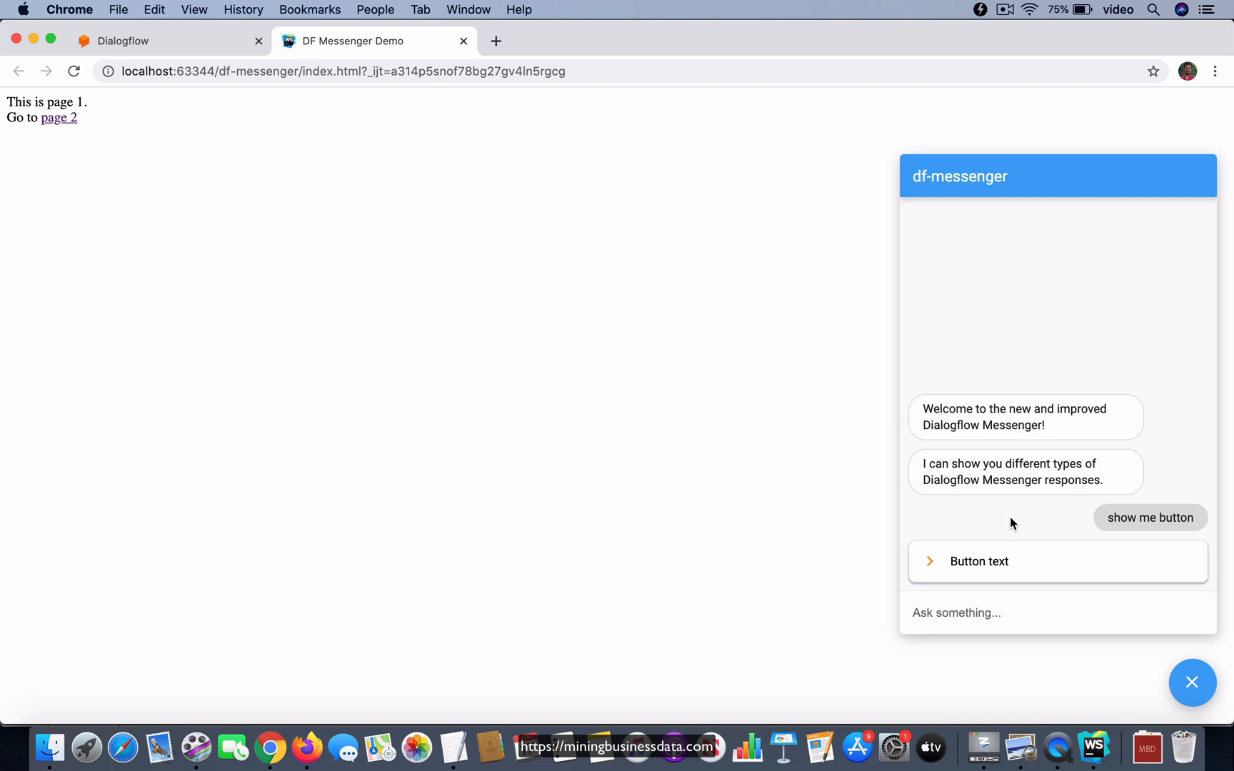
mouse_move(763, 477)
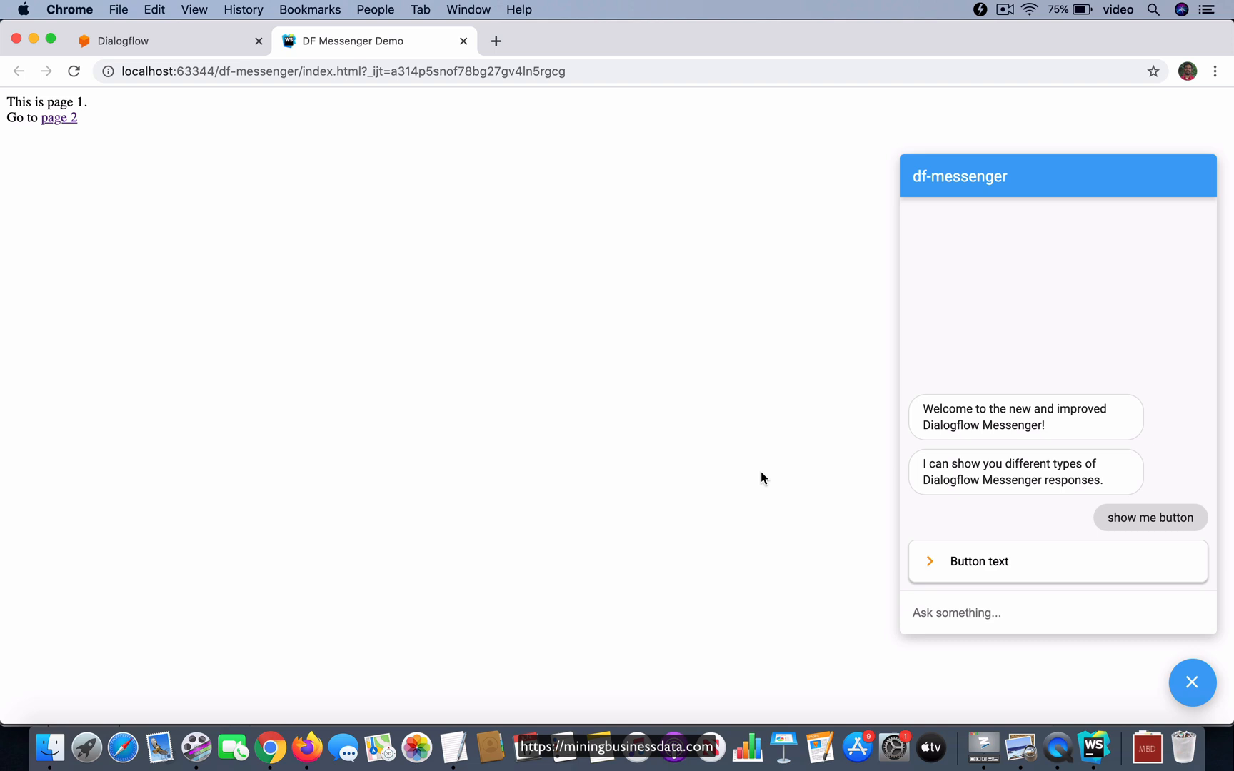
mouse_move(838, 531)
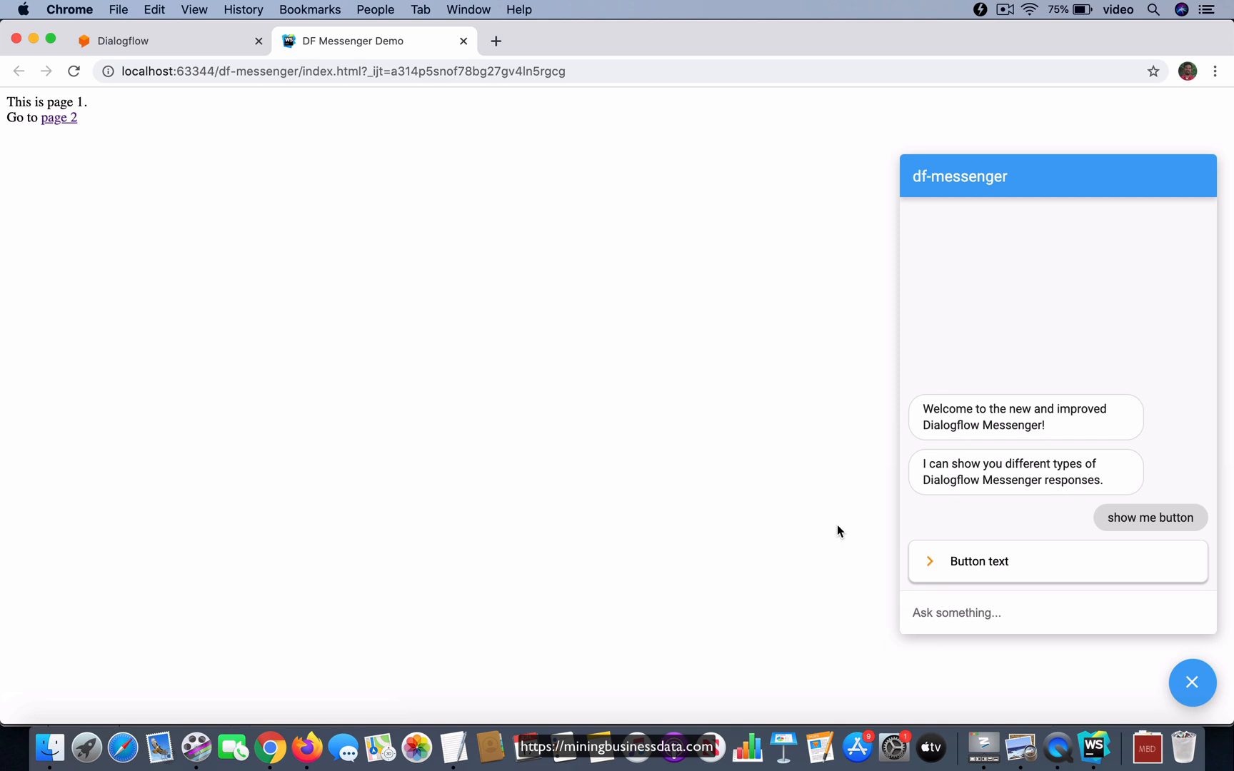
mouse_move(1034, 518)
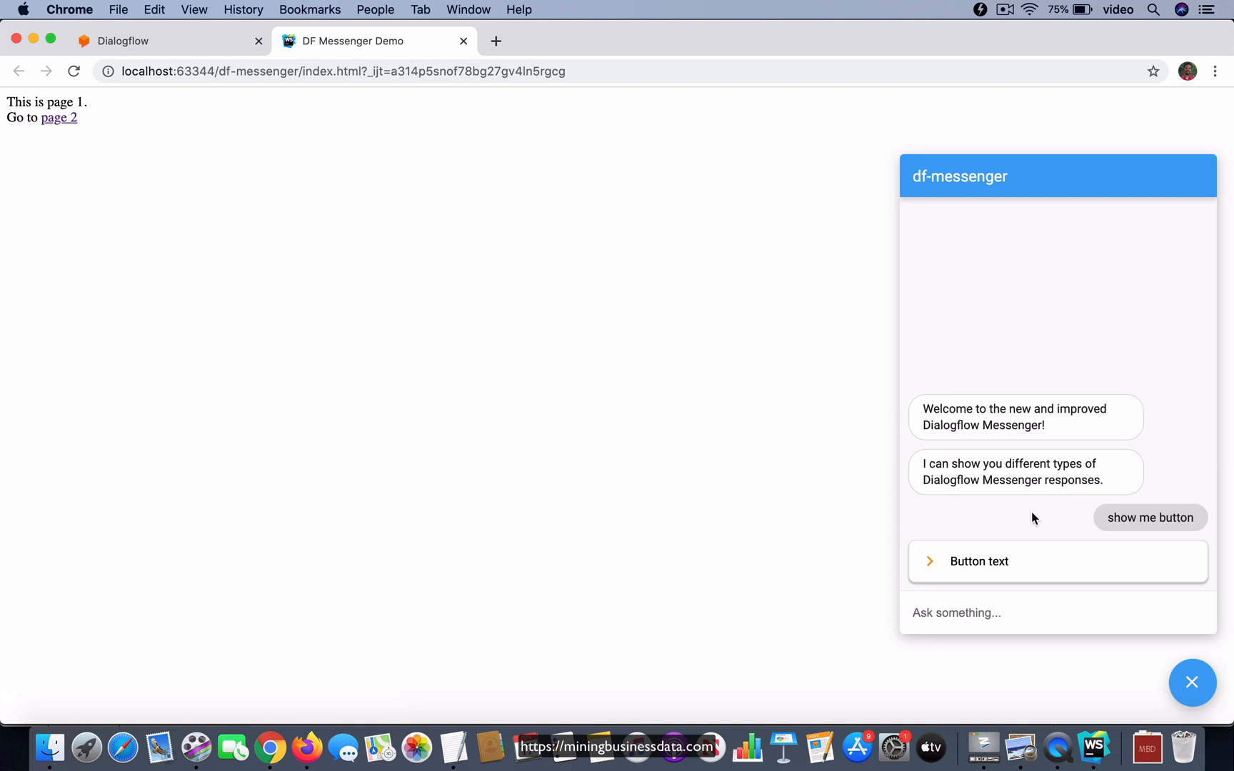
mouse_move(960, 566)
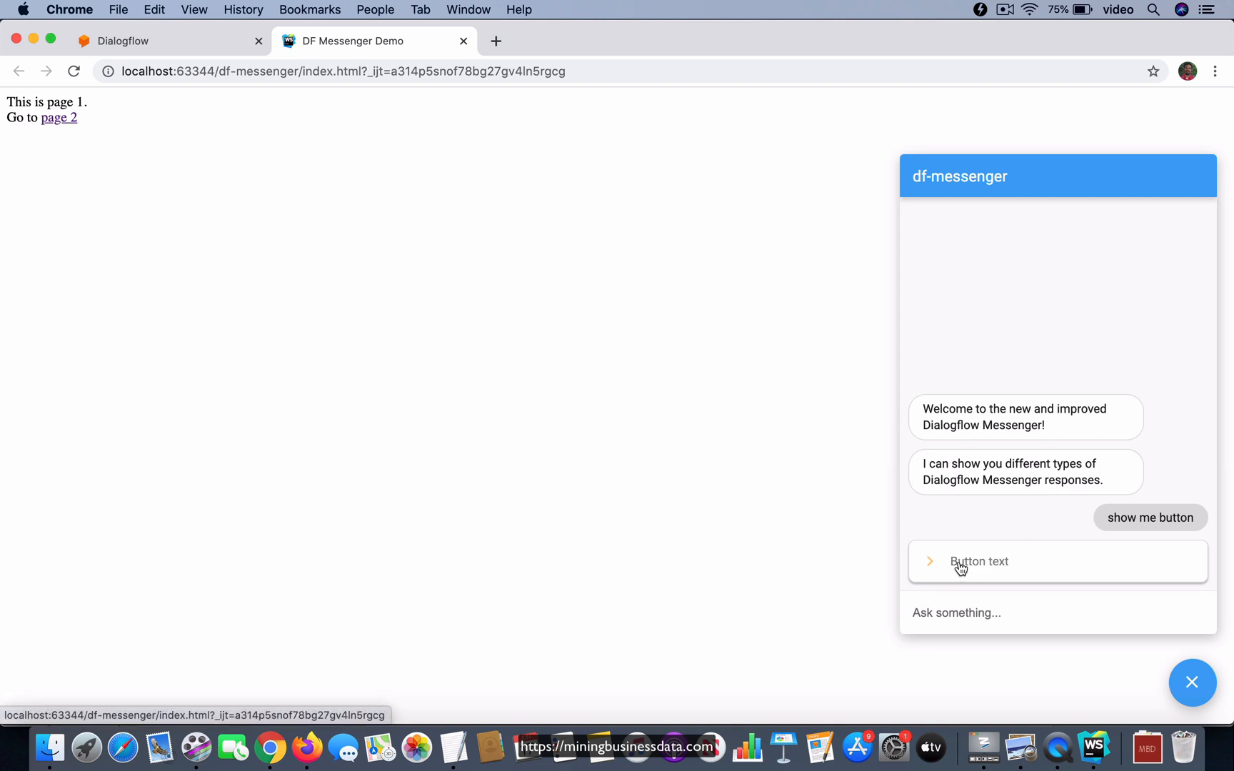
mouse_move(785, 518)
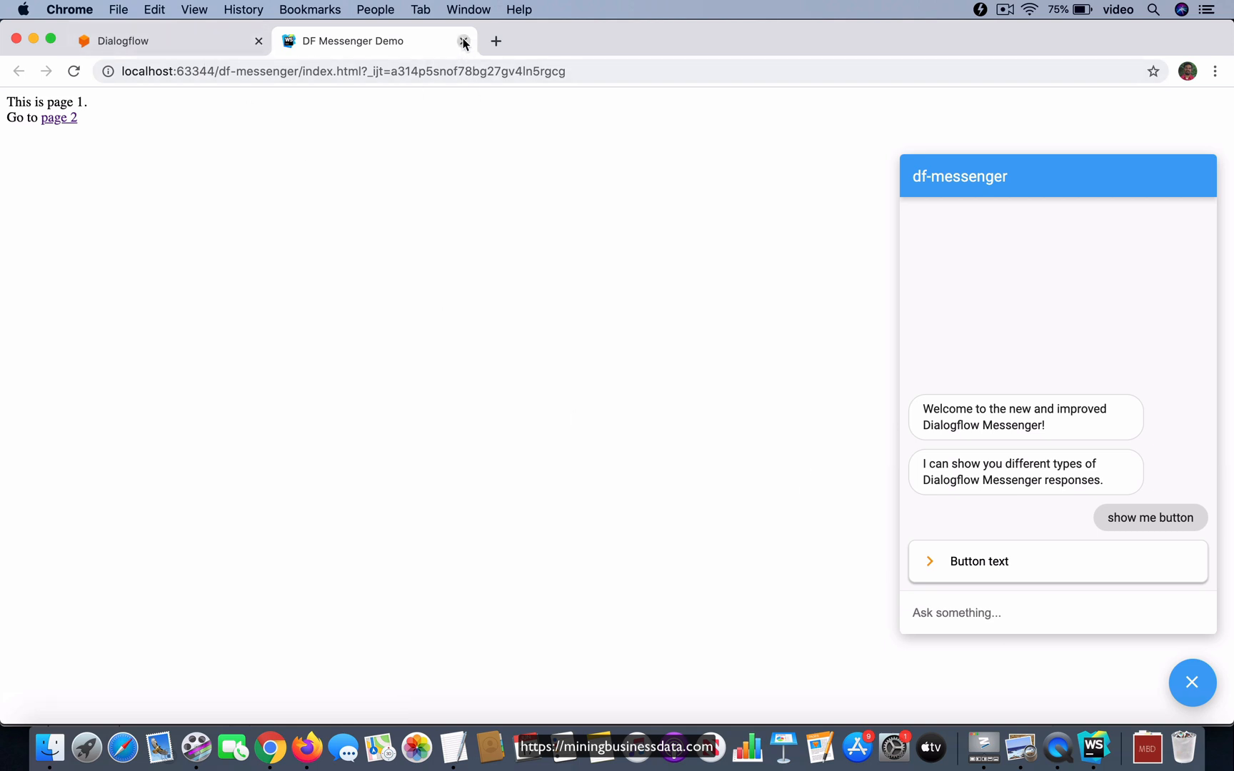
Step: Close the DF Messenger Demo tab
left_click(463, 41)
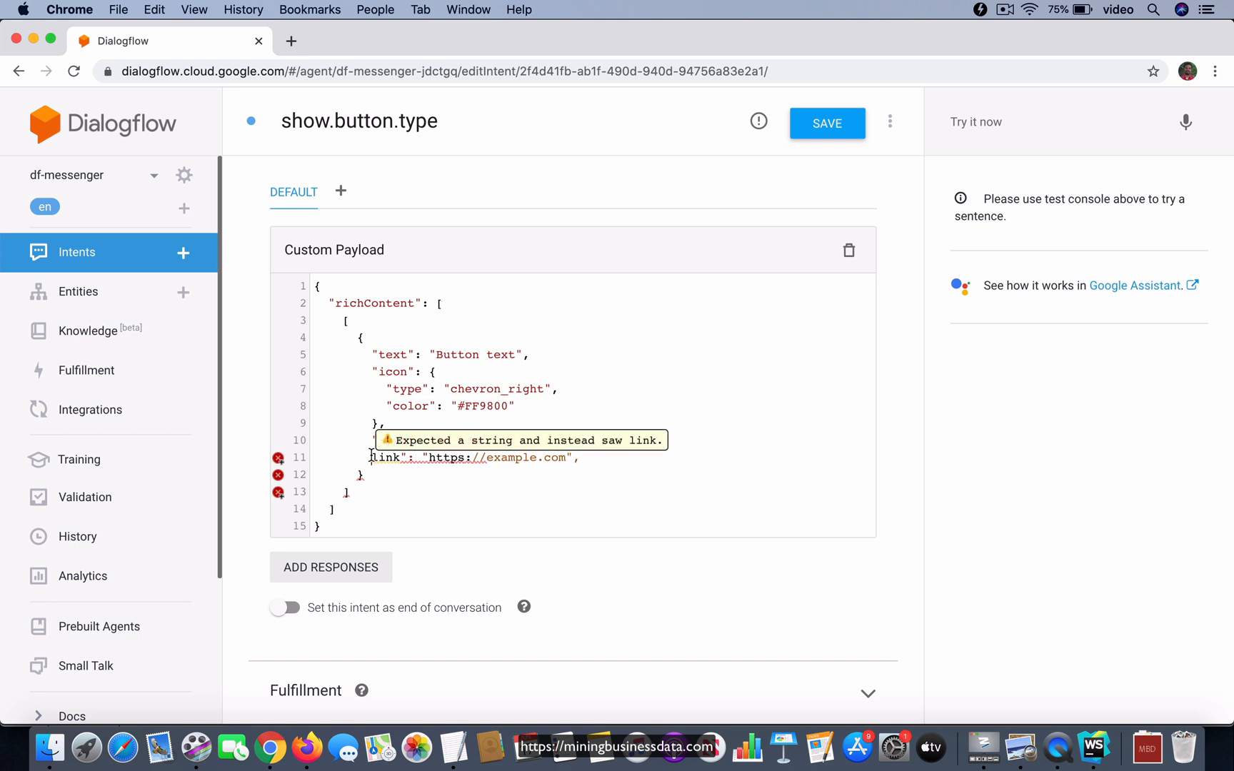
type("\"type\": \"button\",")
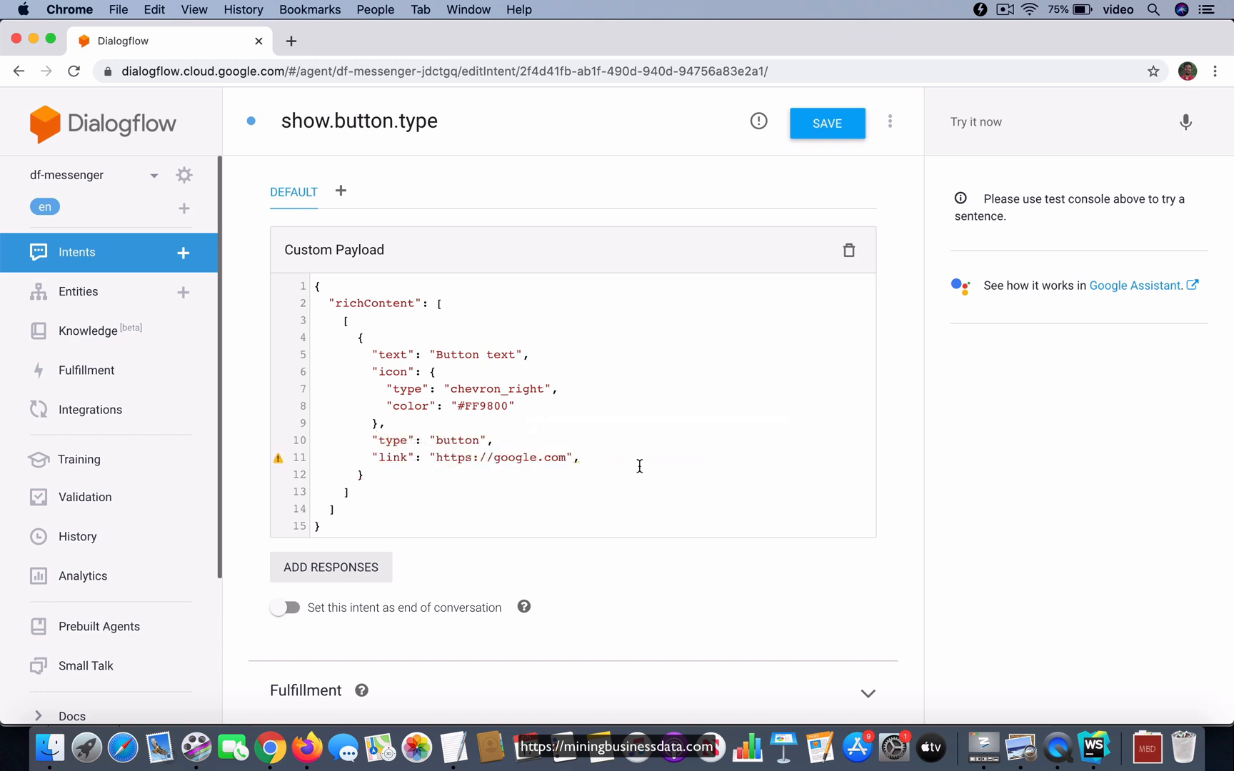
left_click(826, 123)
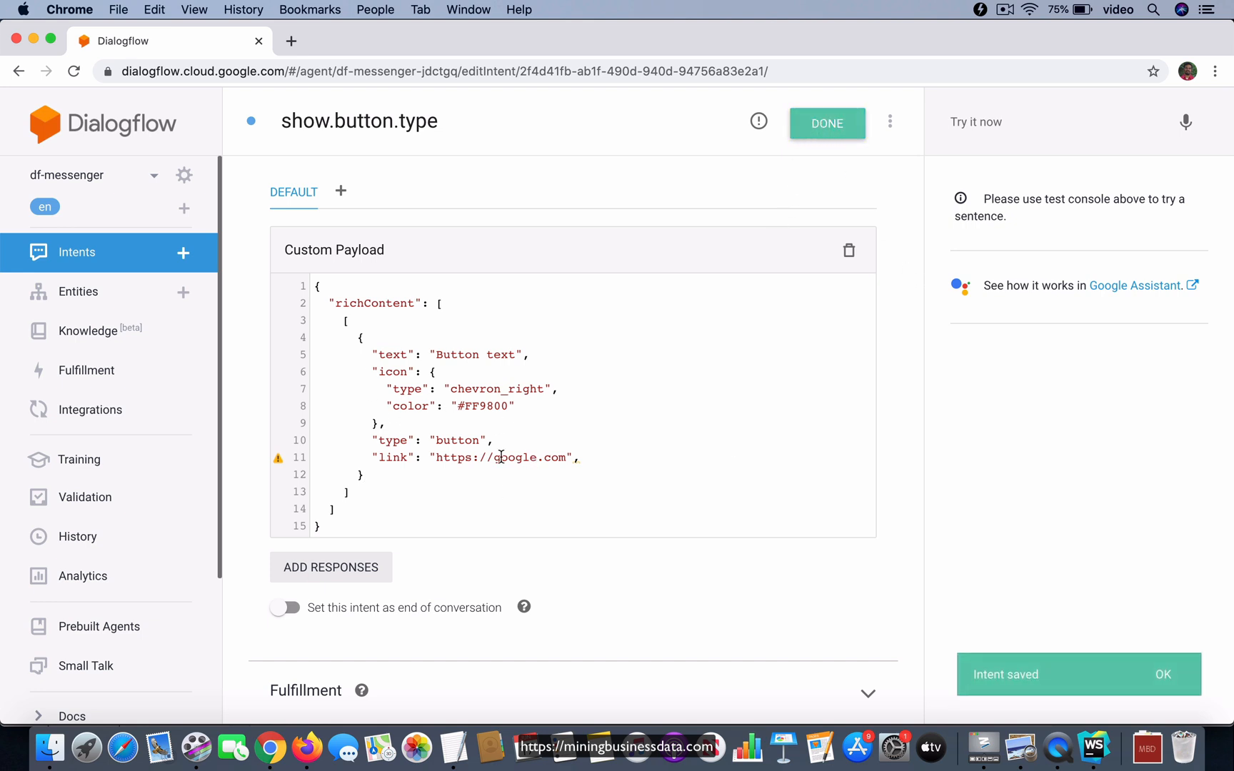
mouse_move(393, 479)
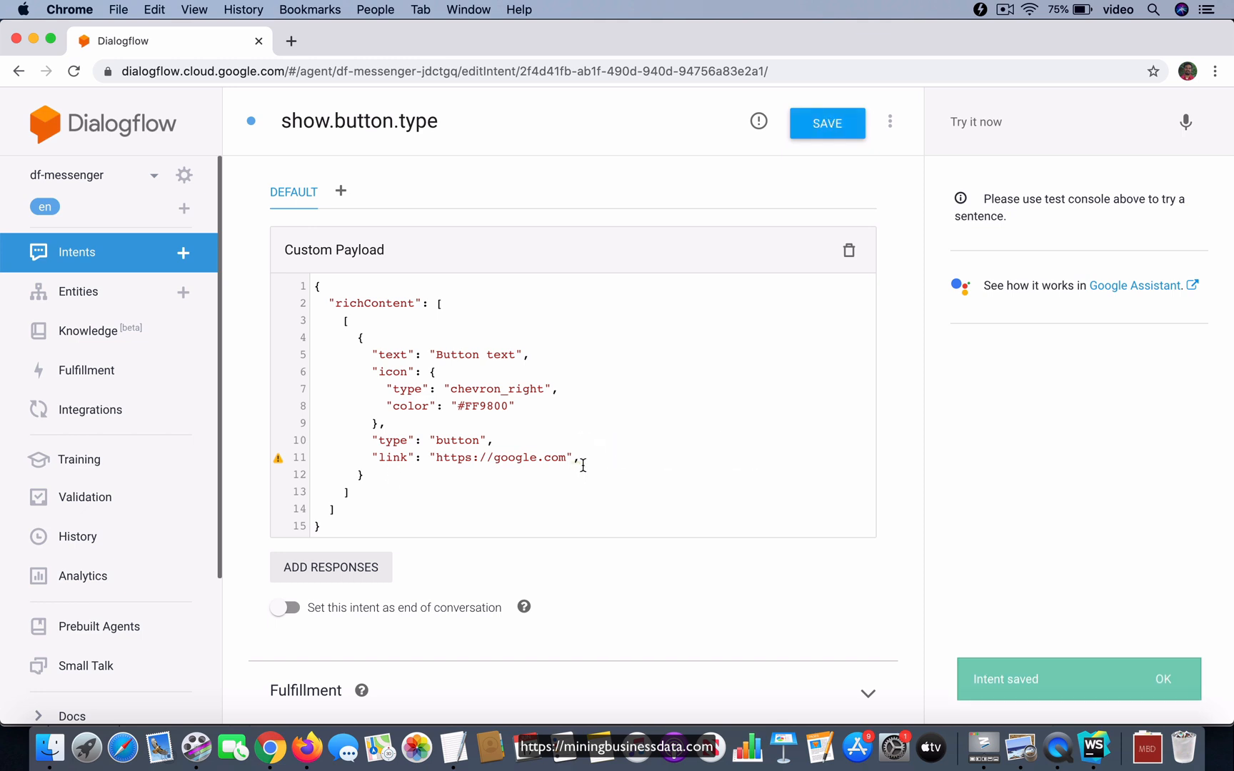
left_click(826, 124)
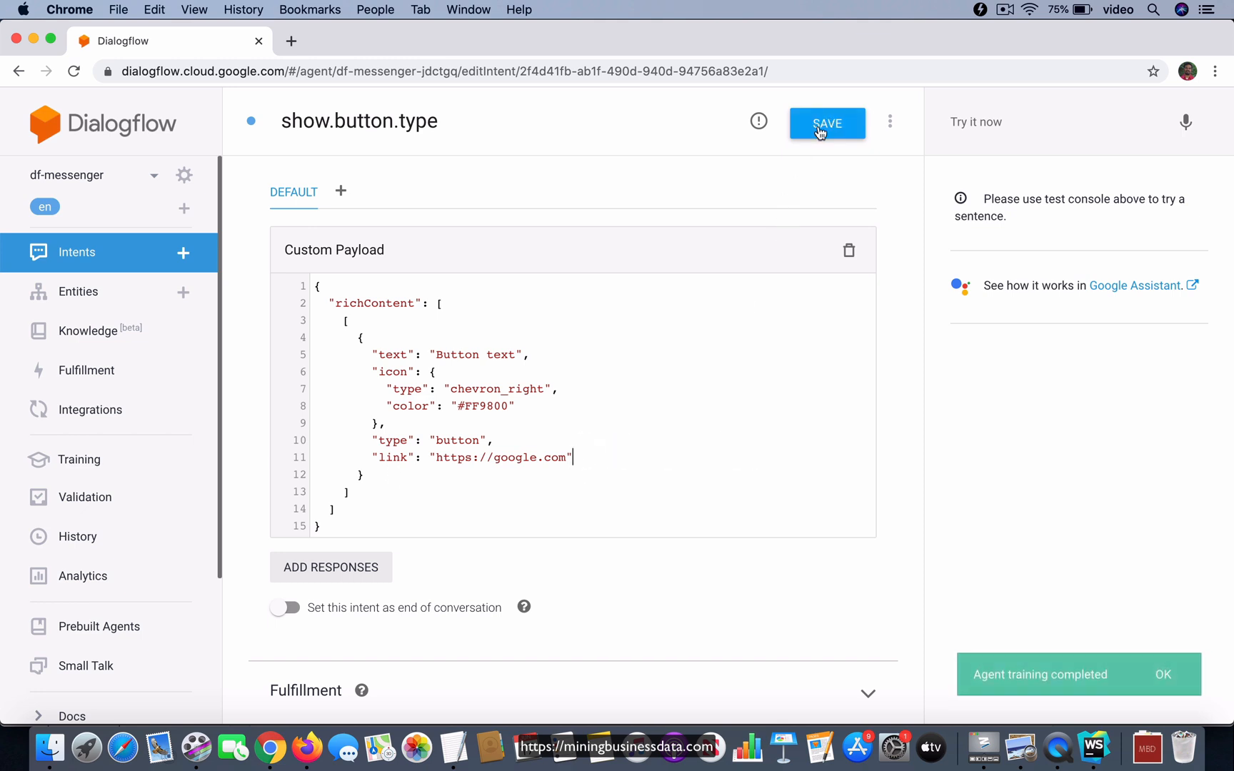
left_click(826, 123)
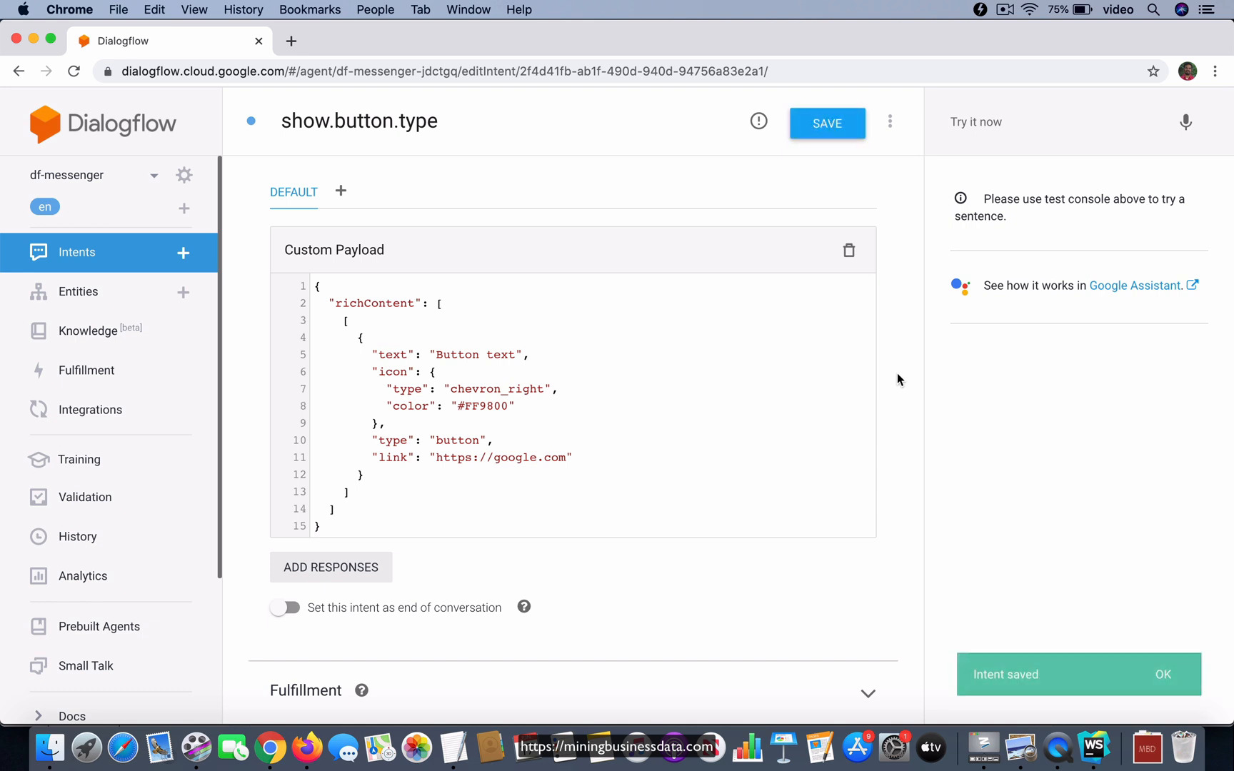
left_click(826, 122)
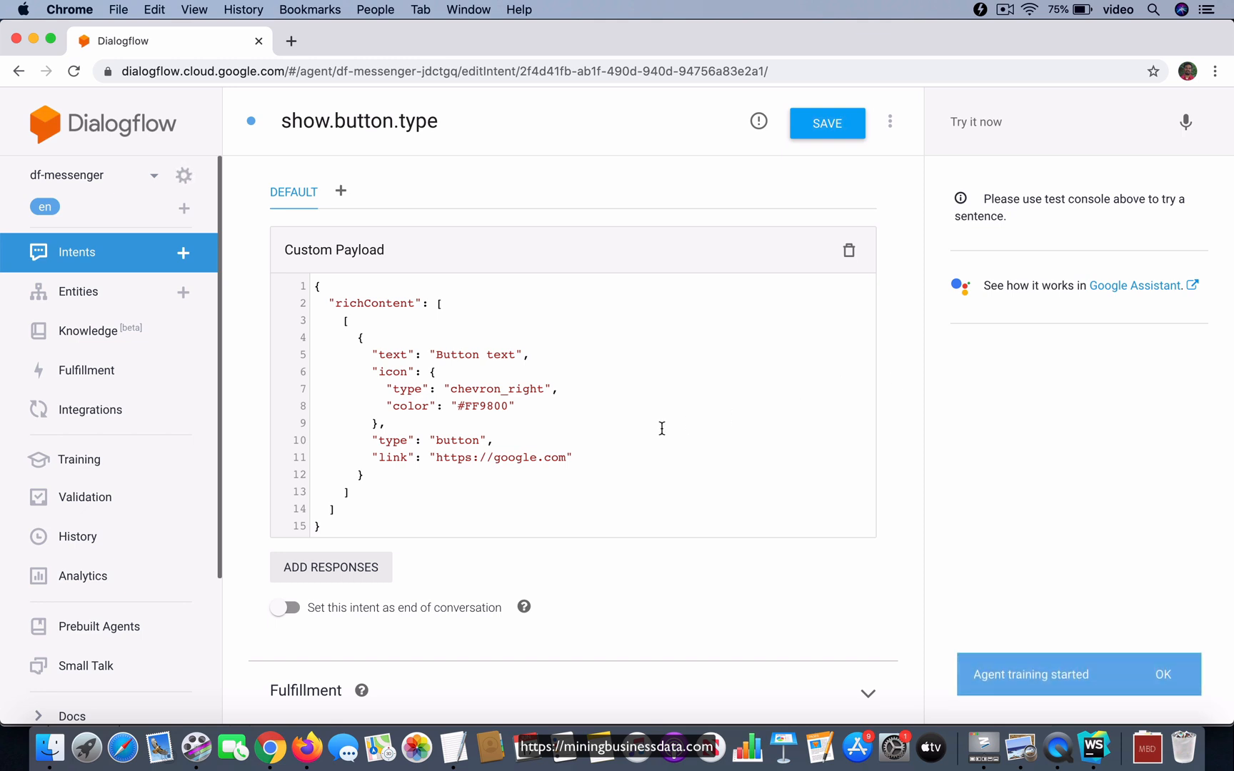
mouse_move(624, 463)
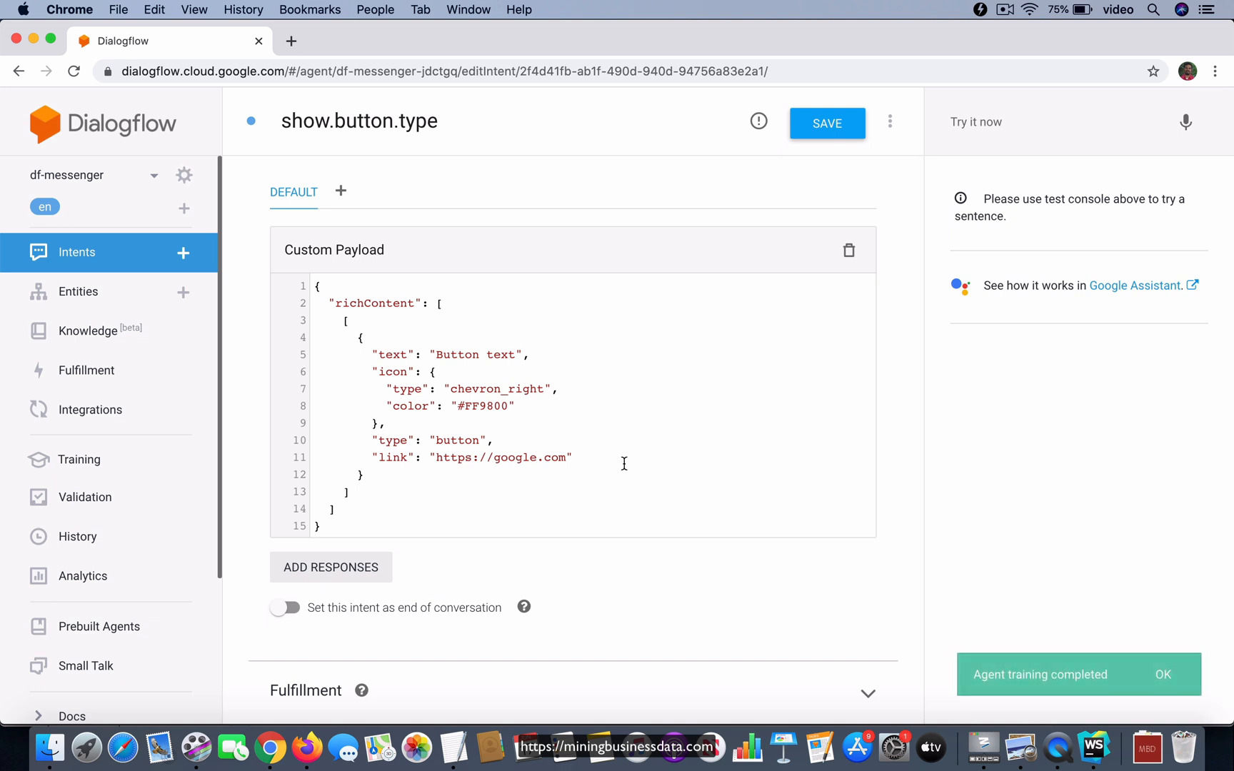
mouse_move(594, 376)
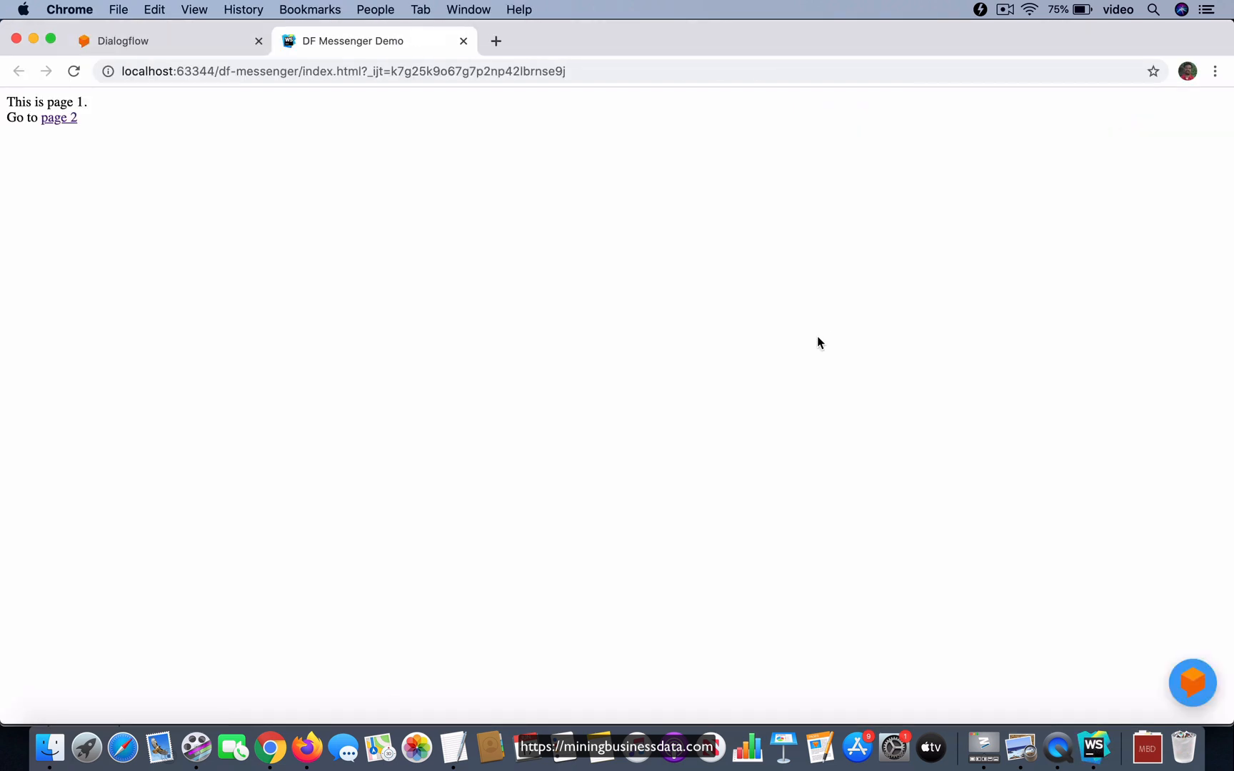
Step: Send 'show me button' in DF Messenger, follow the button to google.com, then close that tab
left_click(1190, 681)
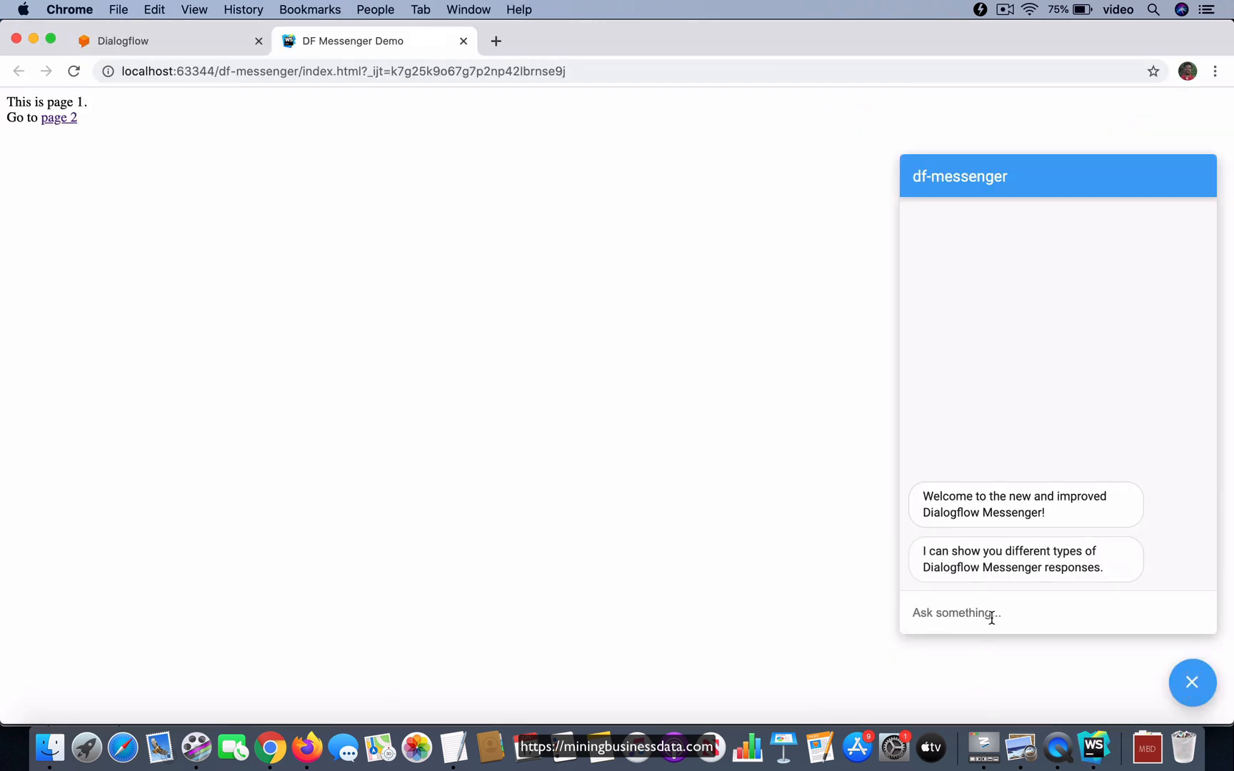
type("show me")
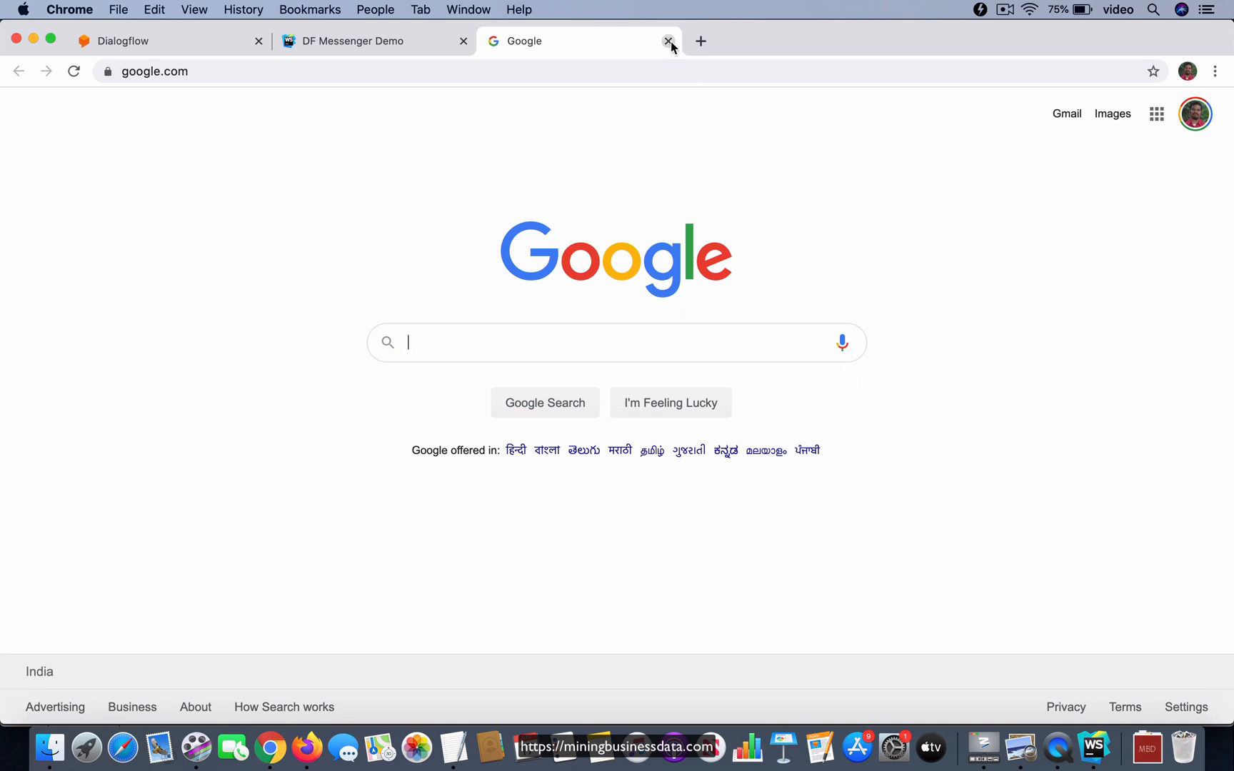
left_click(668, 41)
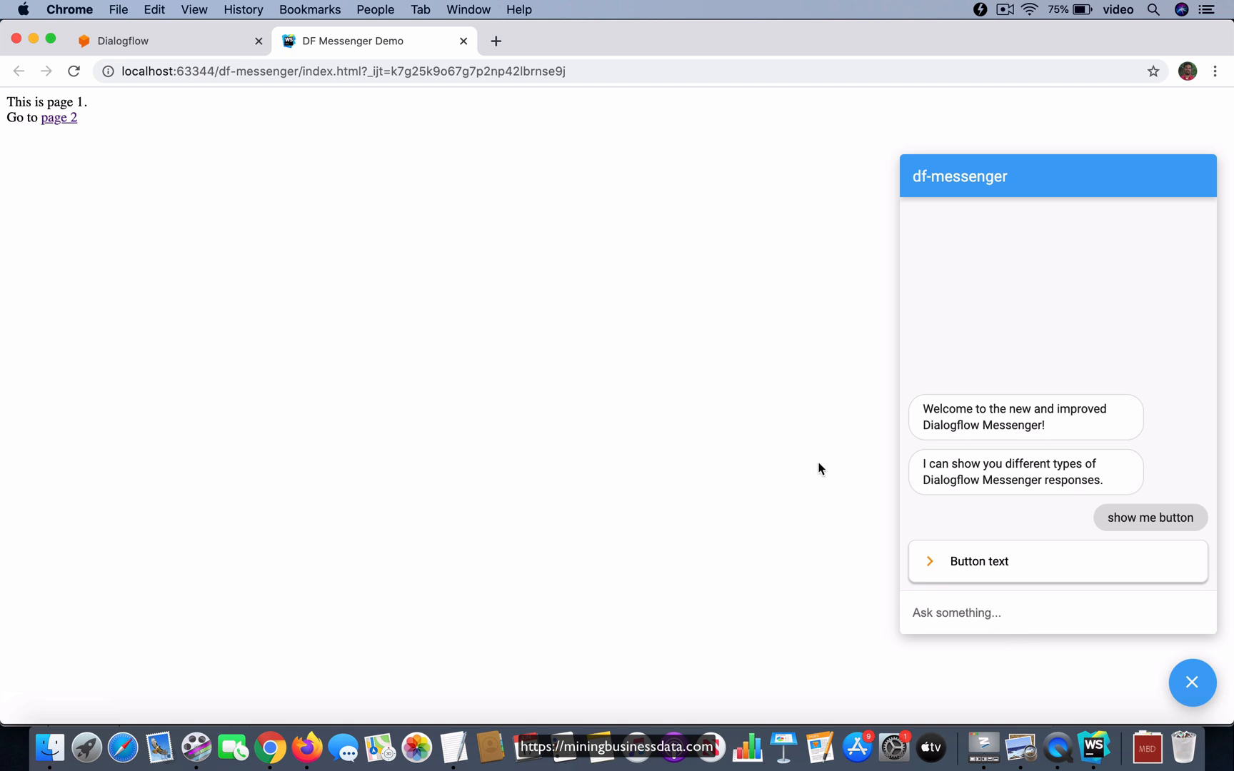
mouse_move(833, 488)
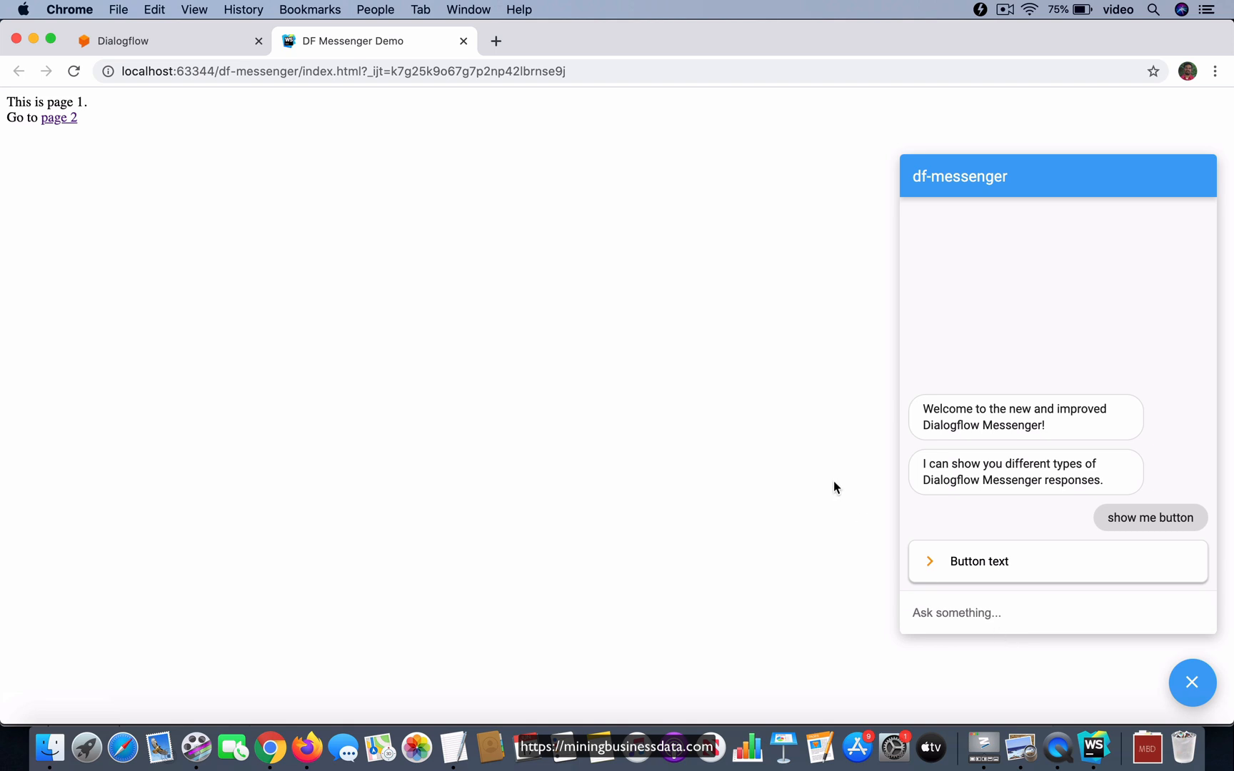